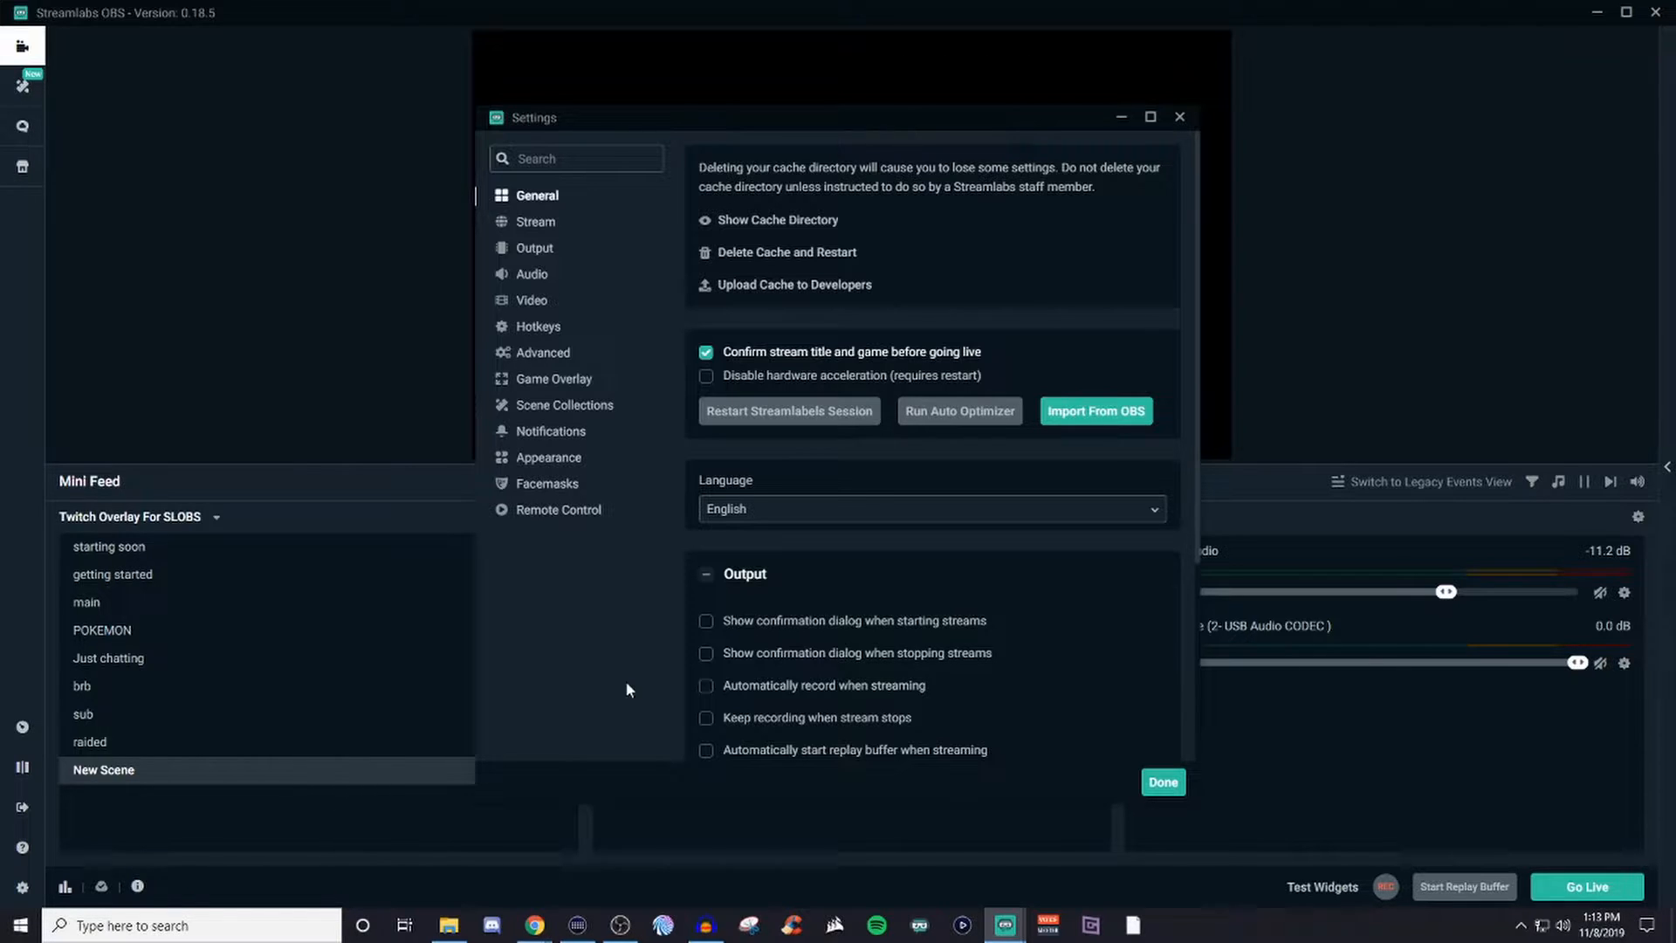
mouse_move(19, 916)
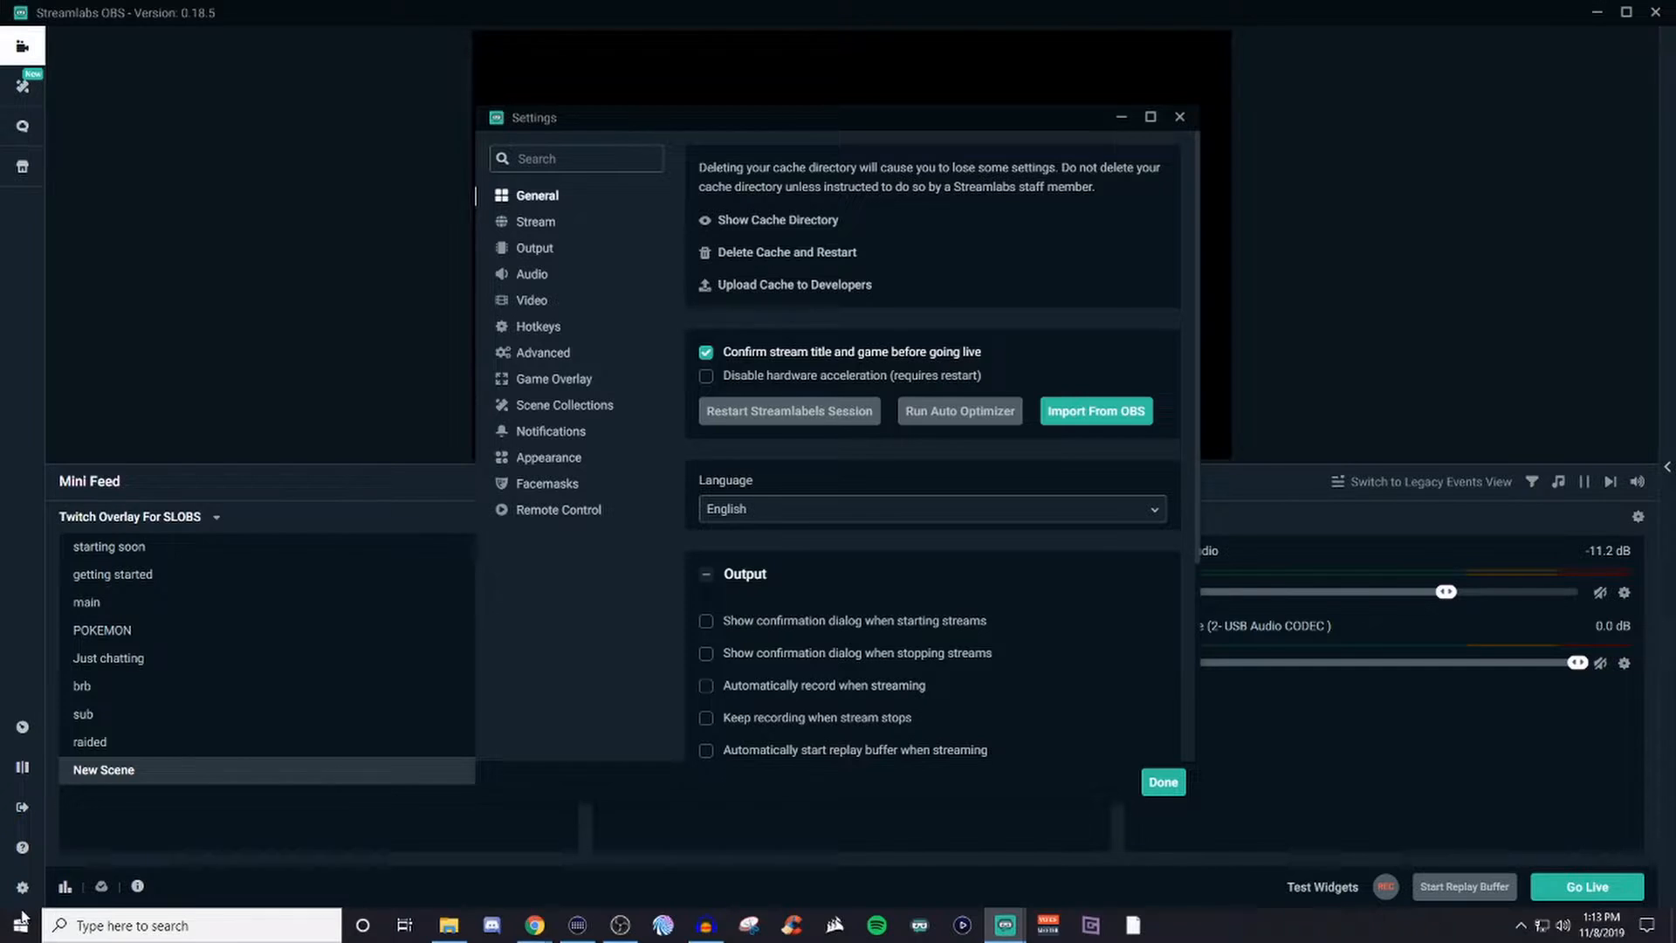
mouse_move(21, 887)
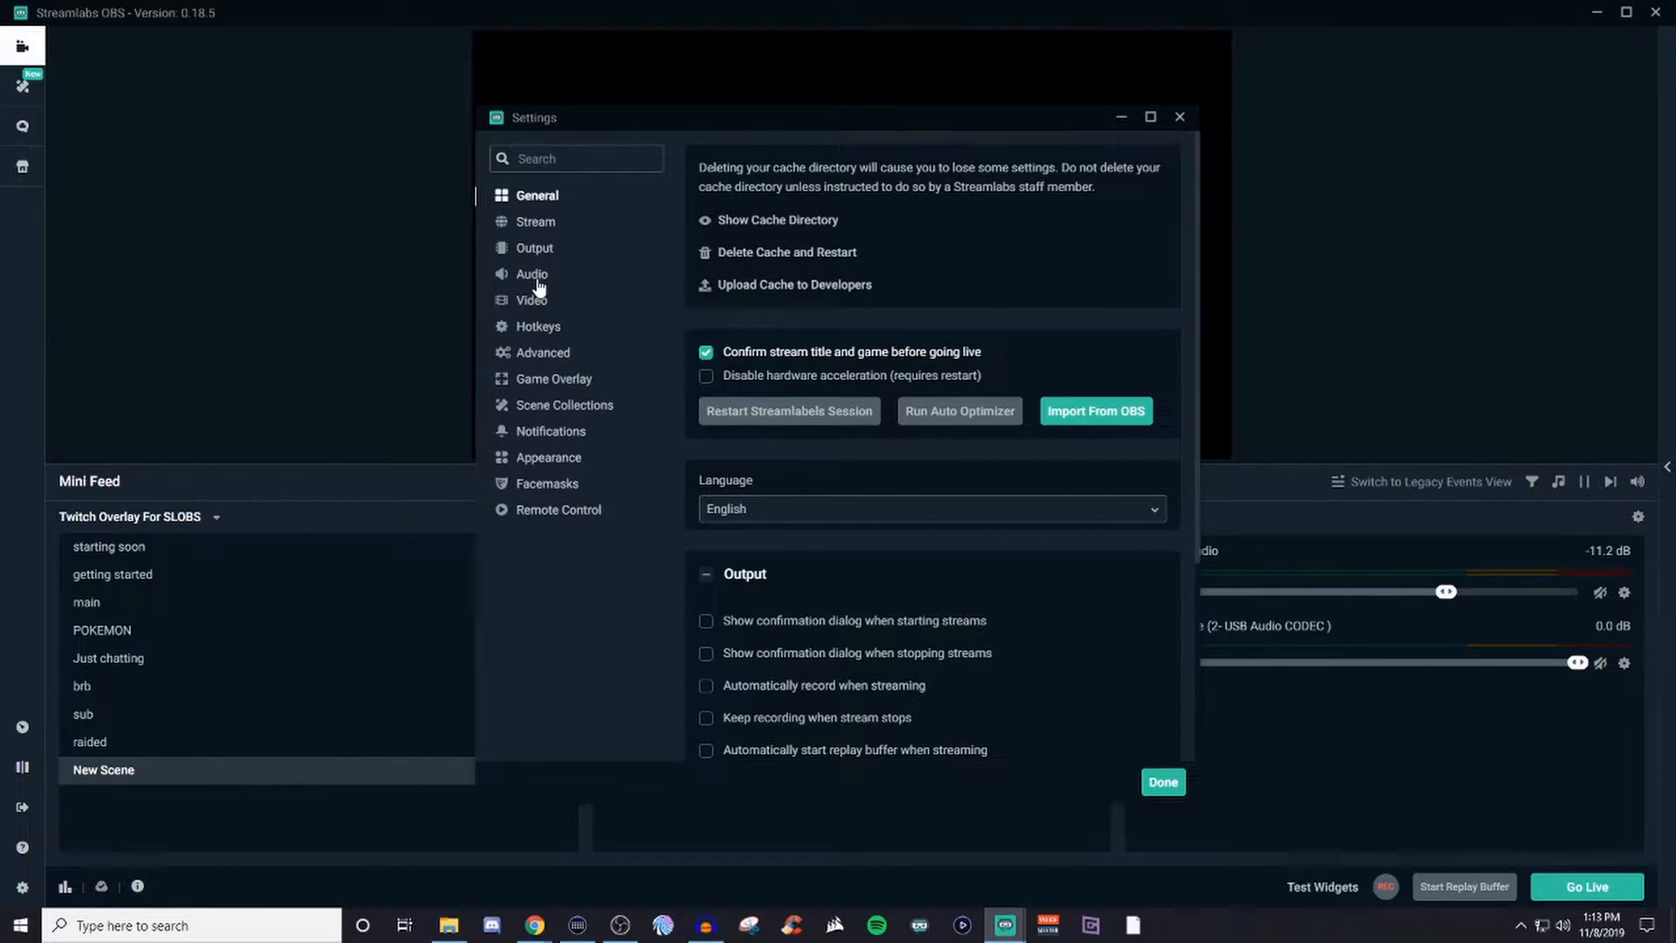
- Show the Audio settings page with 48 kHz stereo, desktop audio and USB microphone as Mic 1
click(531, 274)
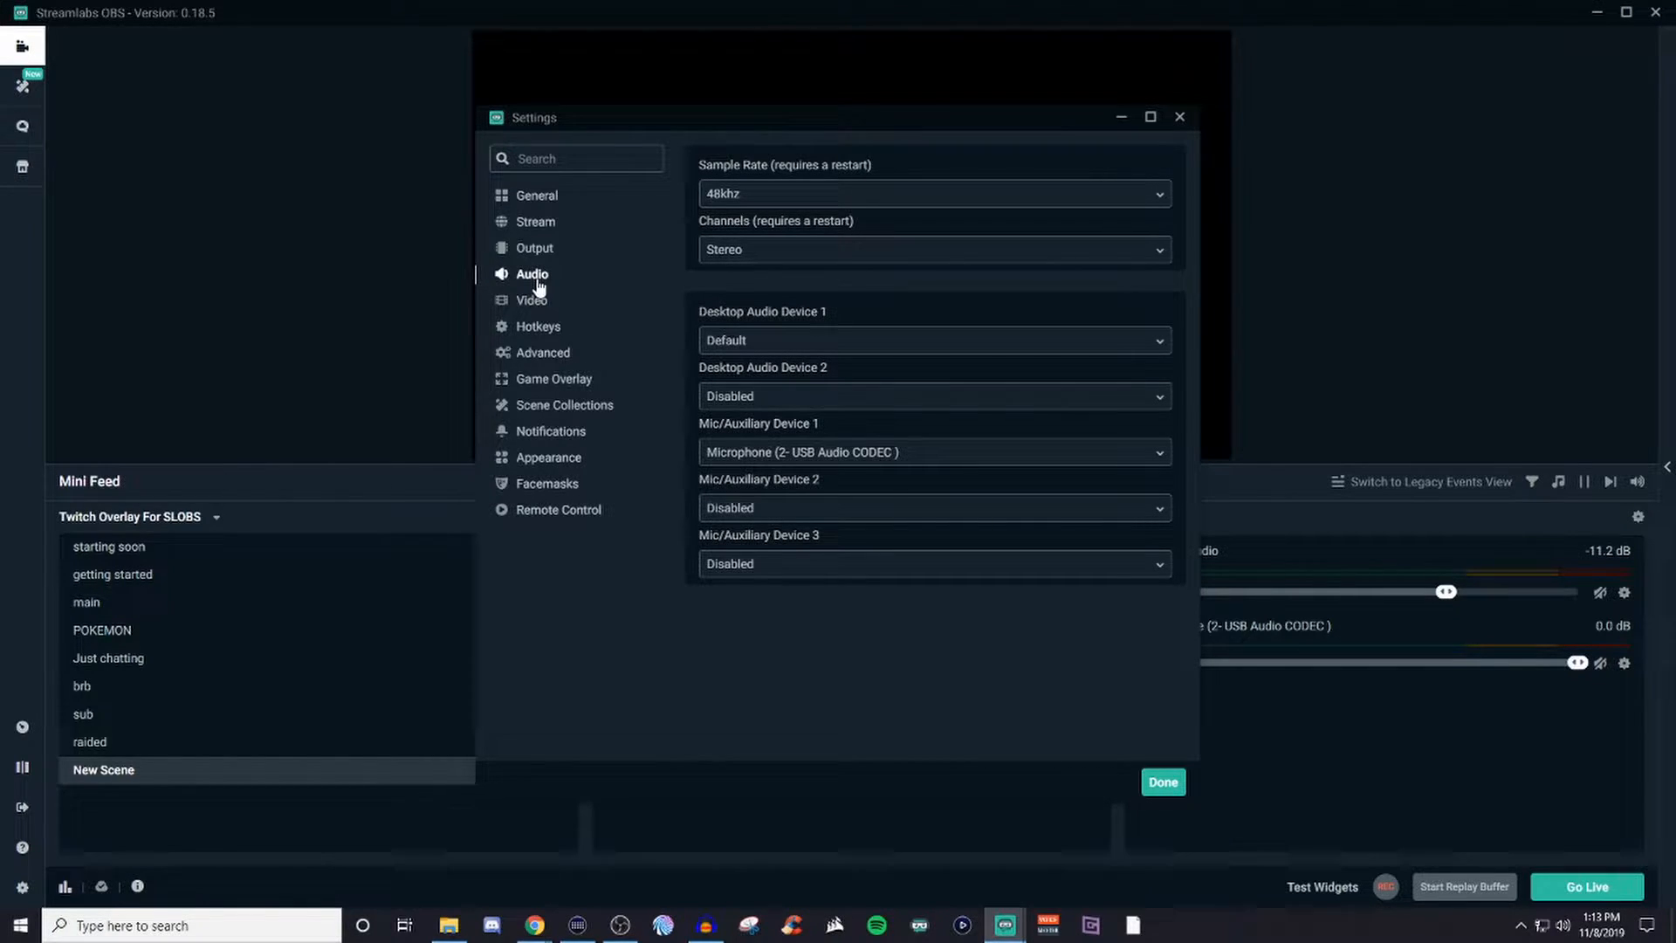
mouse_move(632, 244)
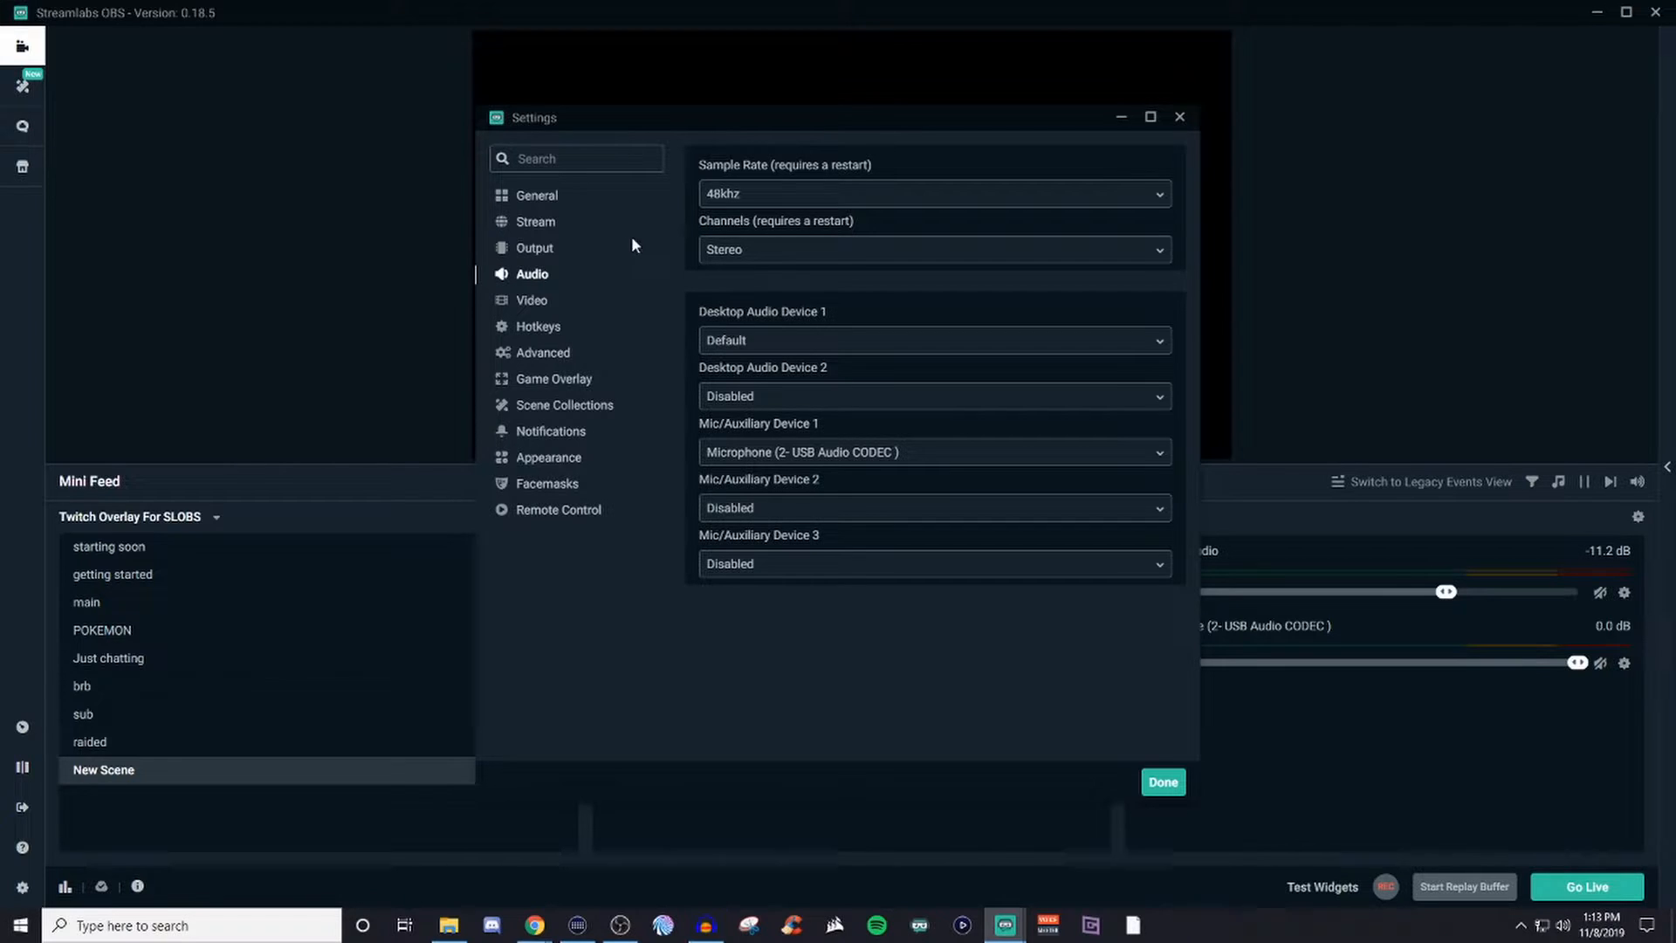
mouse_move(684, 468)
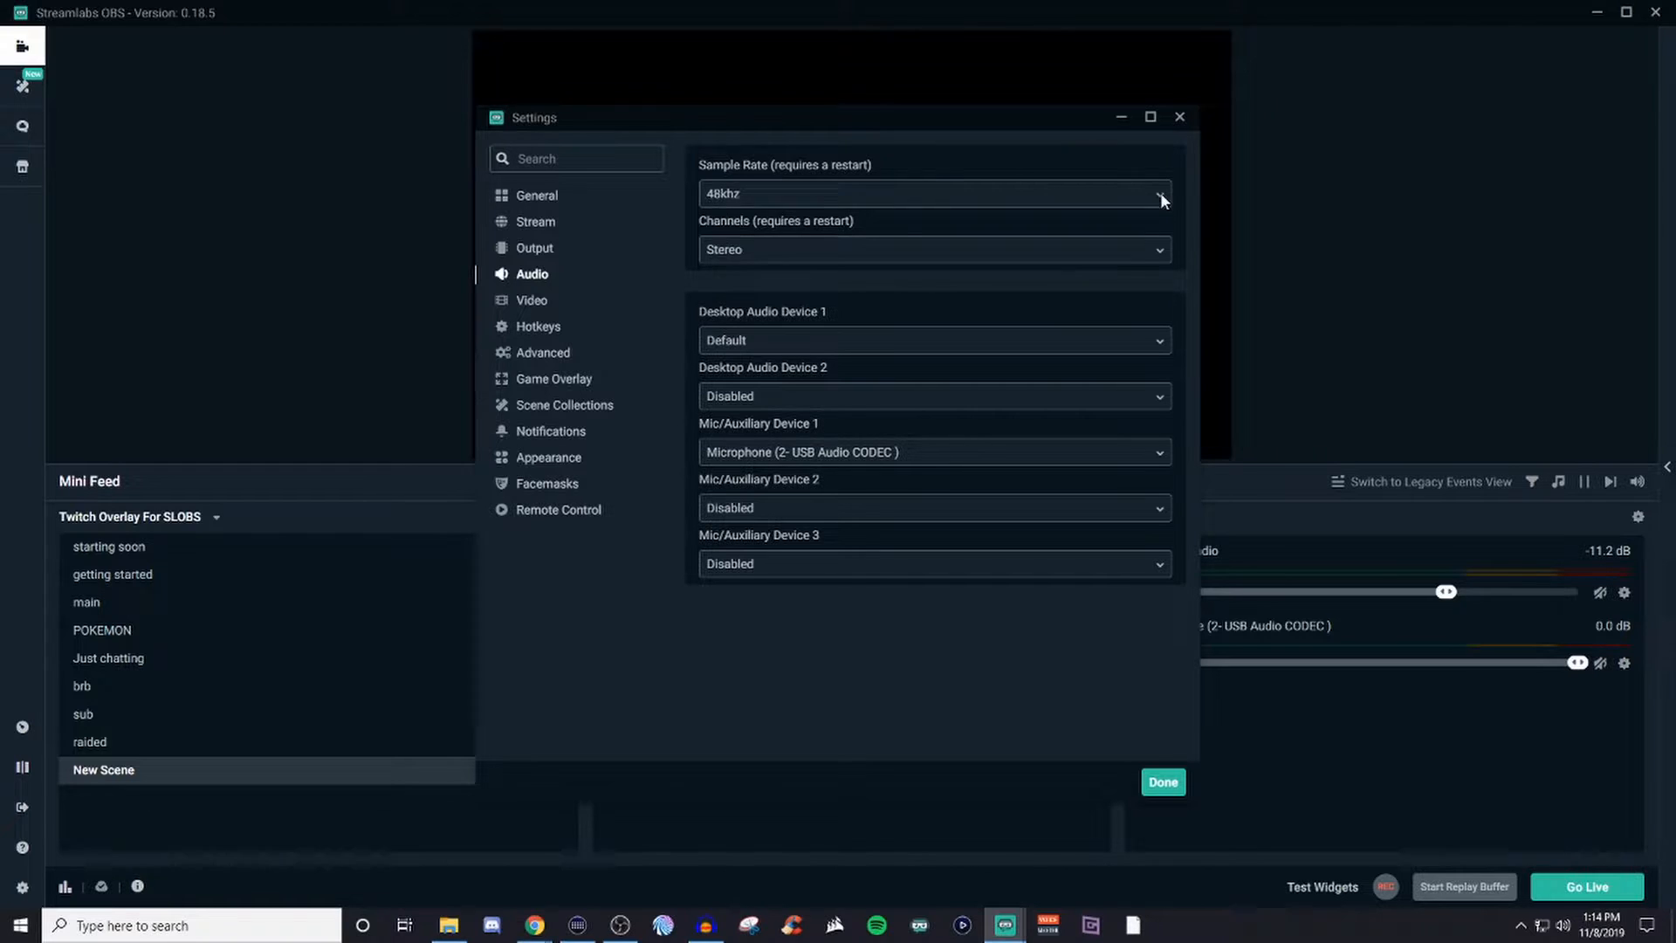
mouse_move(745, 296)
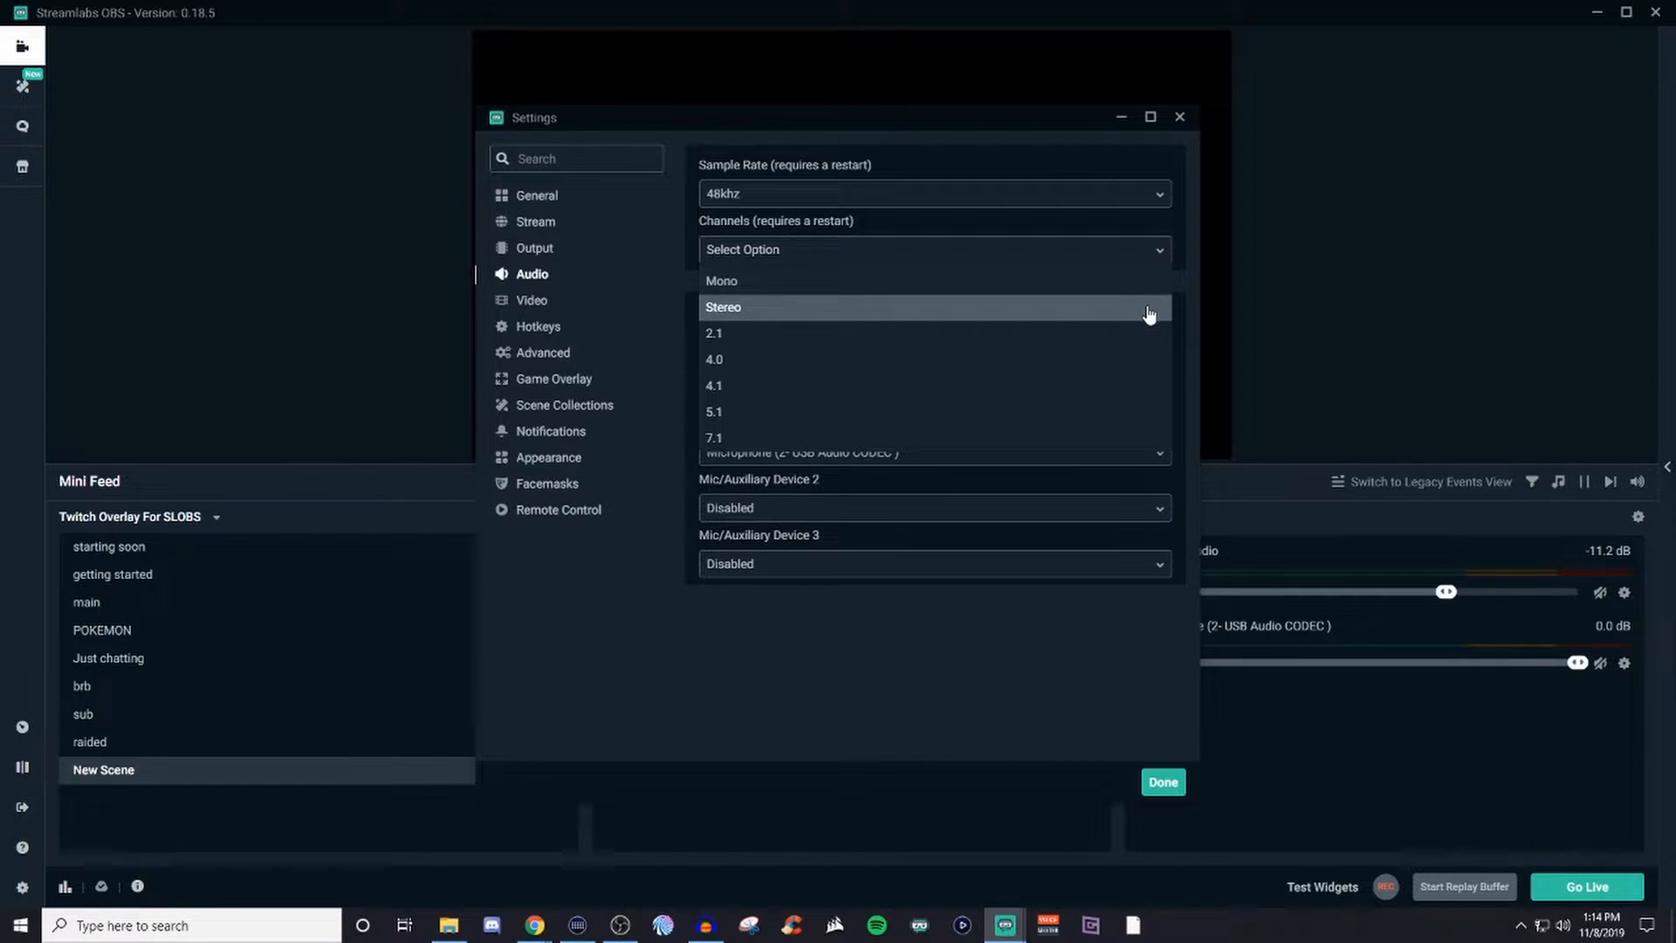
click(722, 307)
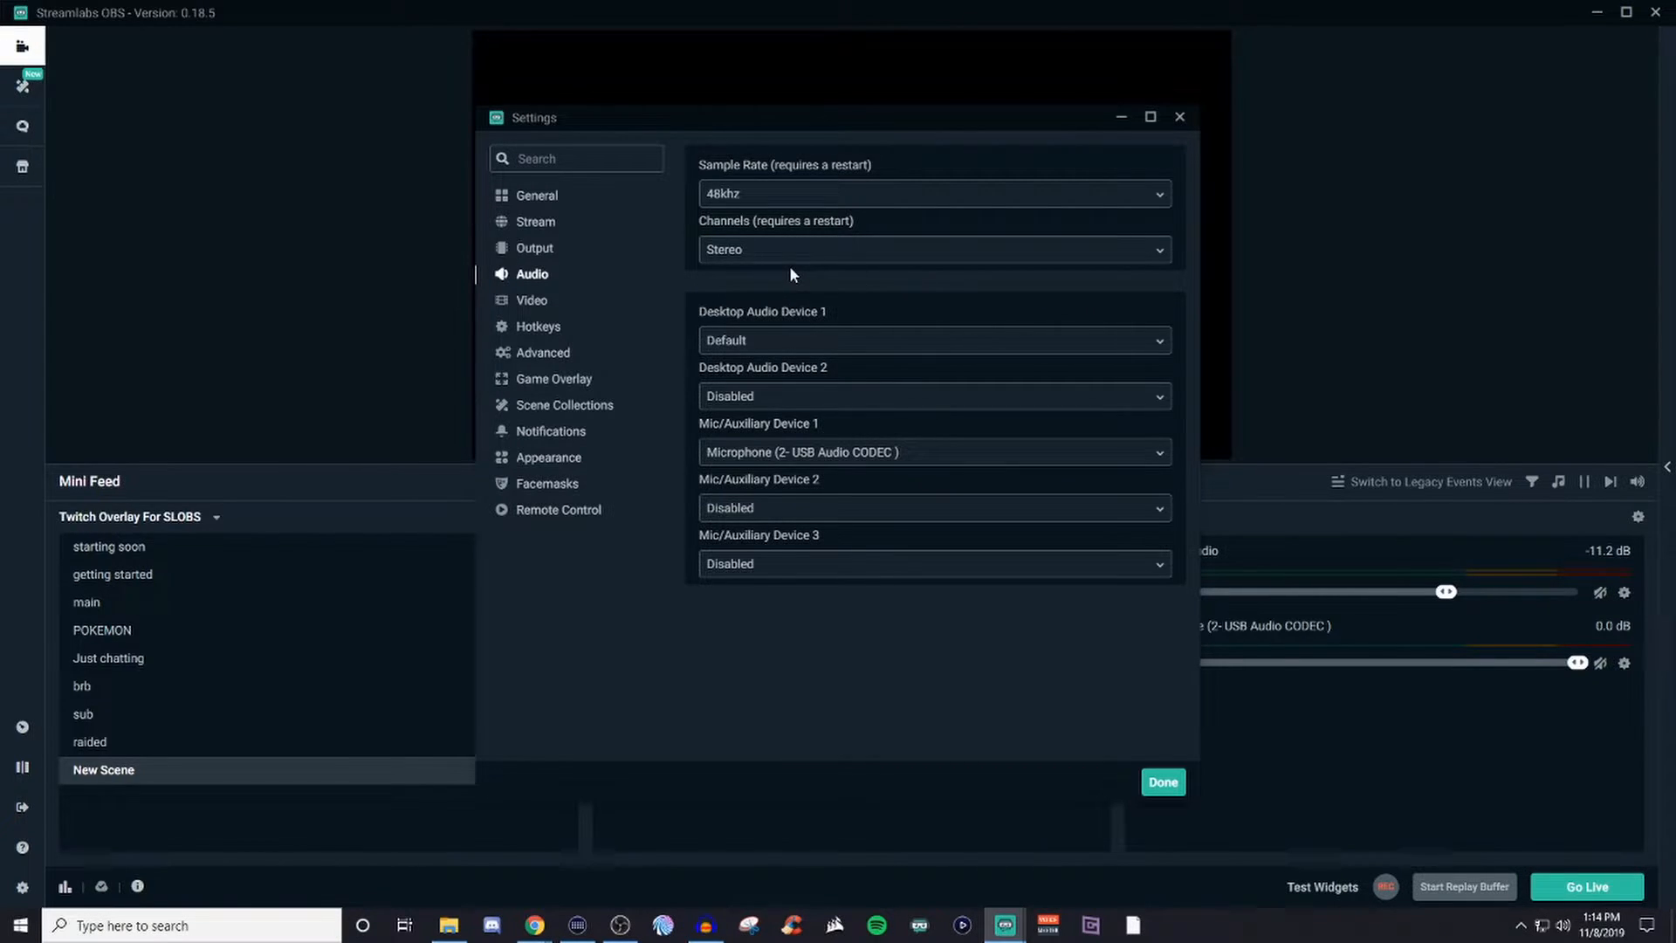
mouse_move(784, 408)
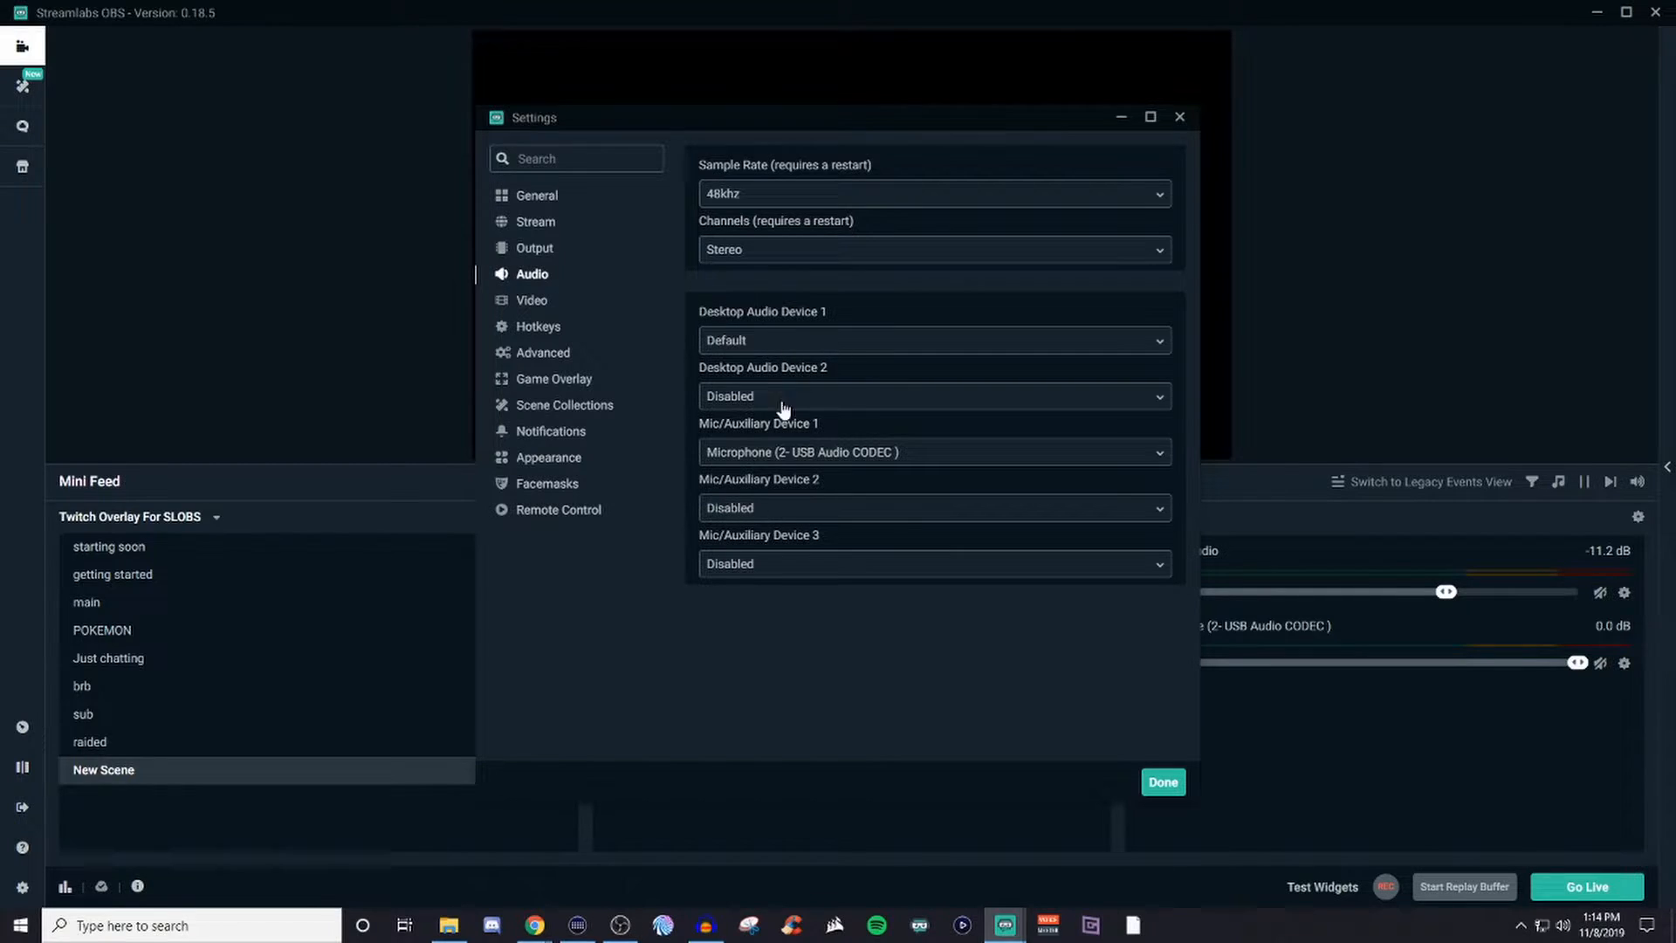
mouse_move(1112, 351)
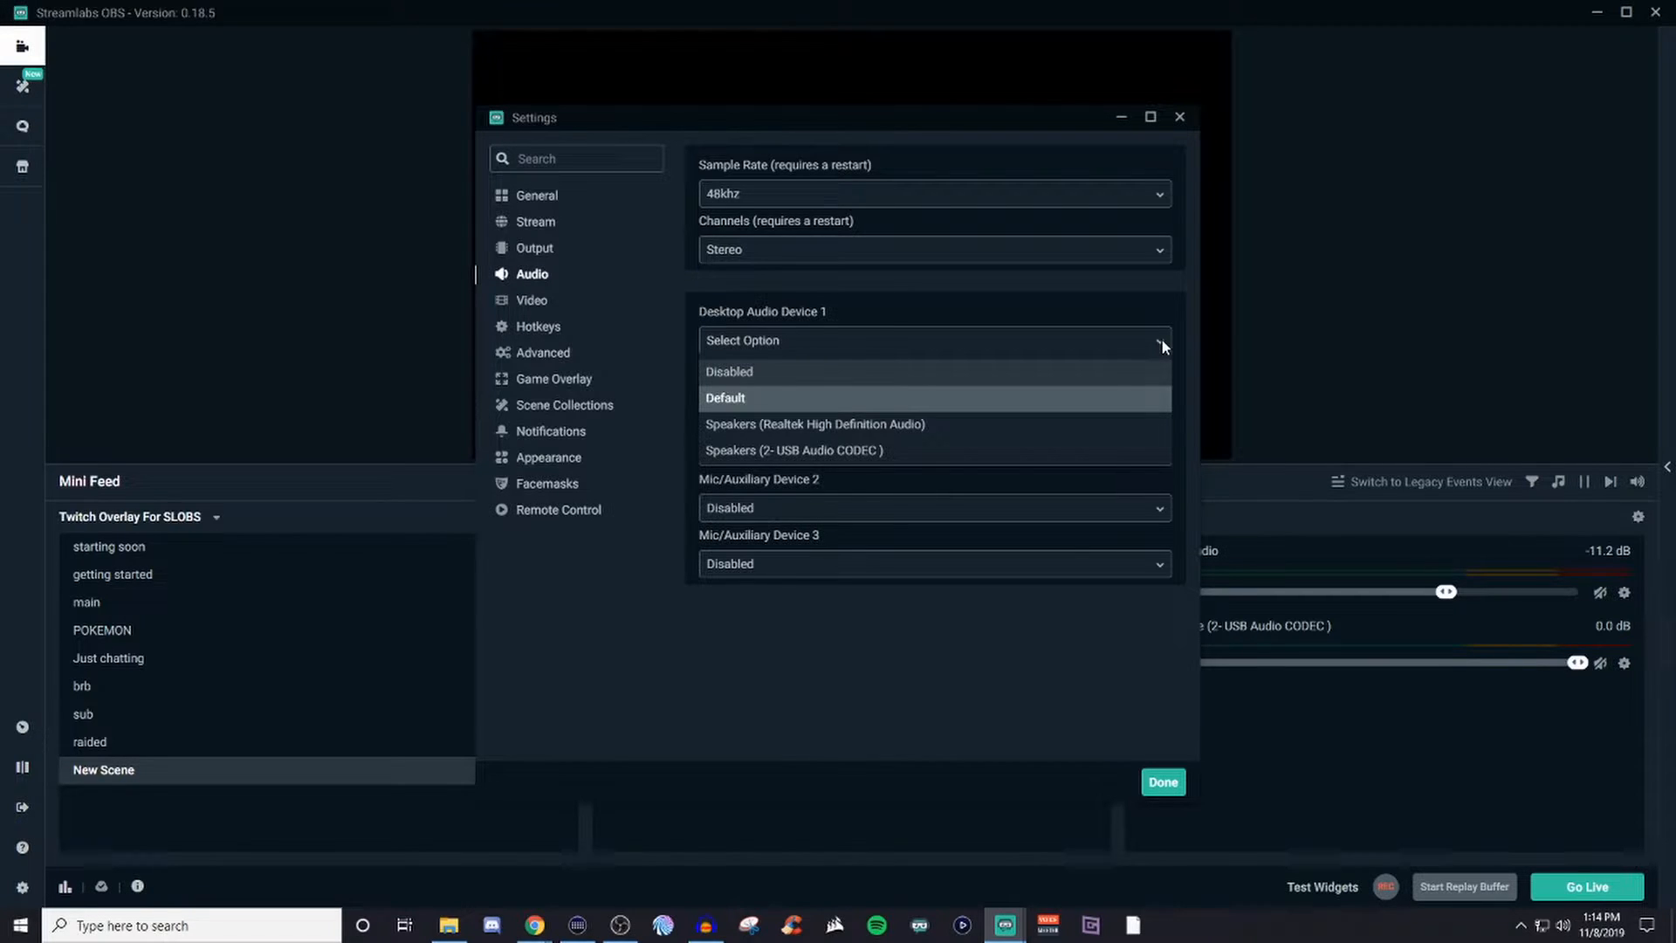
click(724, 398)
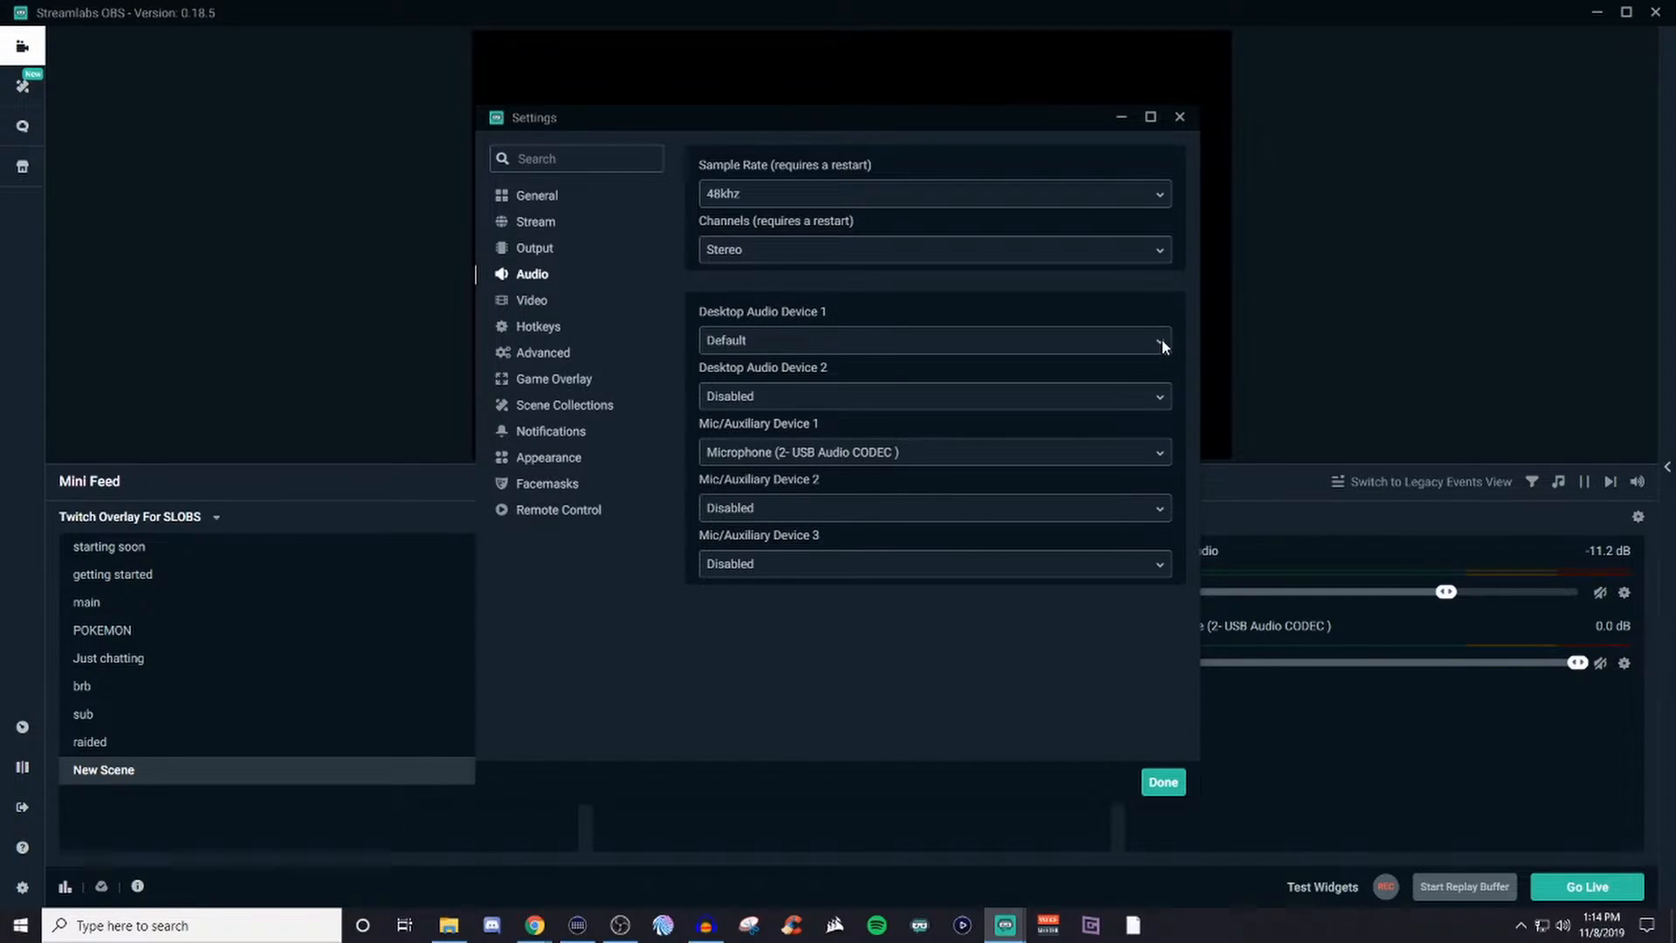
mouse_move(932, 408)
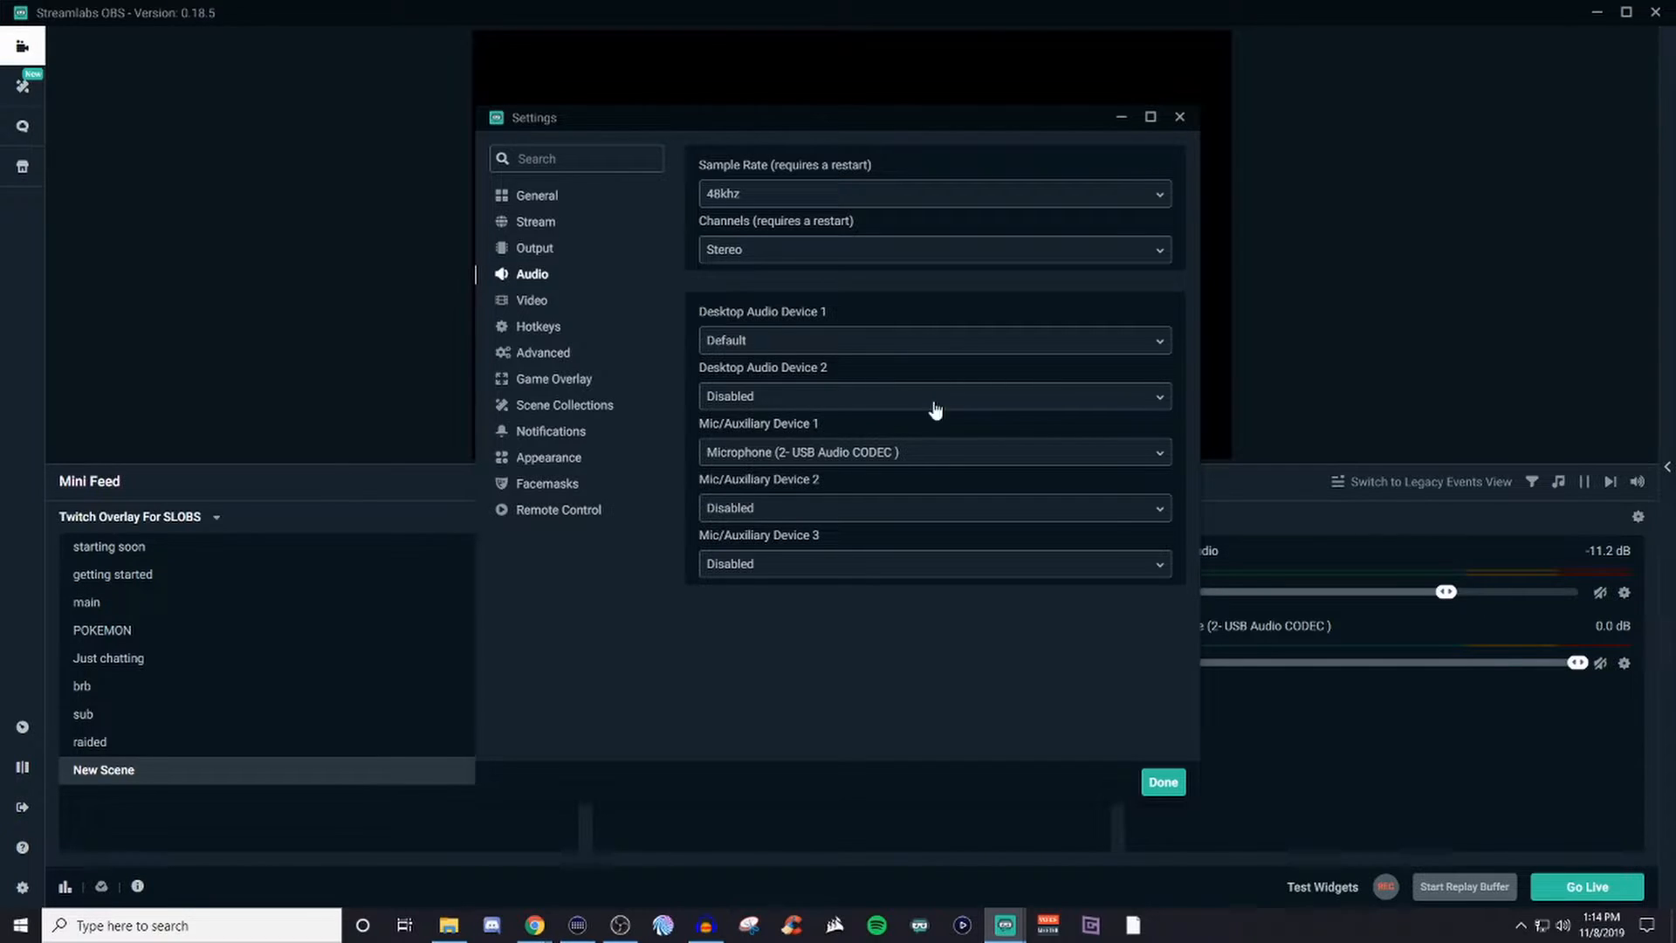
mouse_move(1163, 464)
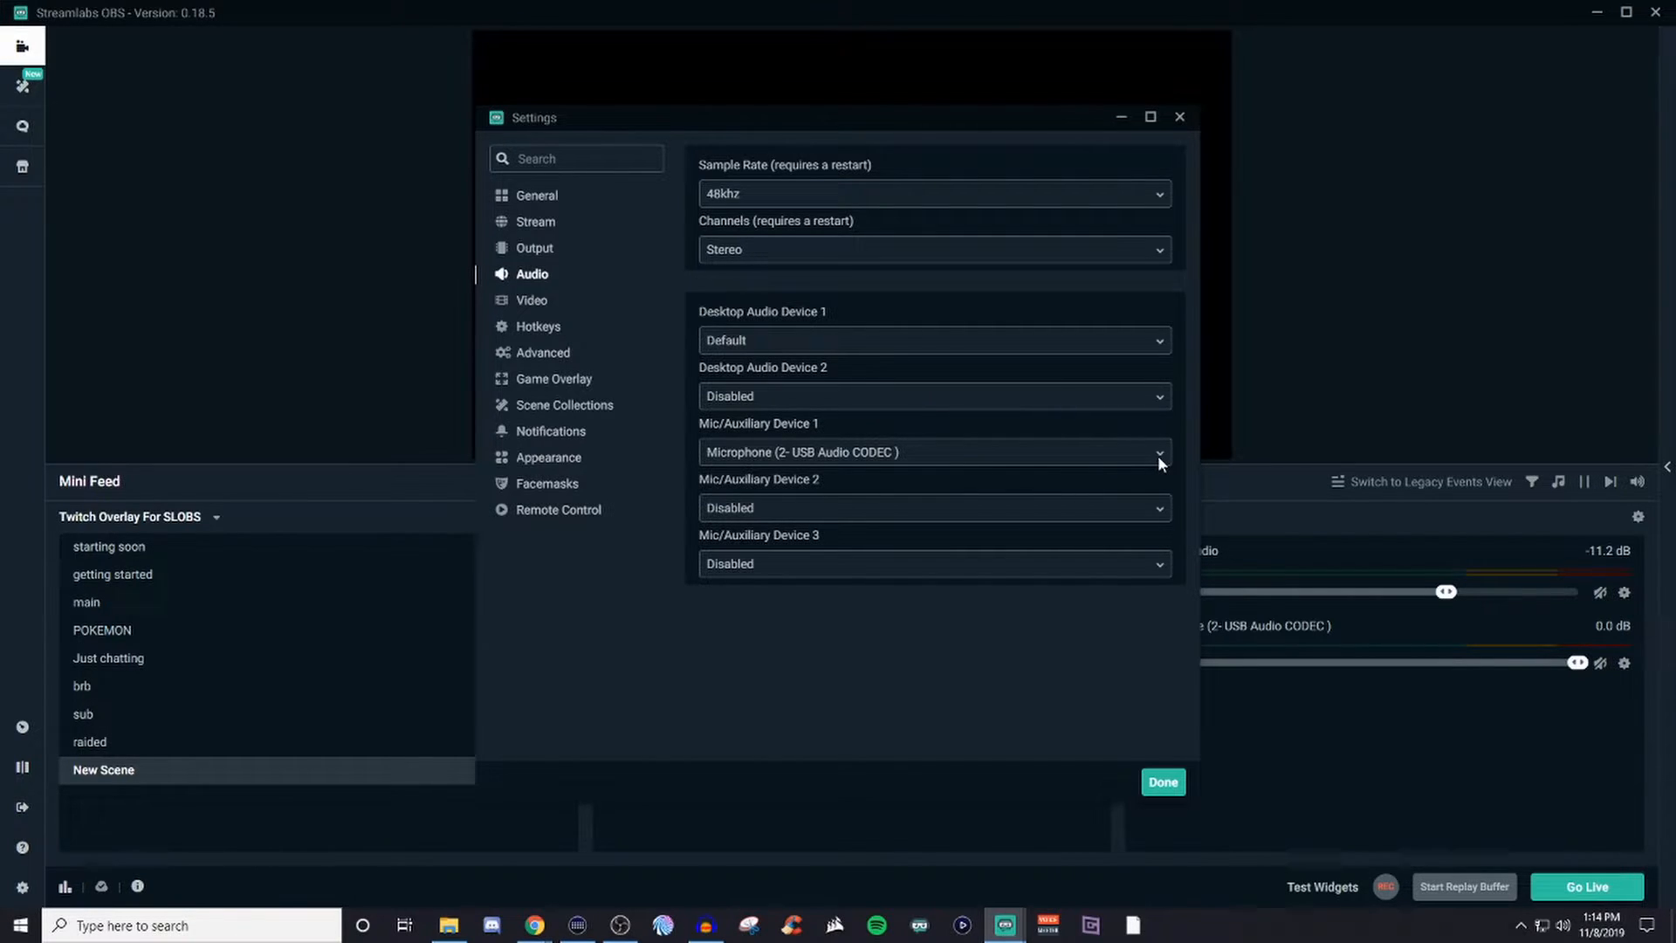
click(1157, 450)
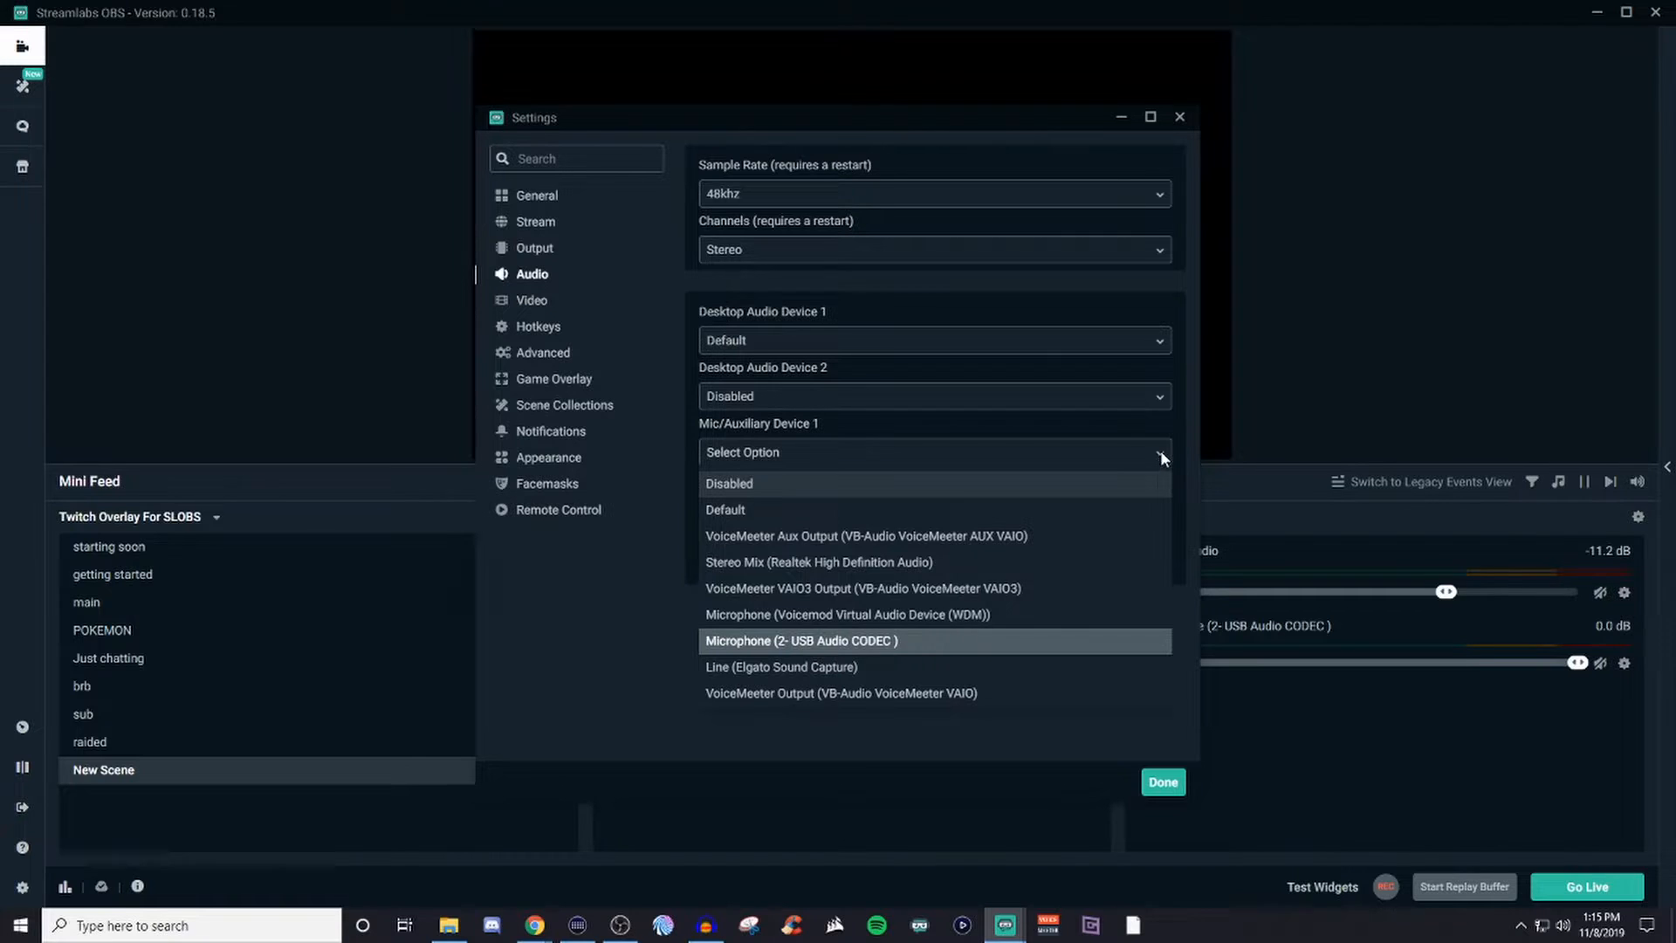
click(800, 640)
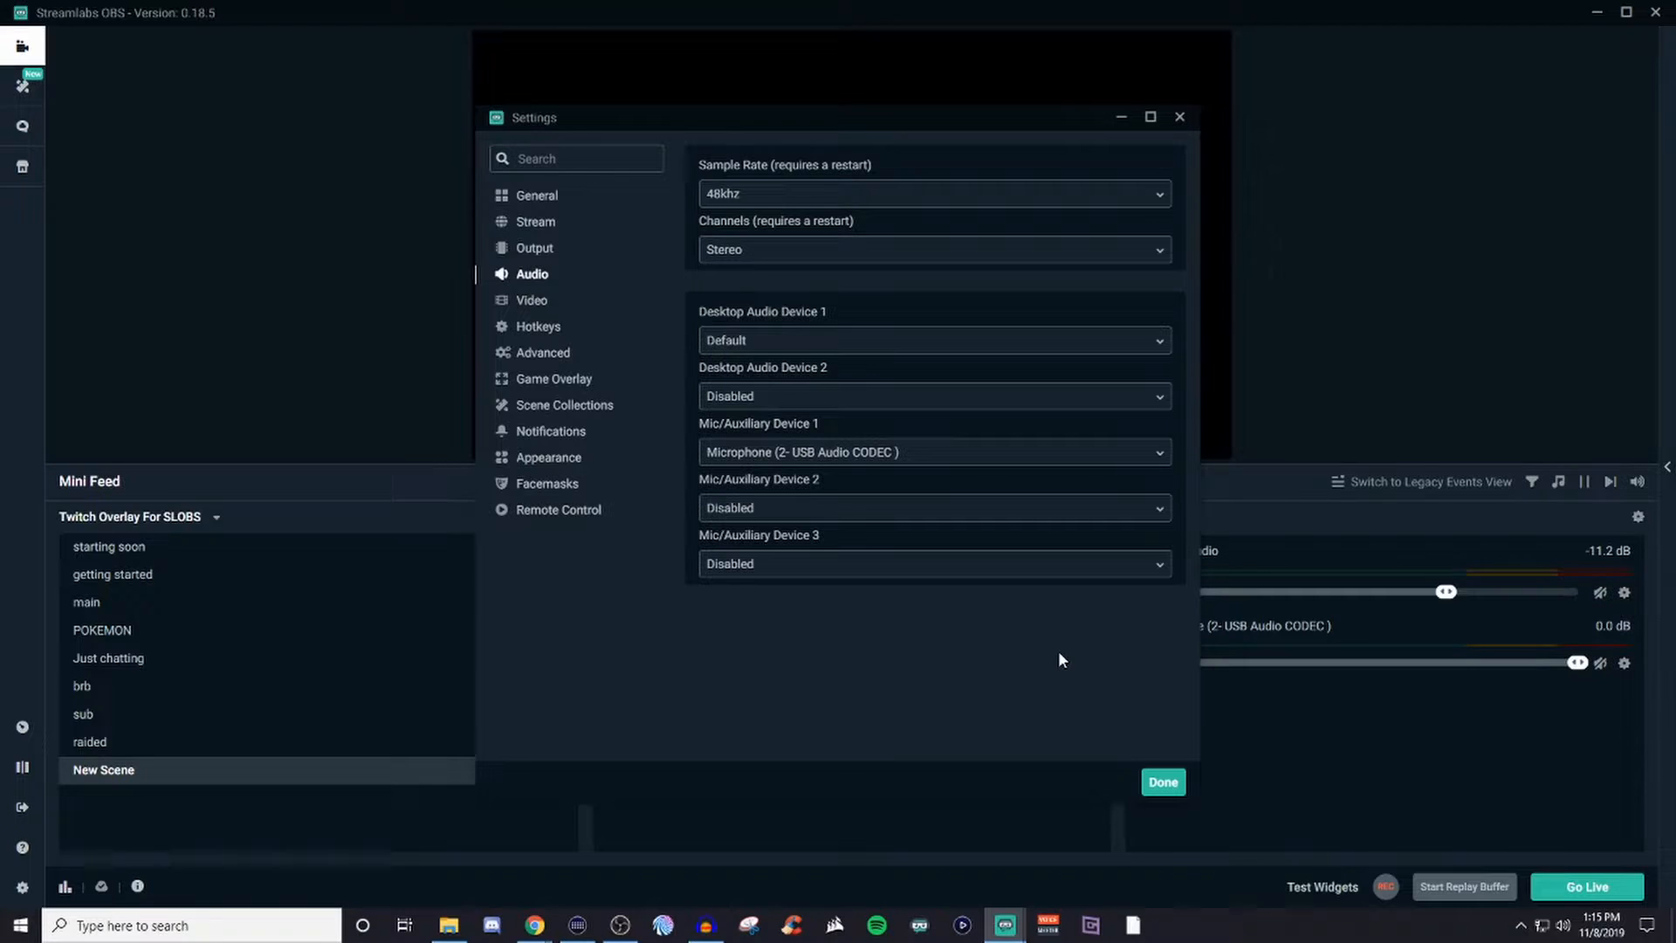
mouse_move(993, 577)
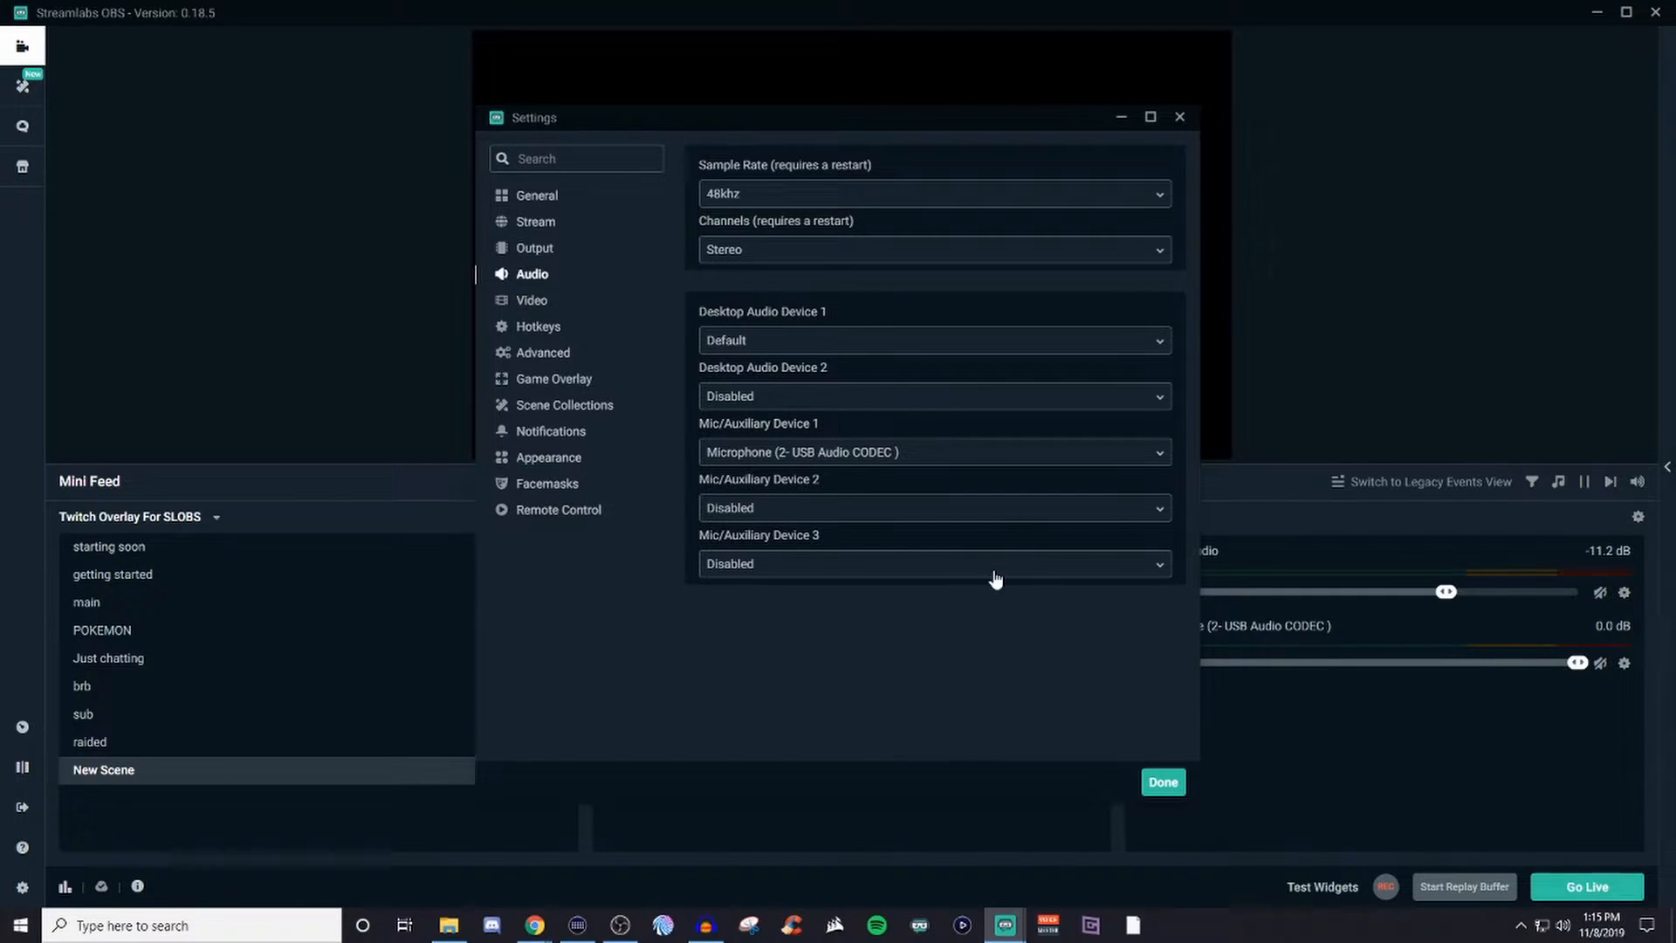
mouse_move(1109, 583)
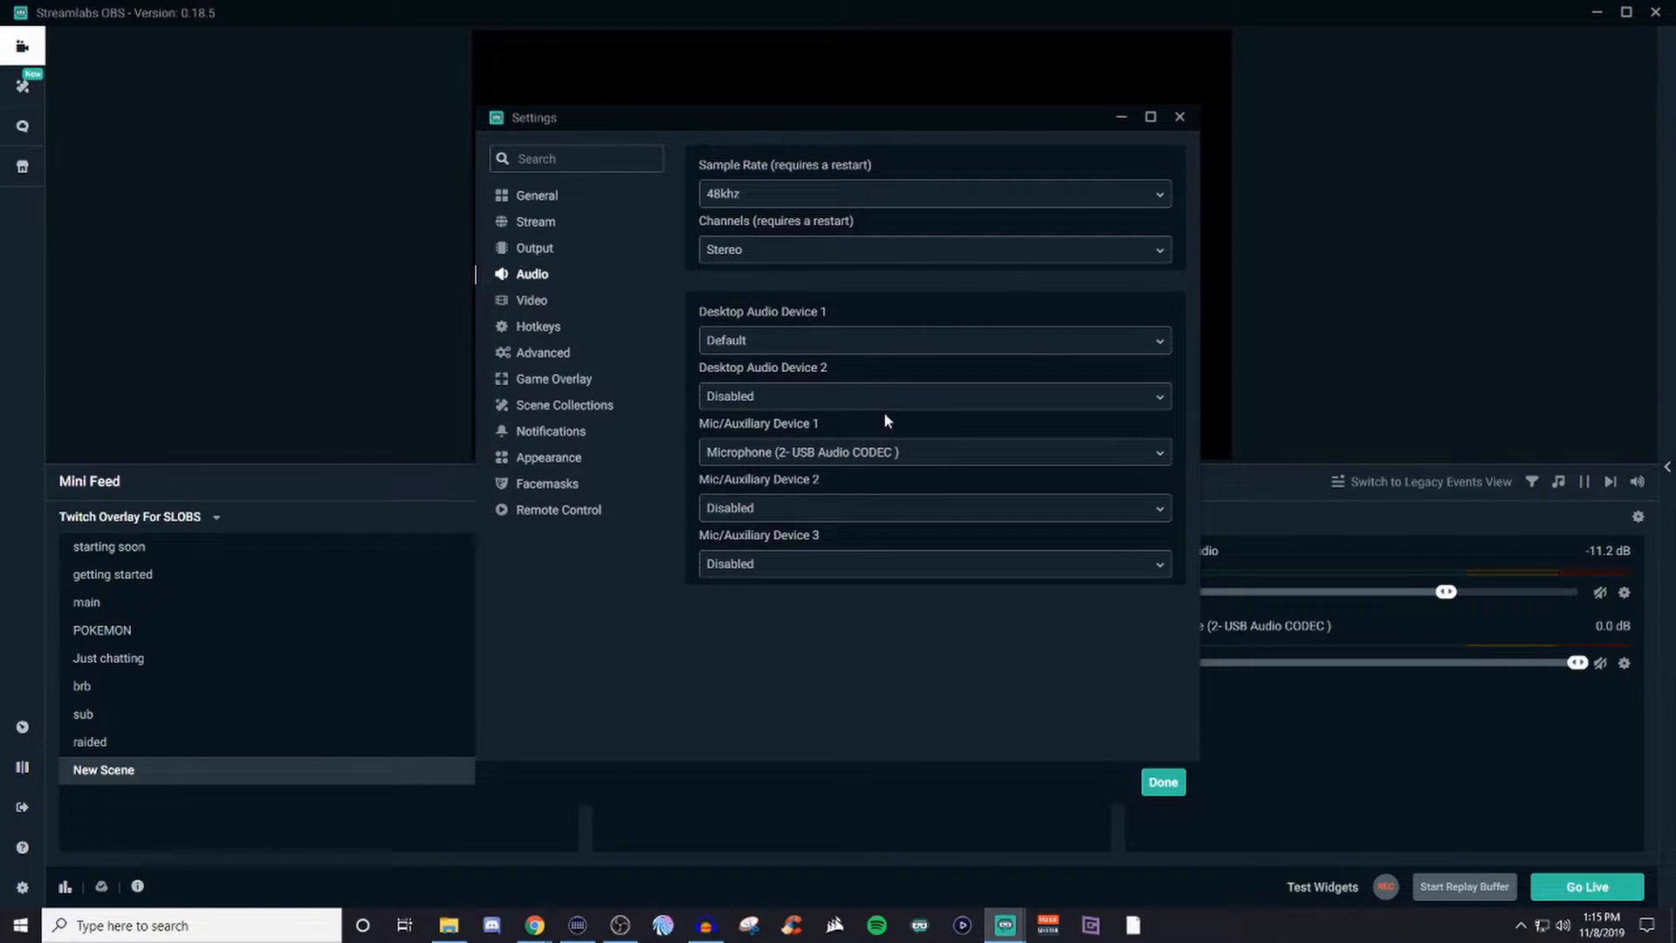
mouse_move(881, 564)
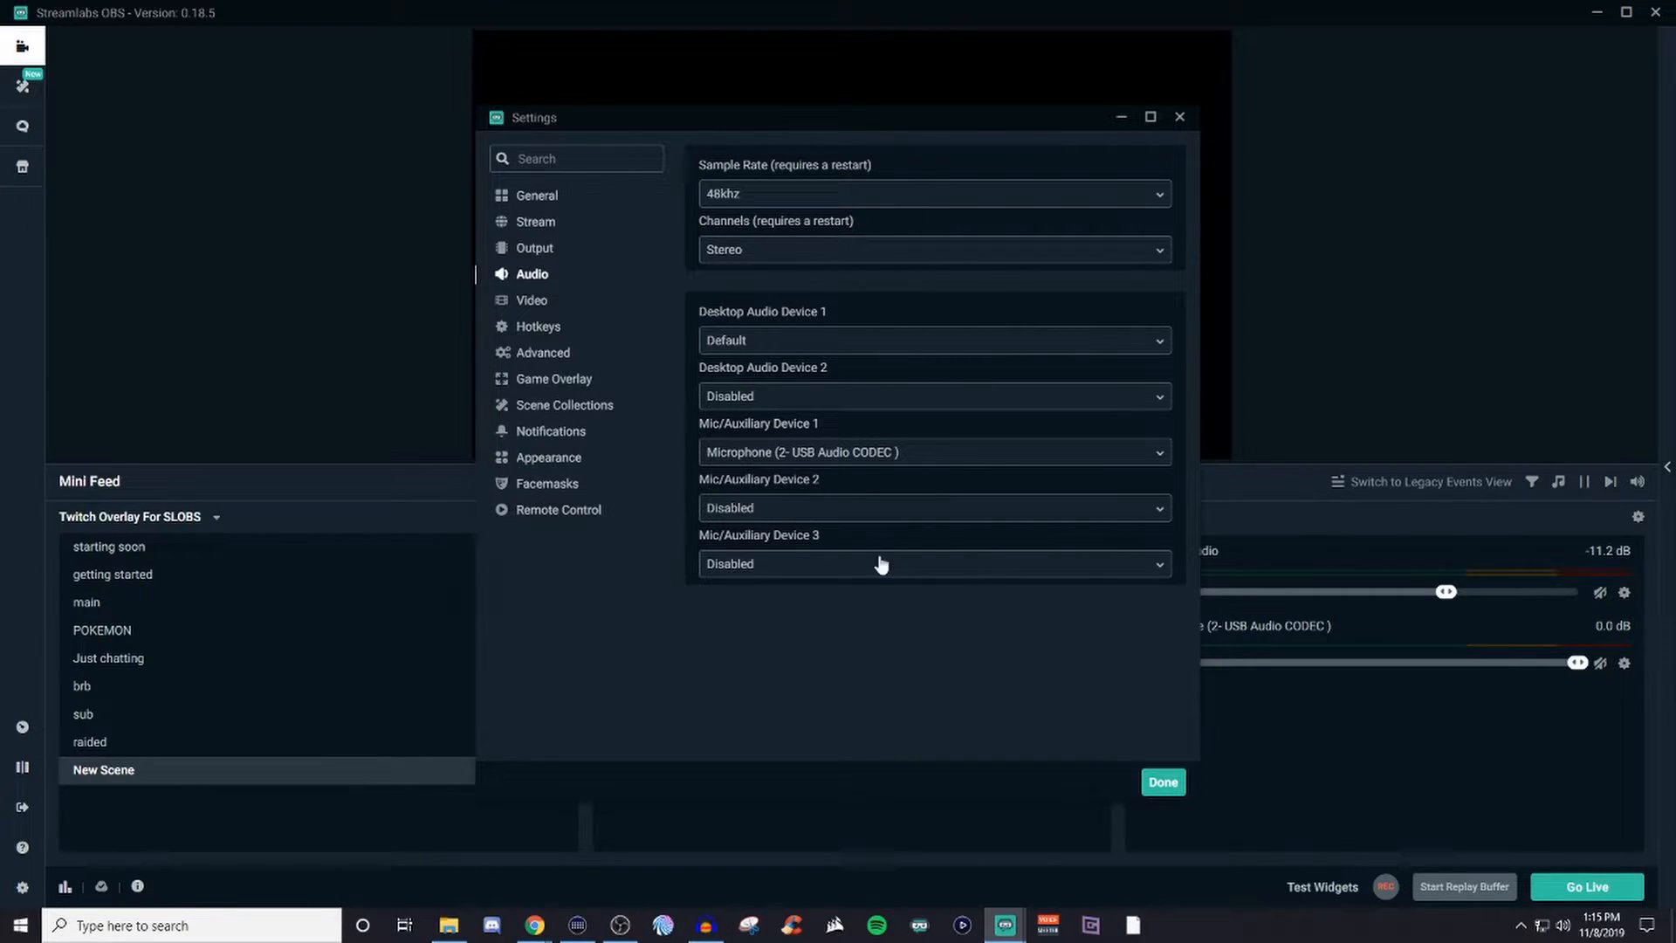
mouse_move(539, 333)
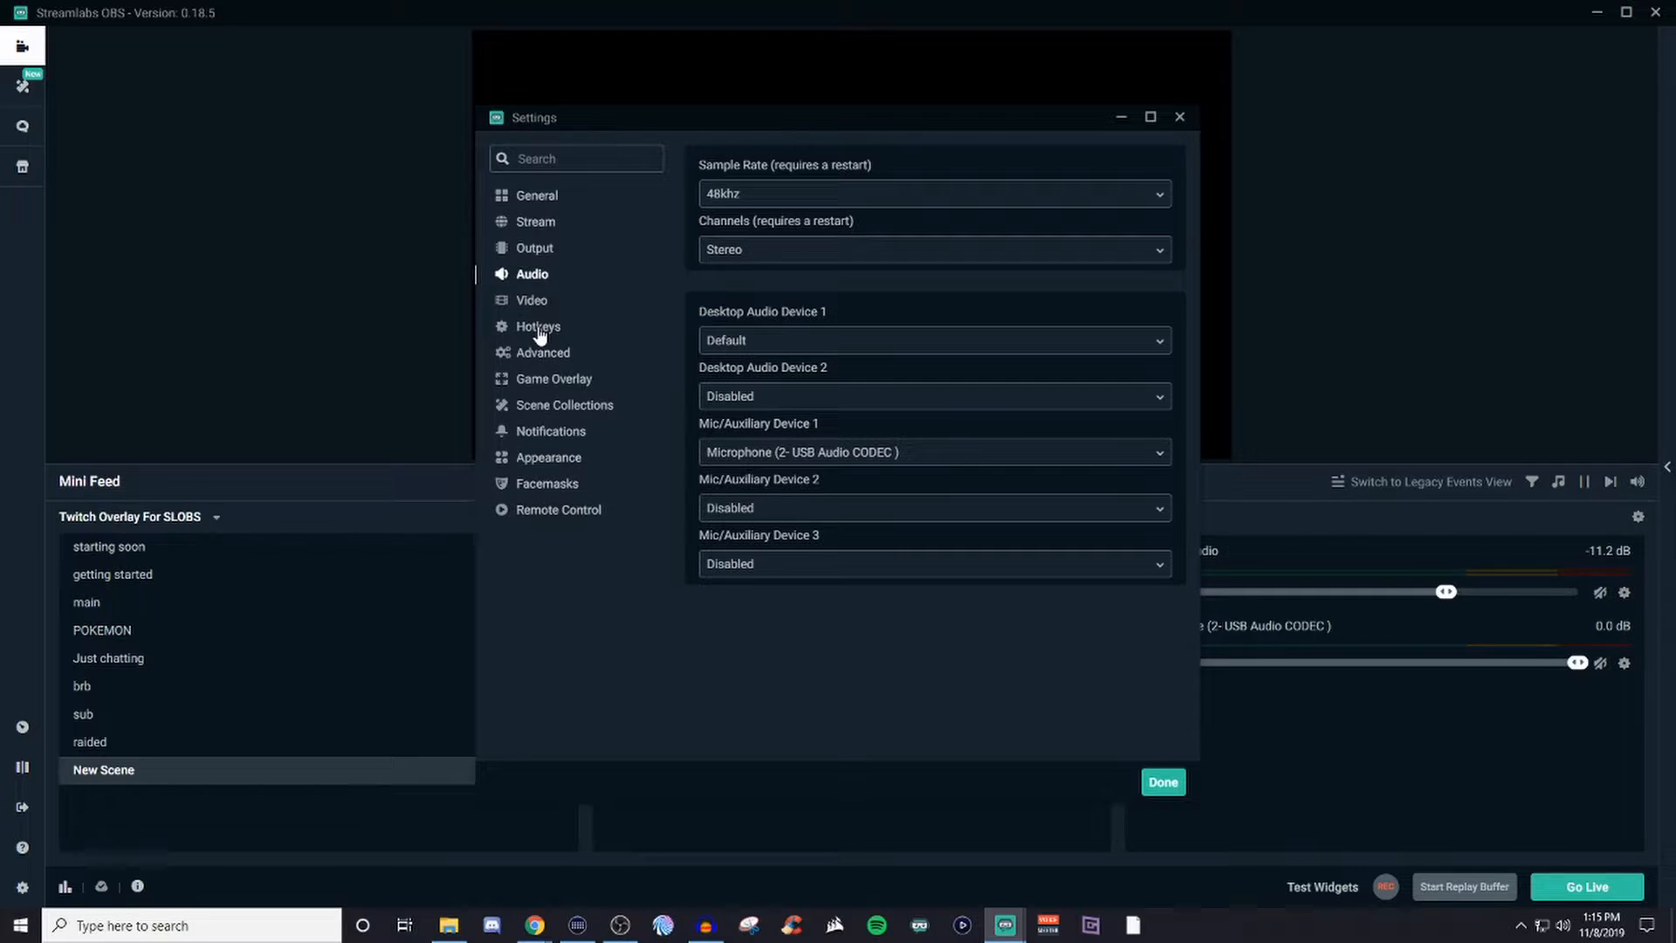
mouse_move(522, 300)
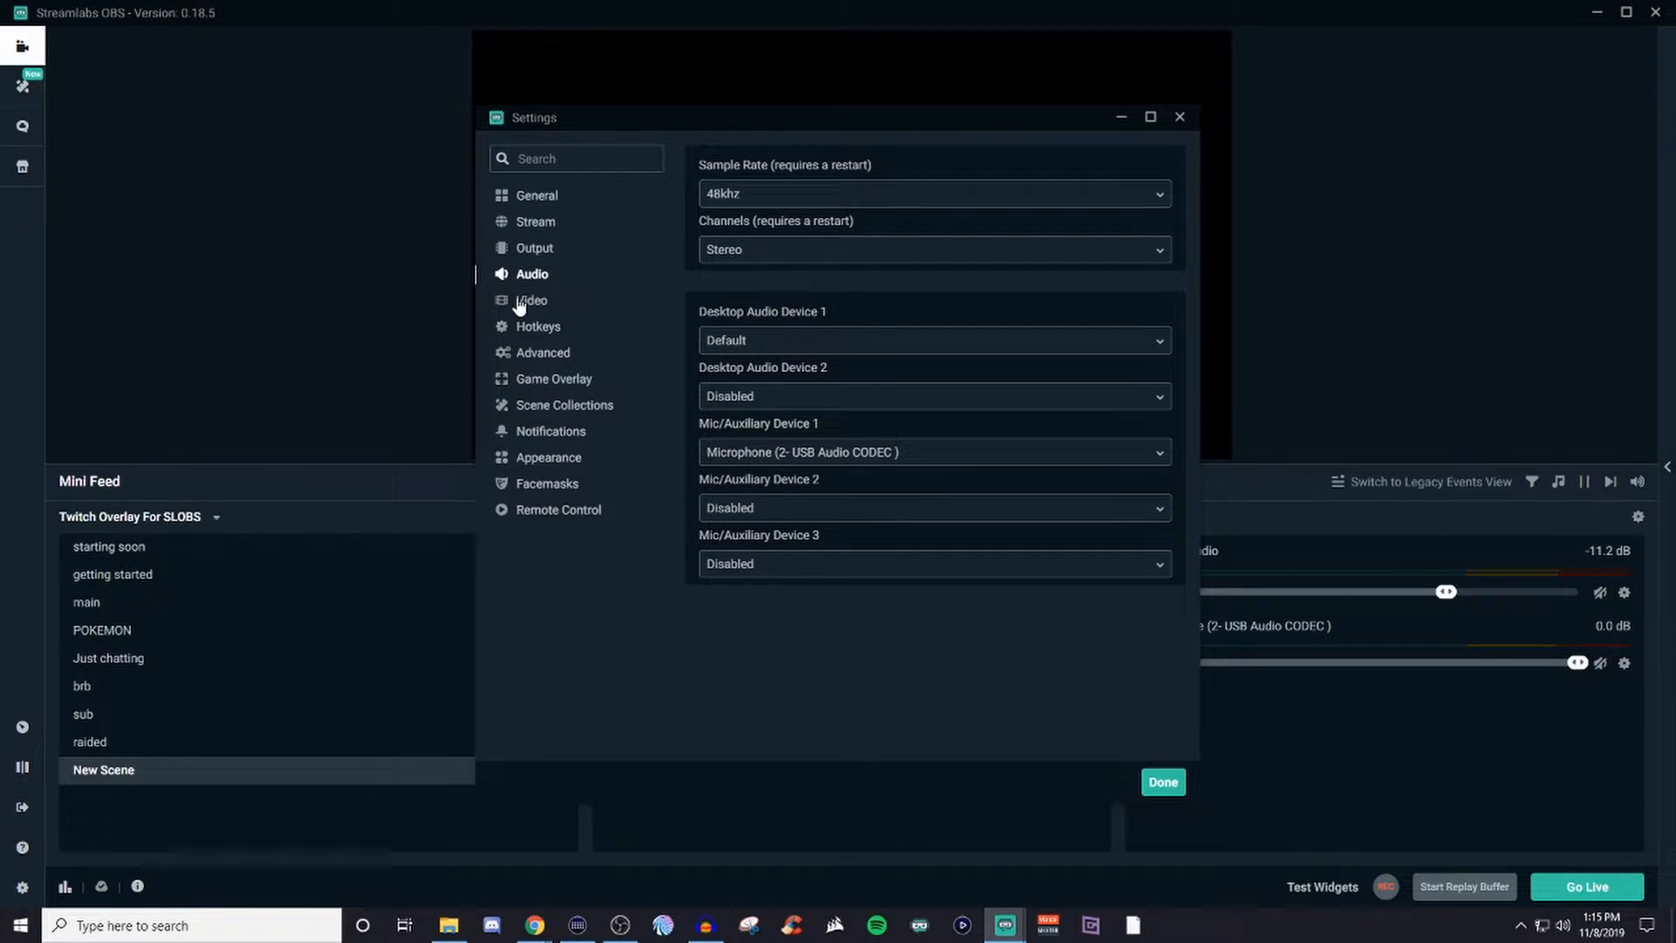
- Show the Video settings page: 1920x1080 base, 1280x720 output, Bicubic downscale, 60 FPS
click(531, 300)
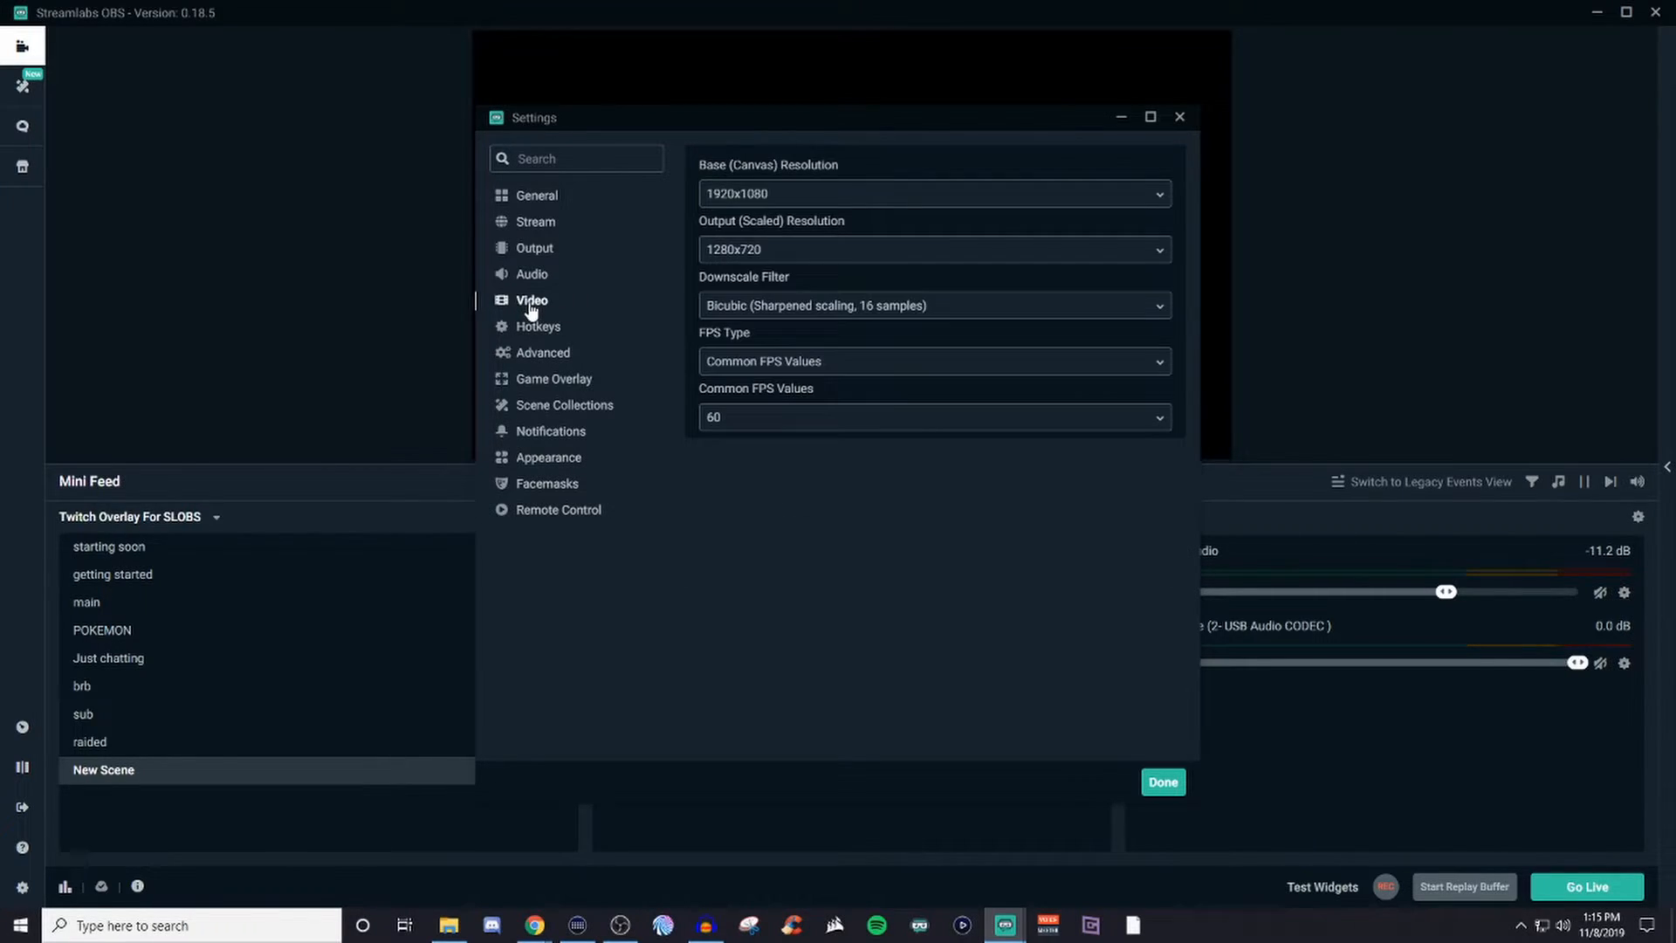
mouse_move(612, 316)
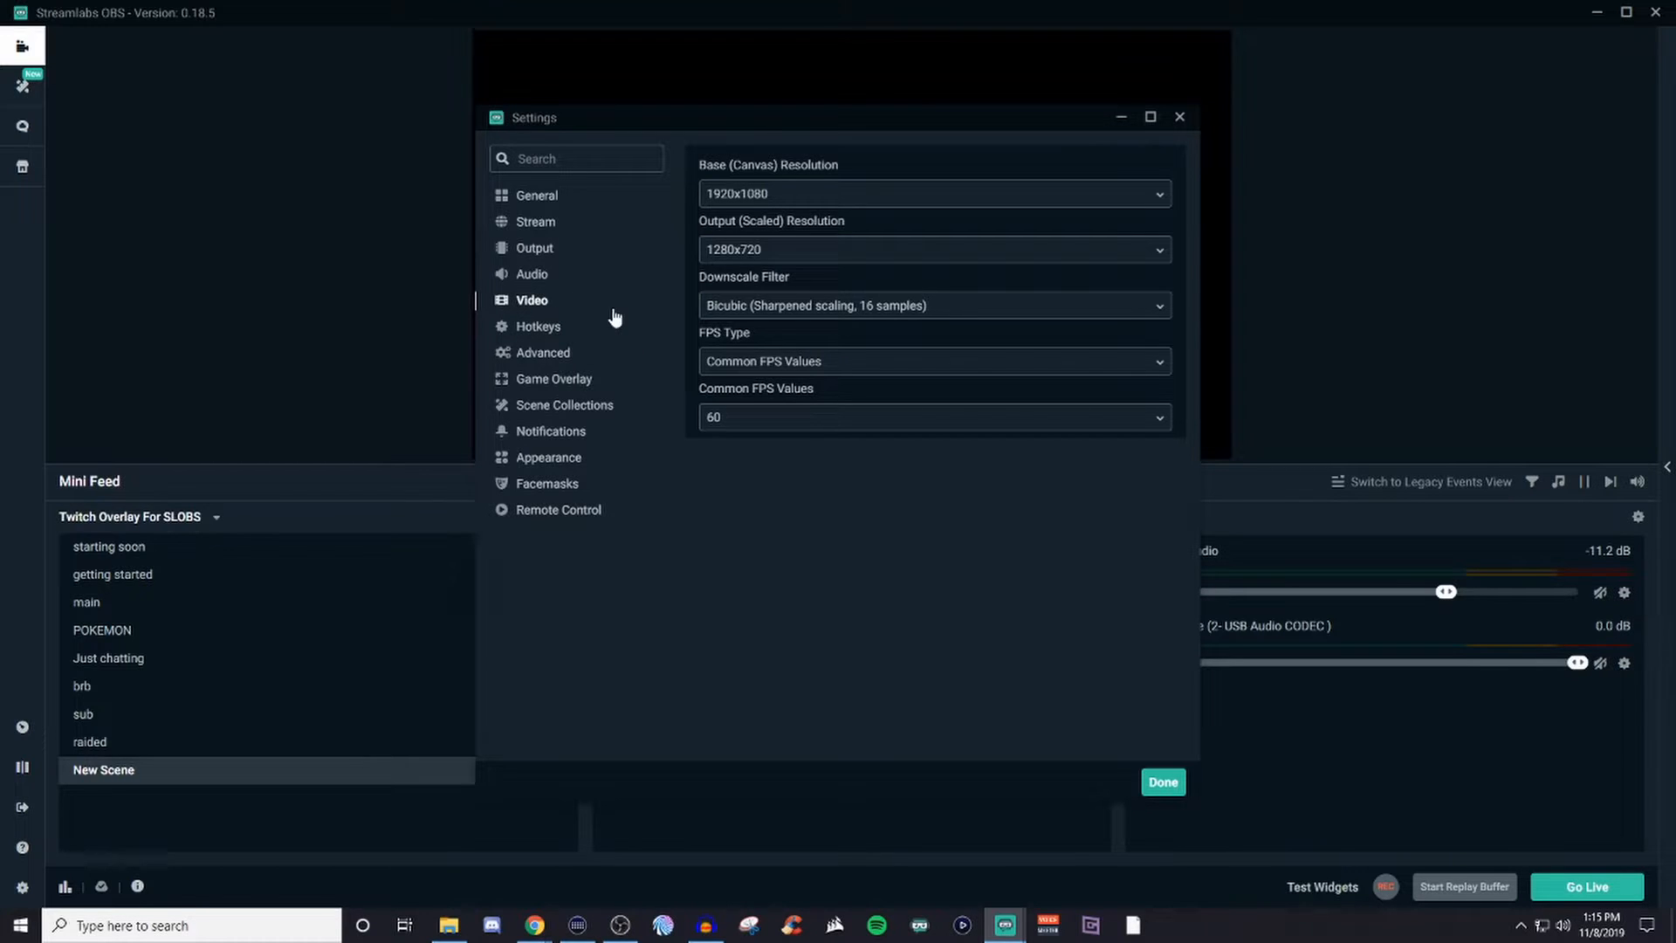
mouse_move(561, 321)
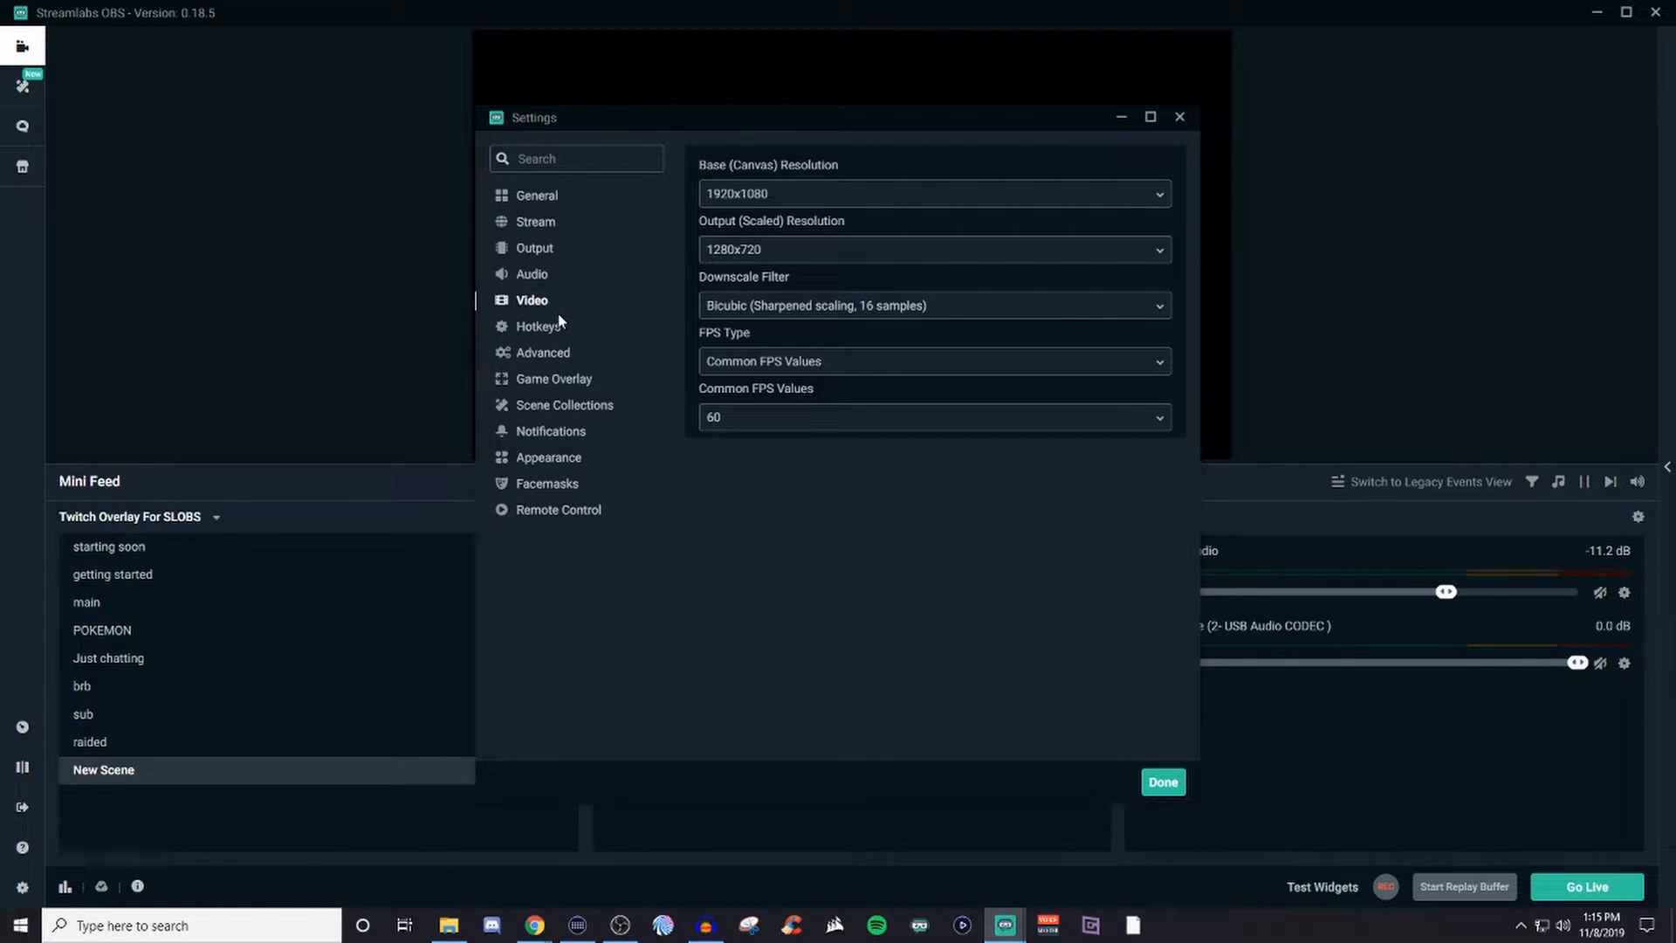
mouse_move(685, 415)
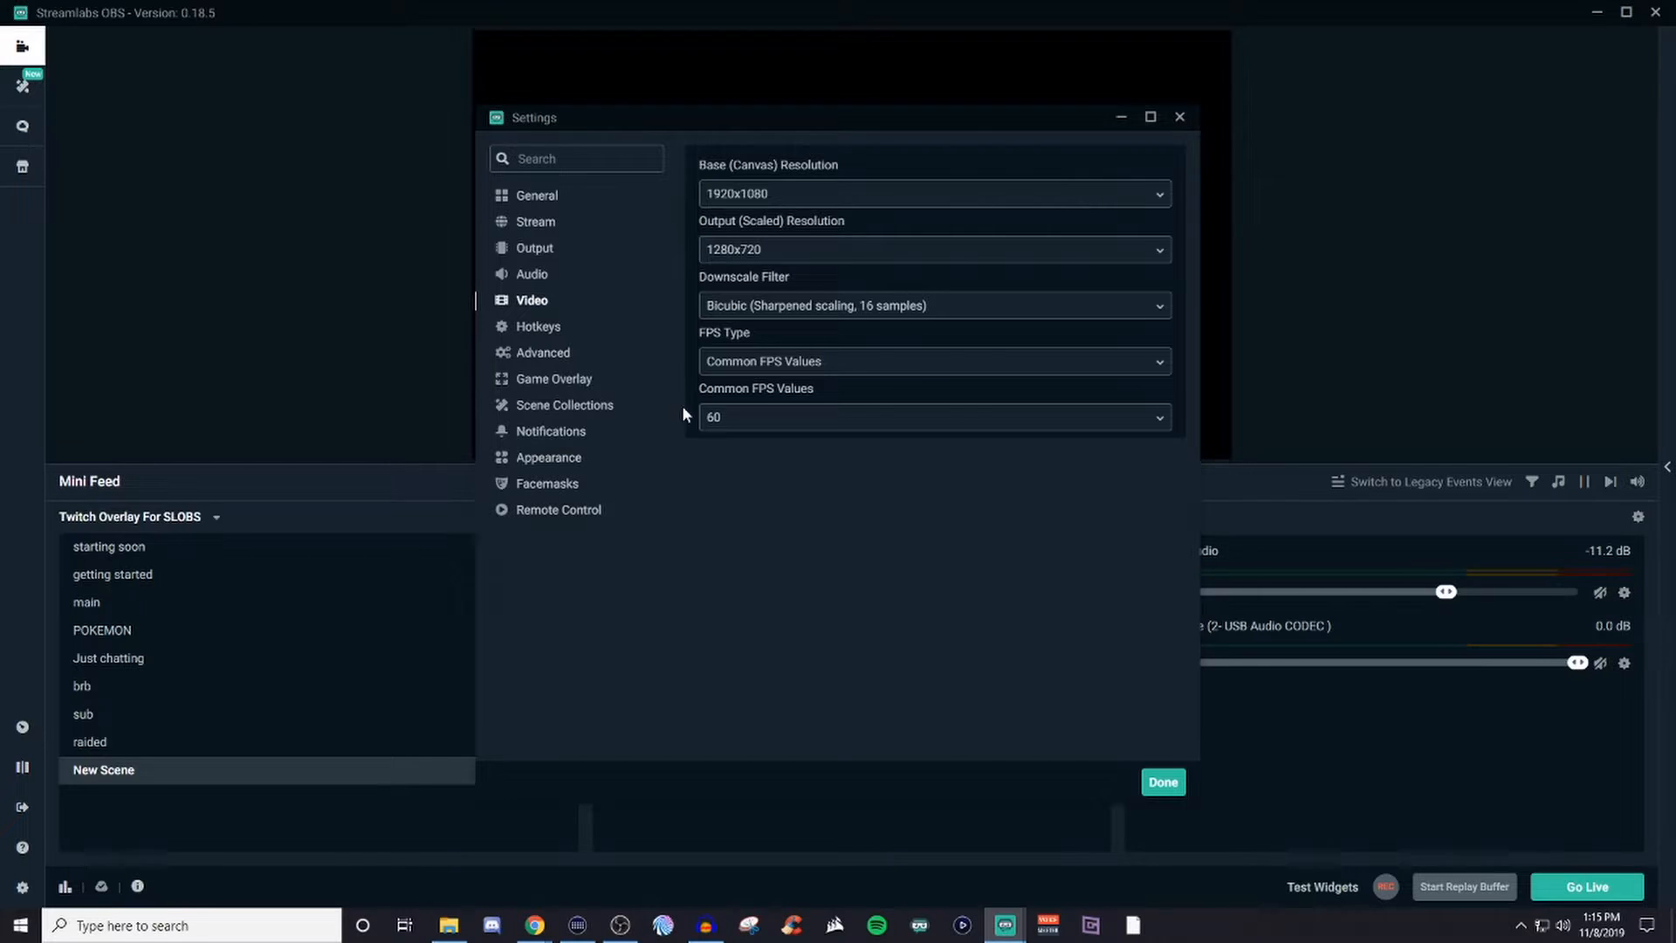
mouse_move(1162, 197)
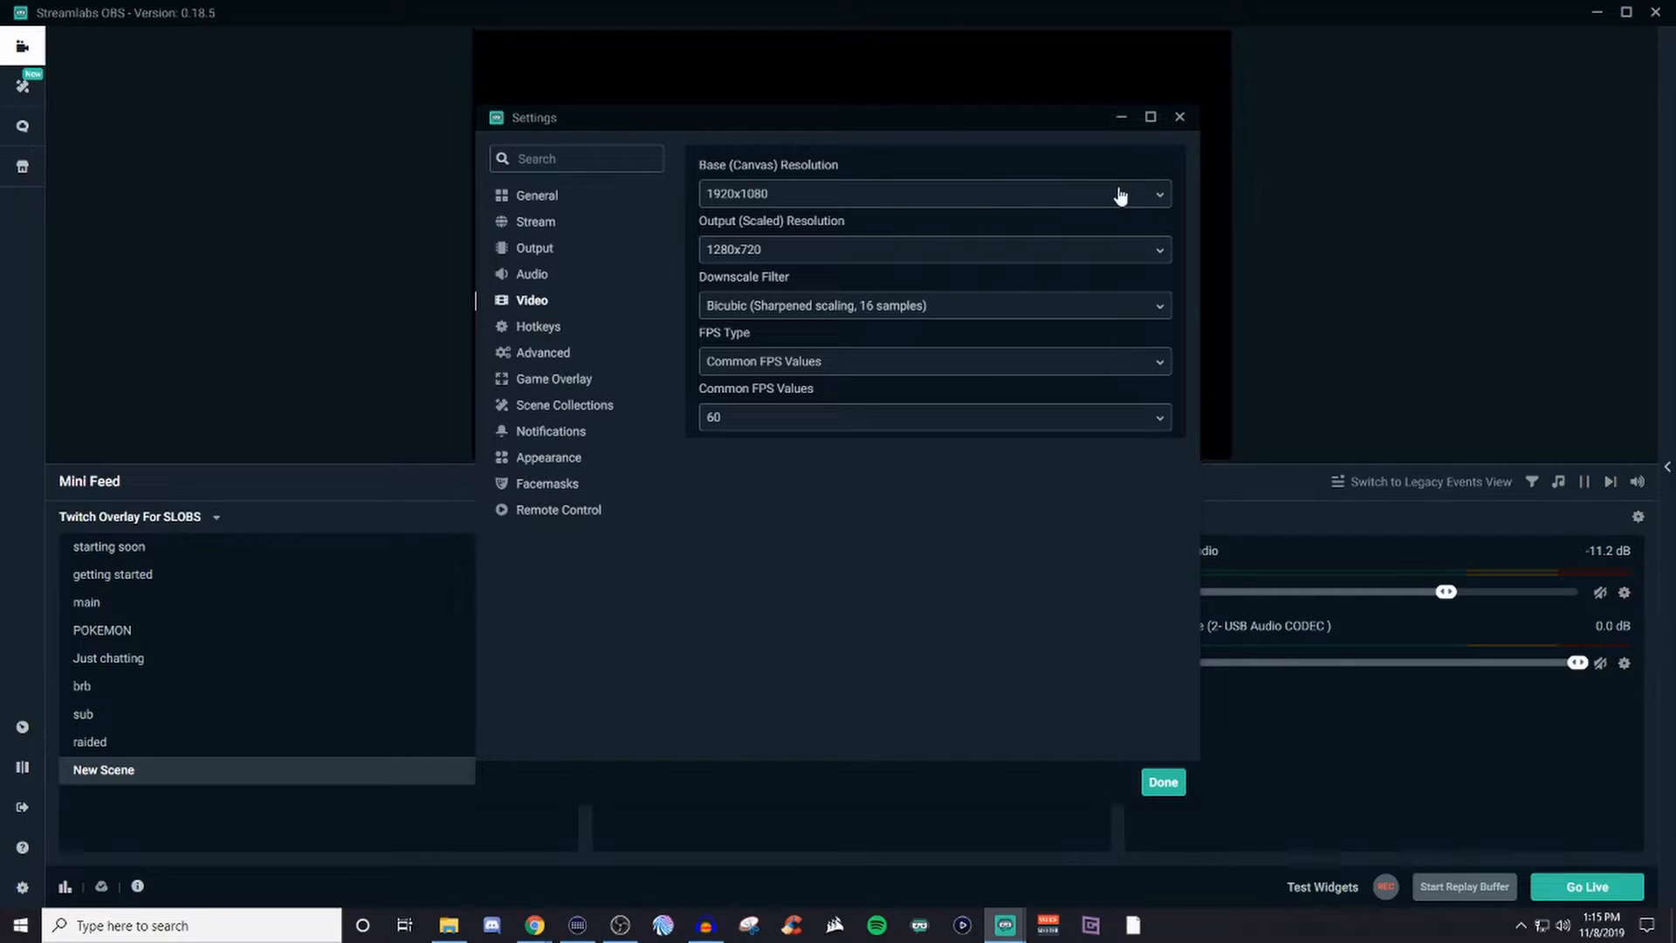
mouse_move(837, 203)
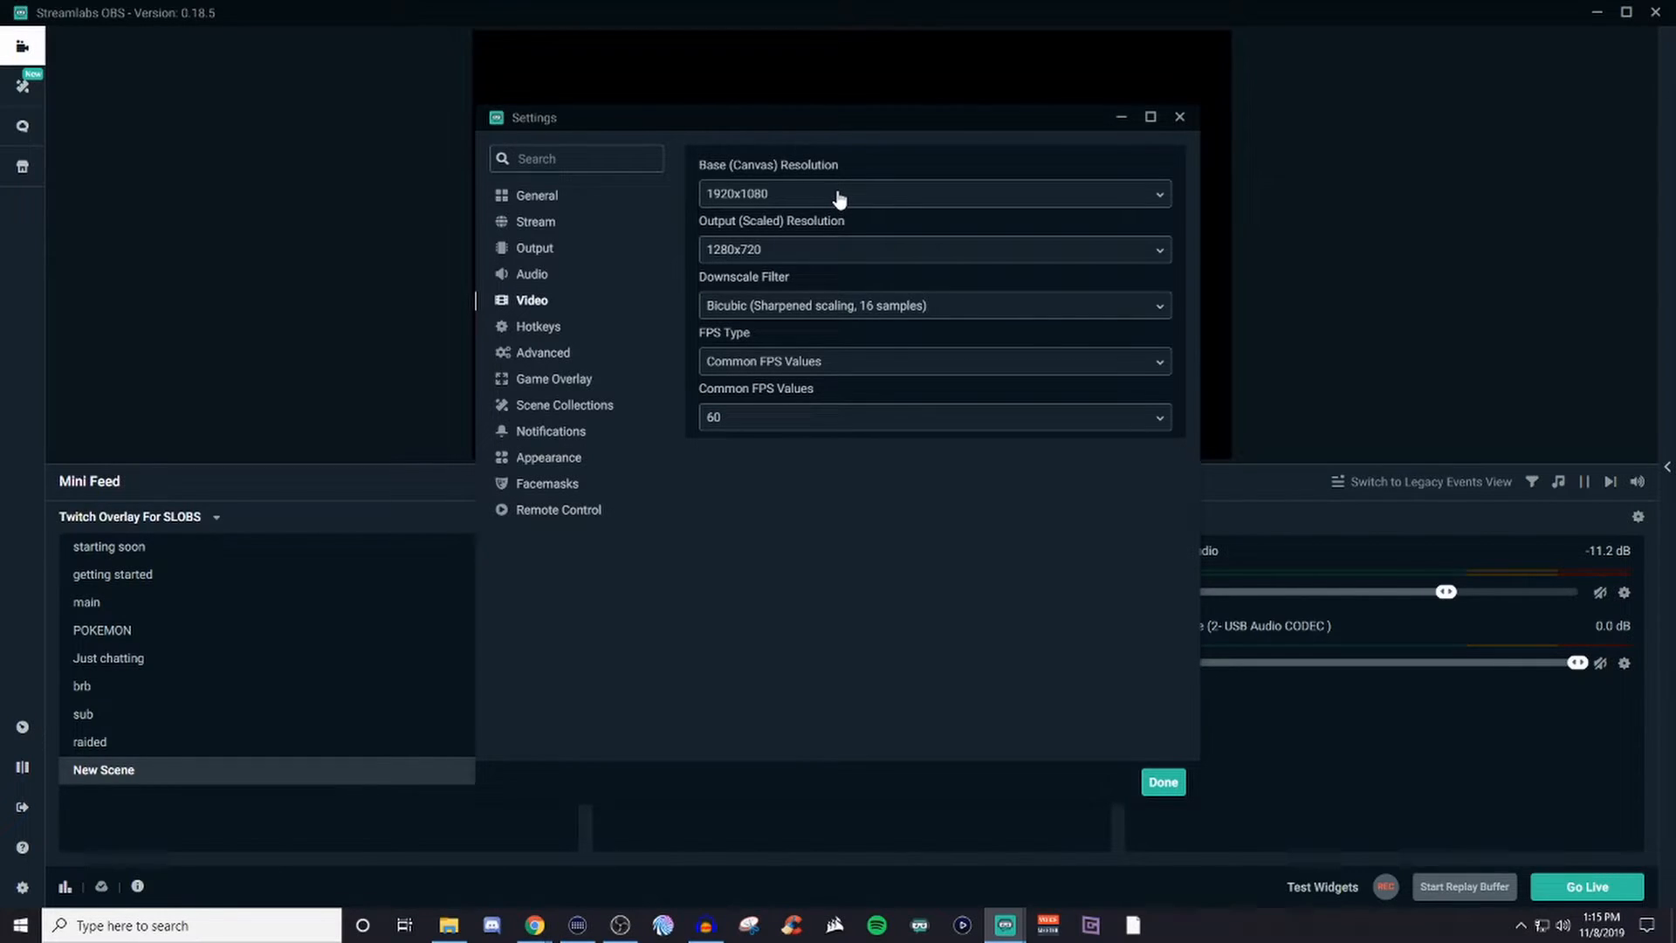
mouse_move(835, 248)
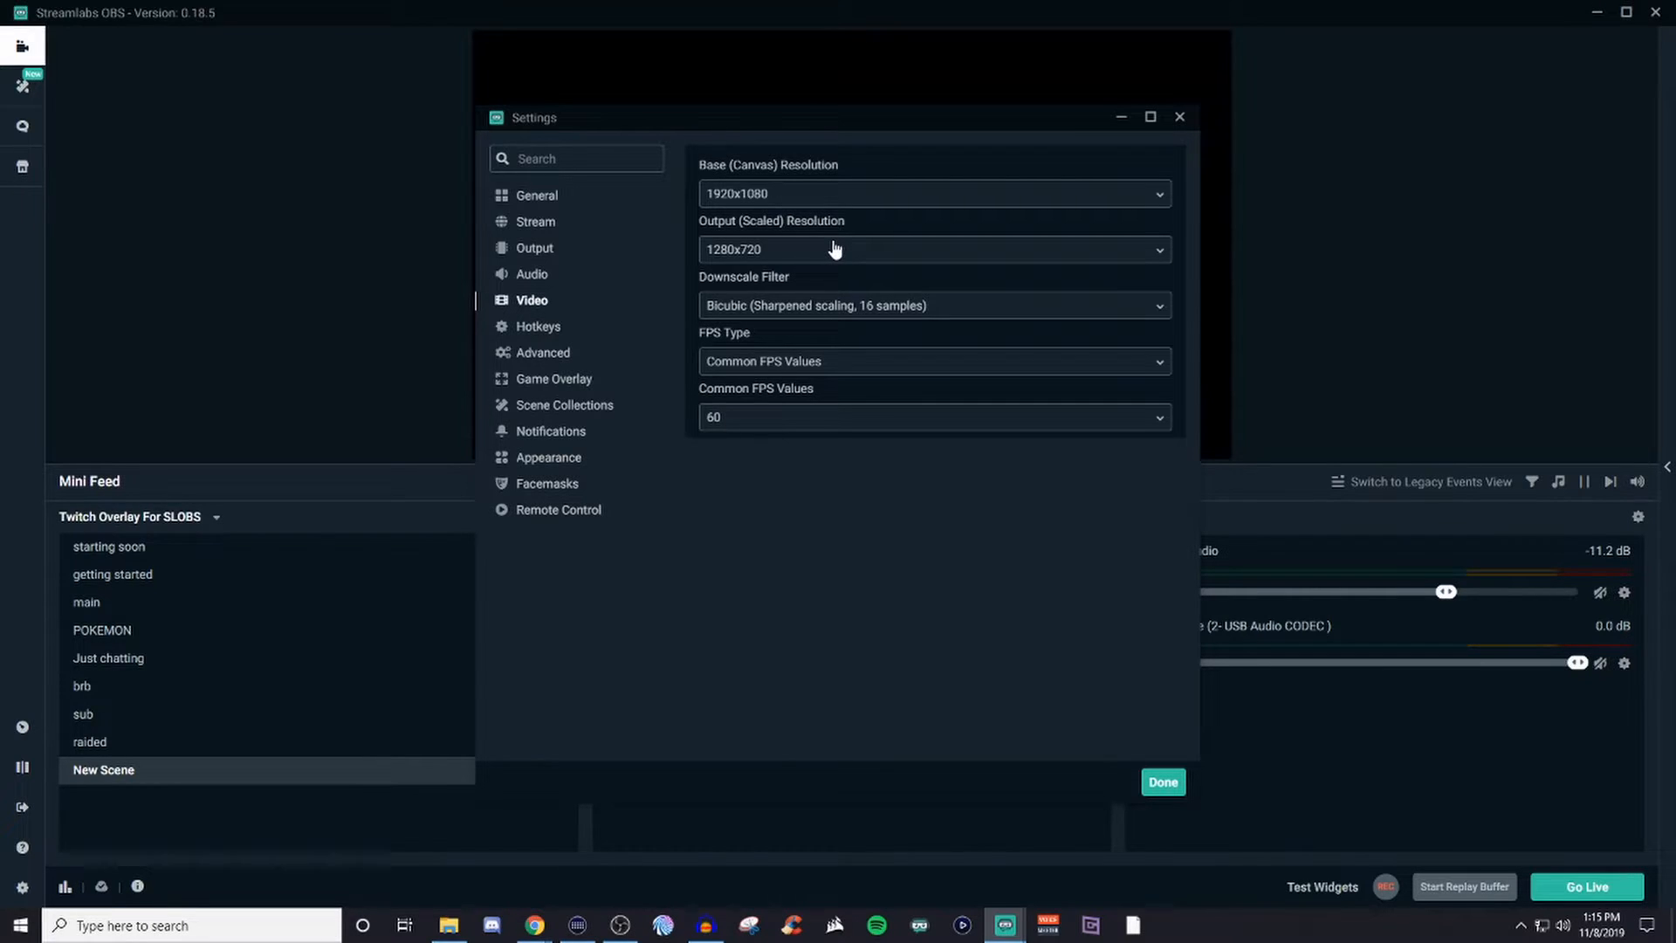
mouse_move(856, 249)
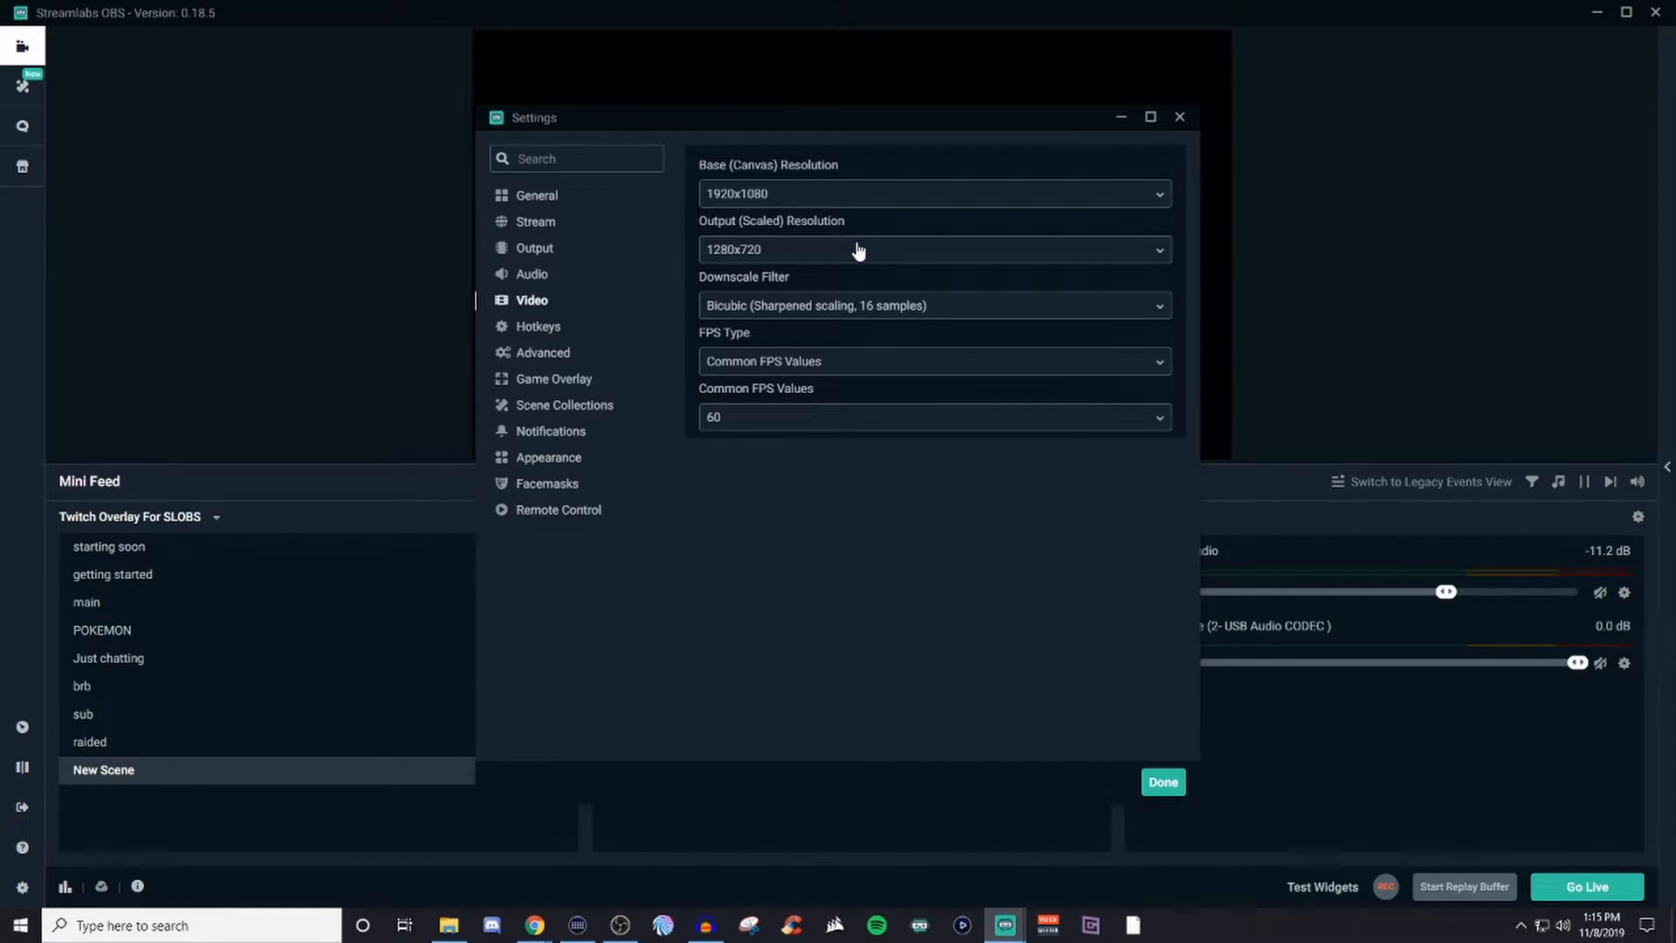
mouse_move(782, 254)
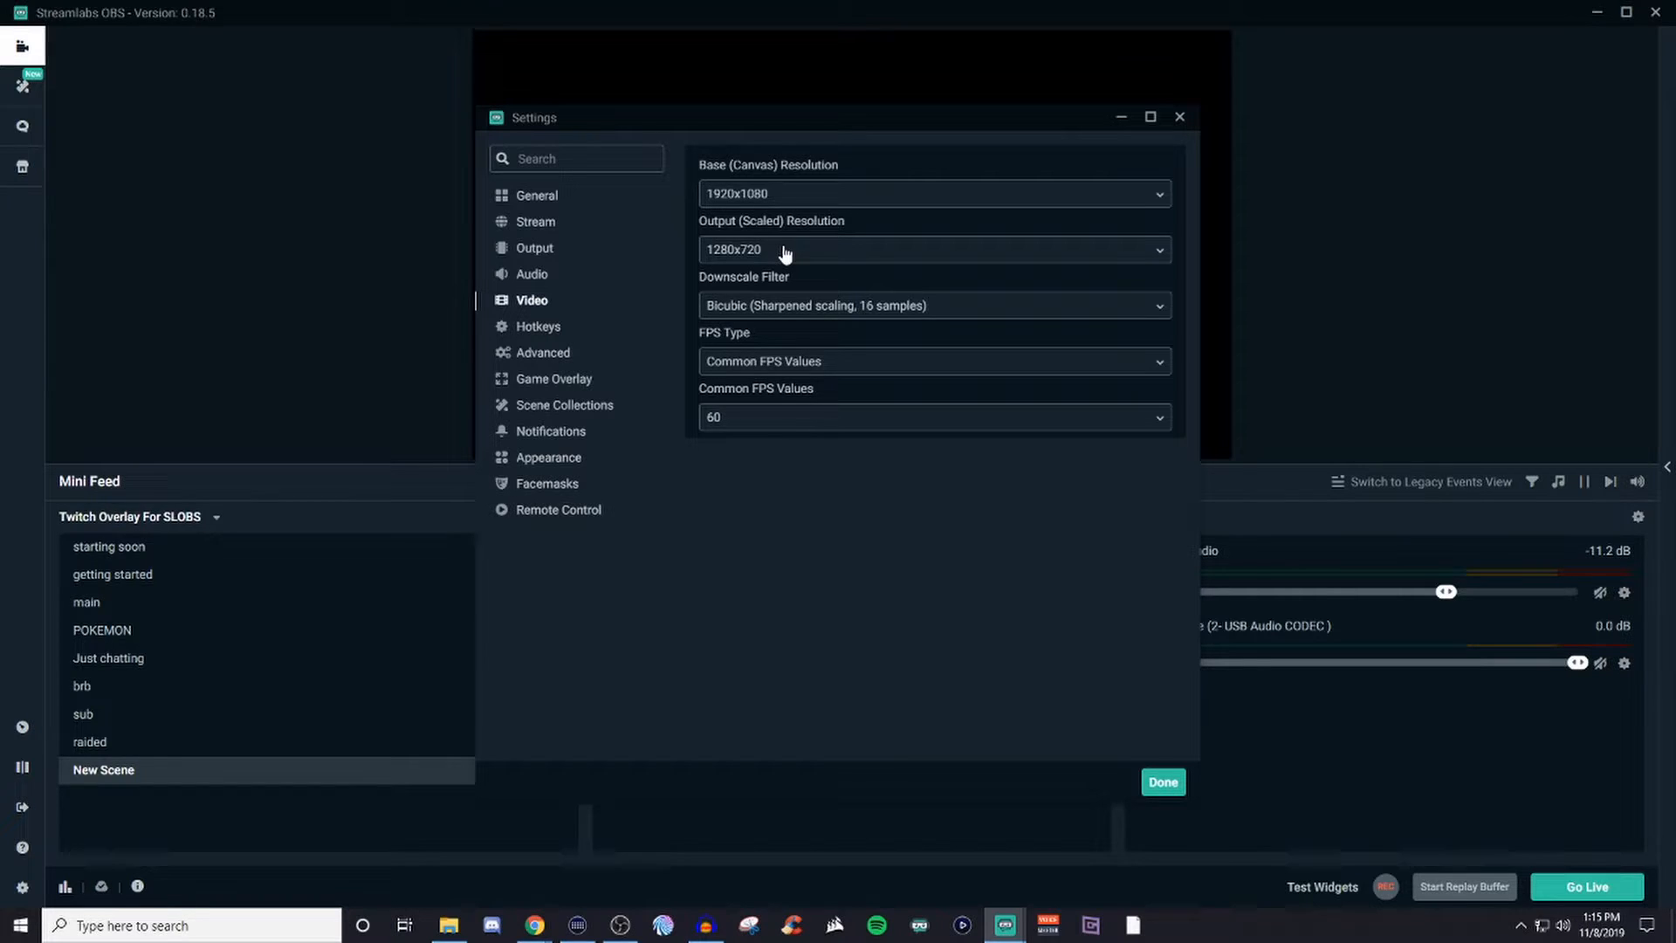
mouse_move(803, 319)
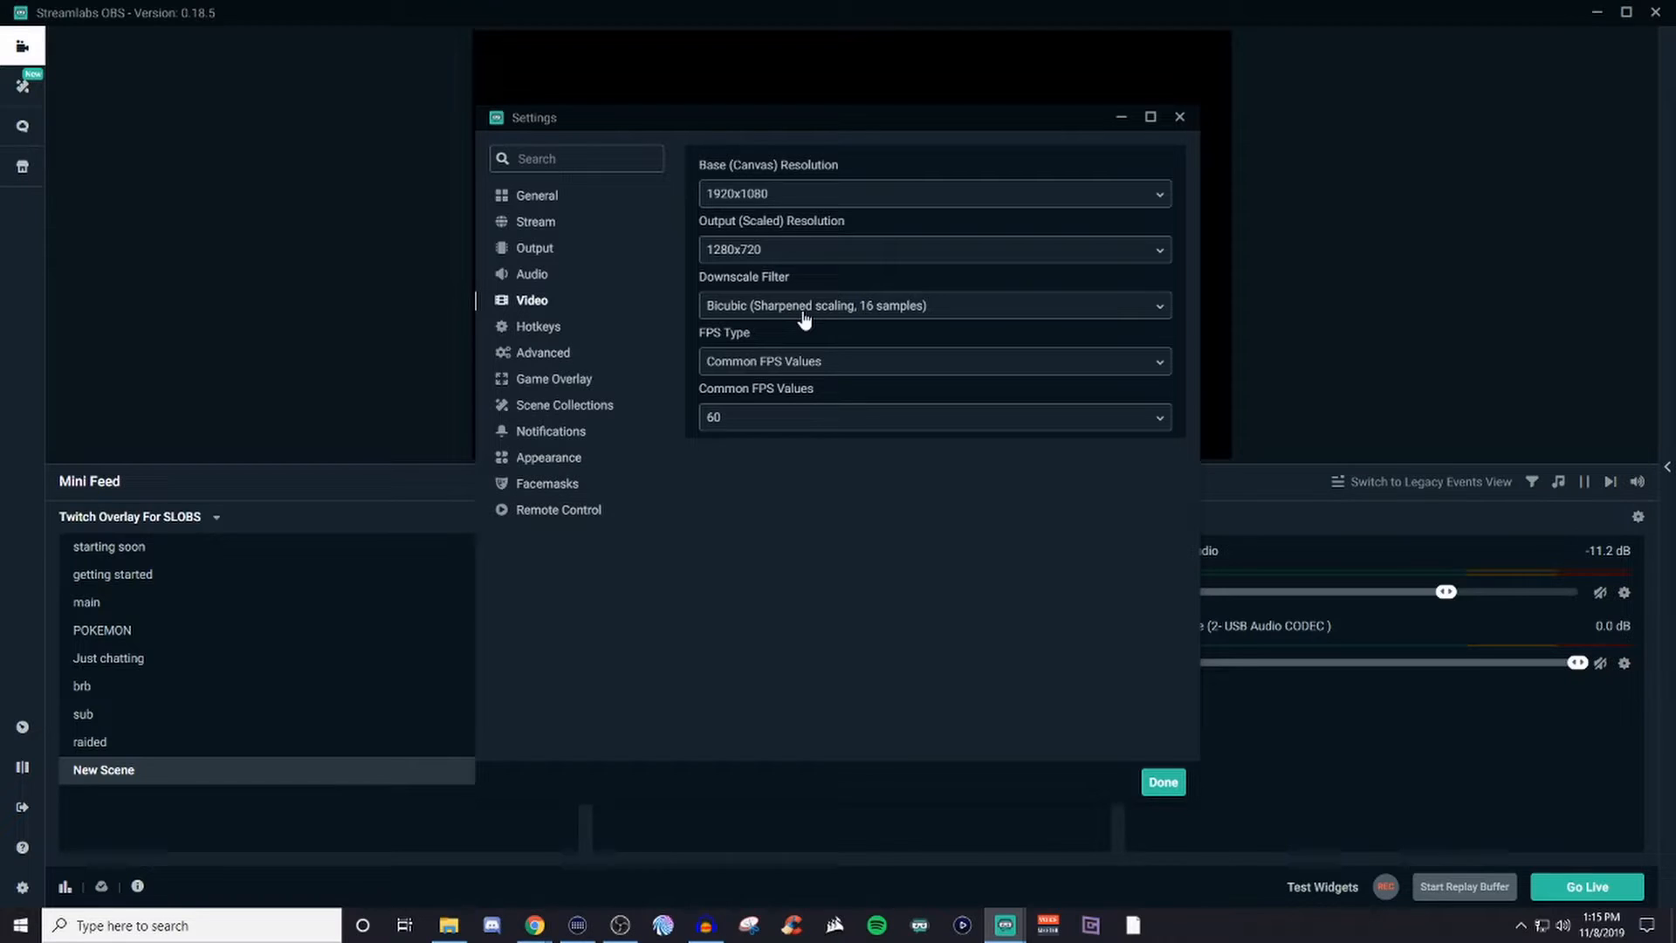
mouse_move(775, 368)
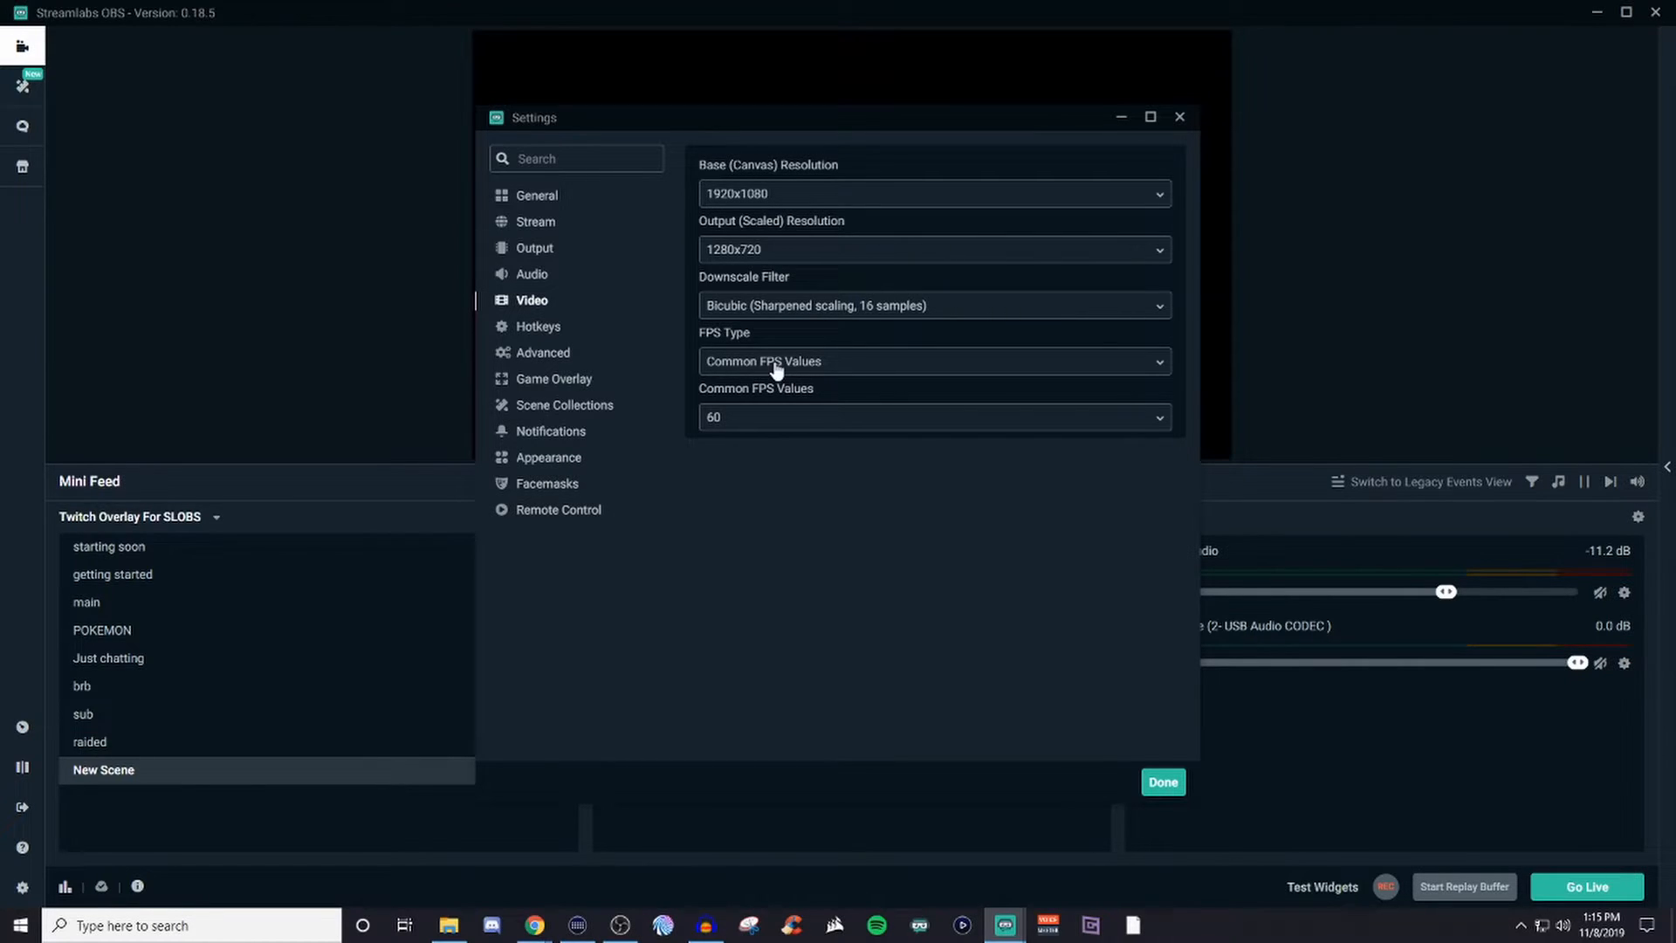
mouse_move(1197, 421)
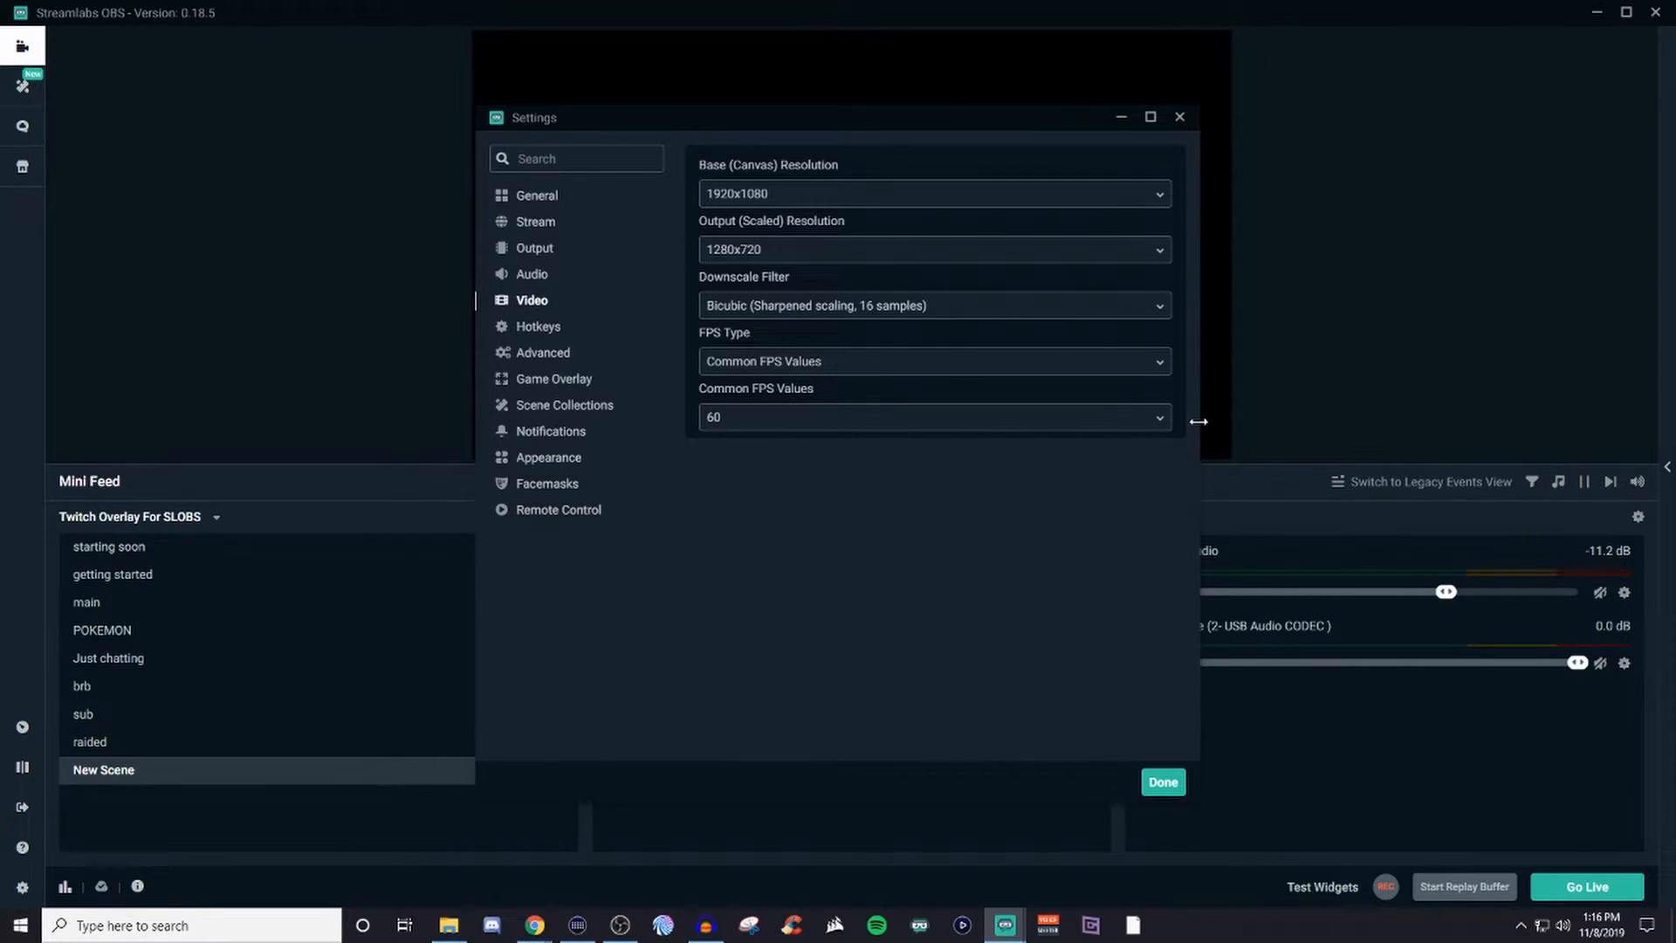
- Review the Common FPS Values, FPS Type and Downscale Filter choices, leaving them unchanged
click(932, 418)
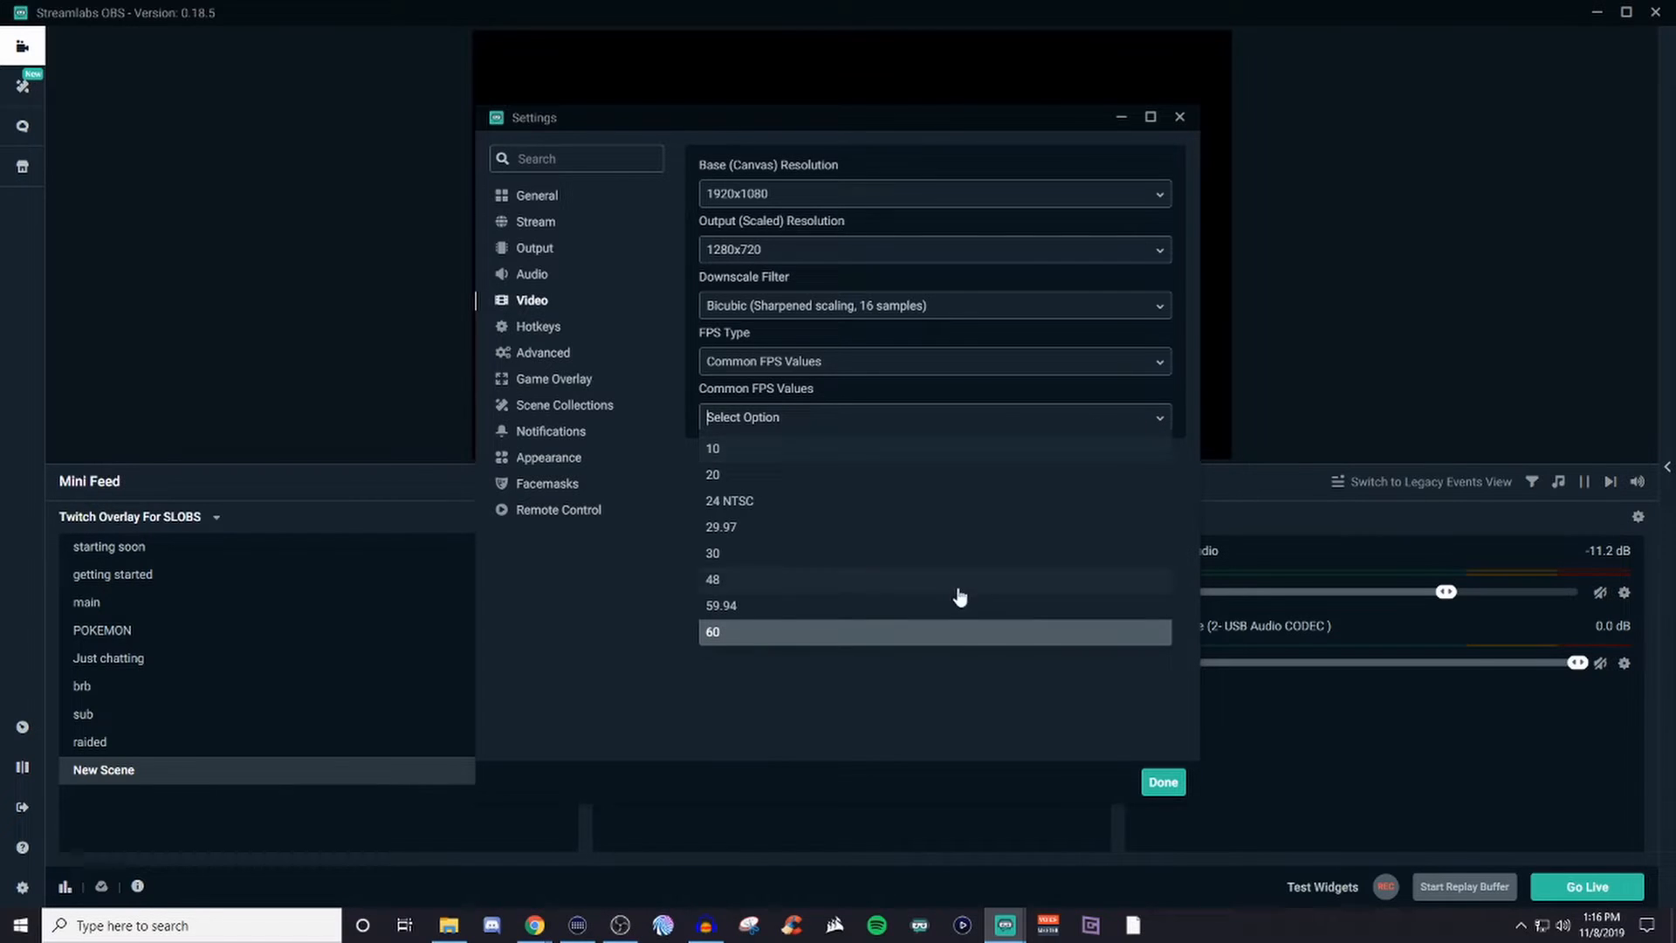
mouse_move(1135, 641)
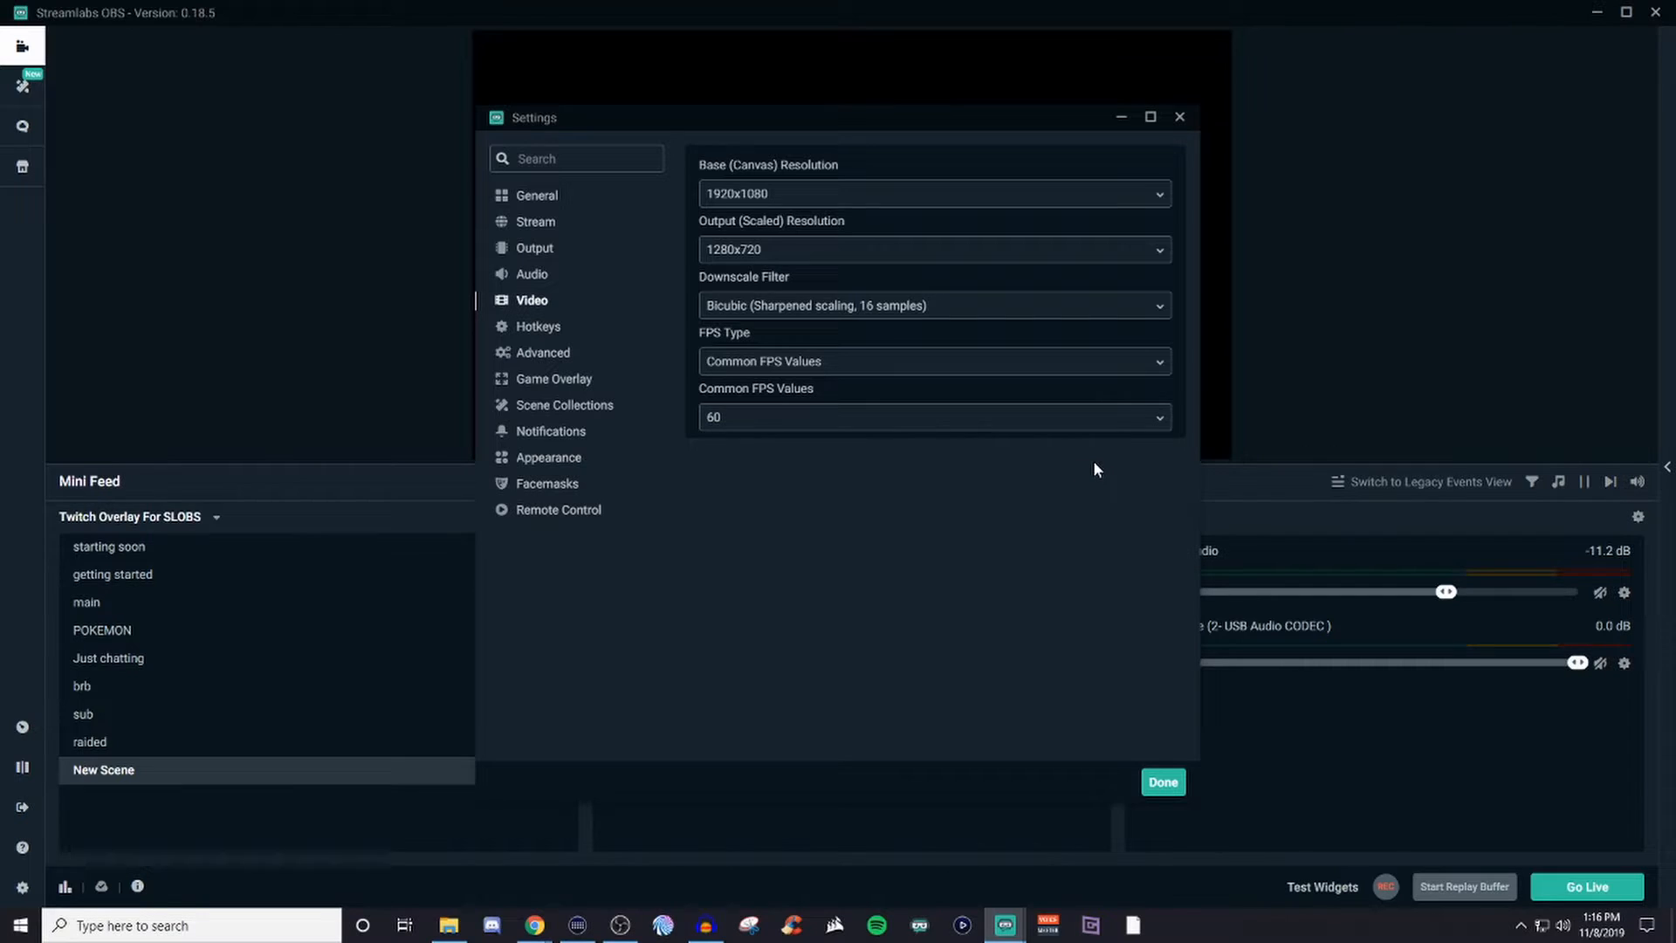
mouse_move(1094, 463)
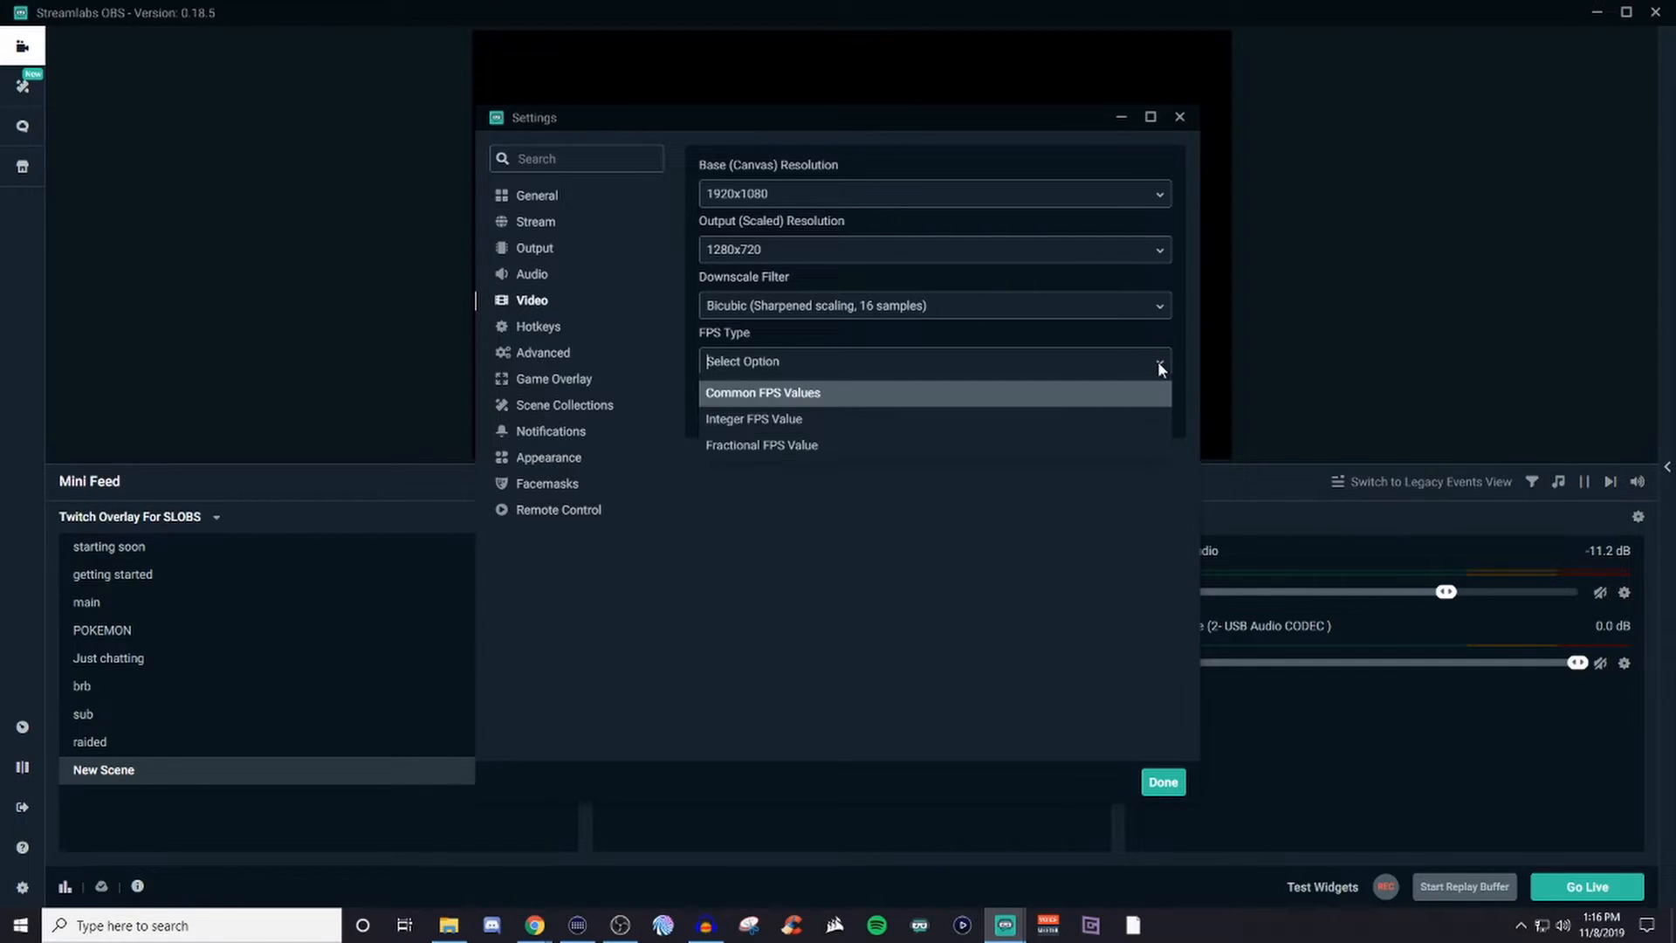
mouse_move(974, 440)
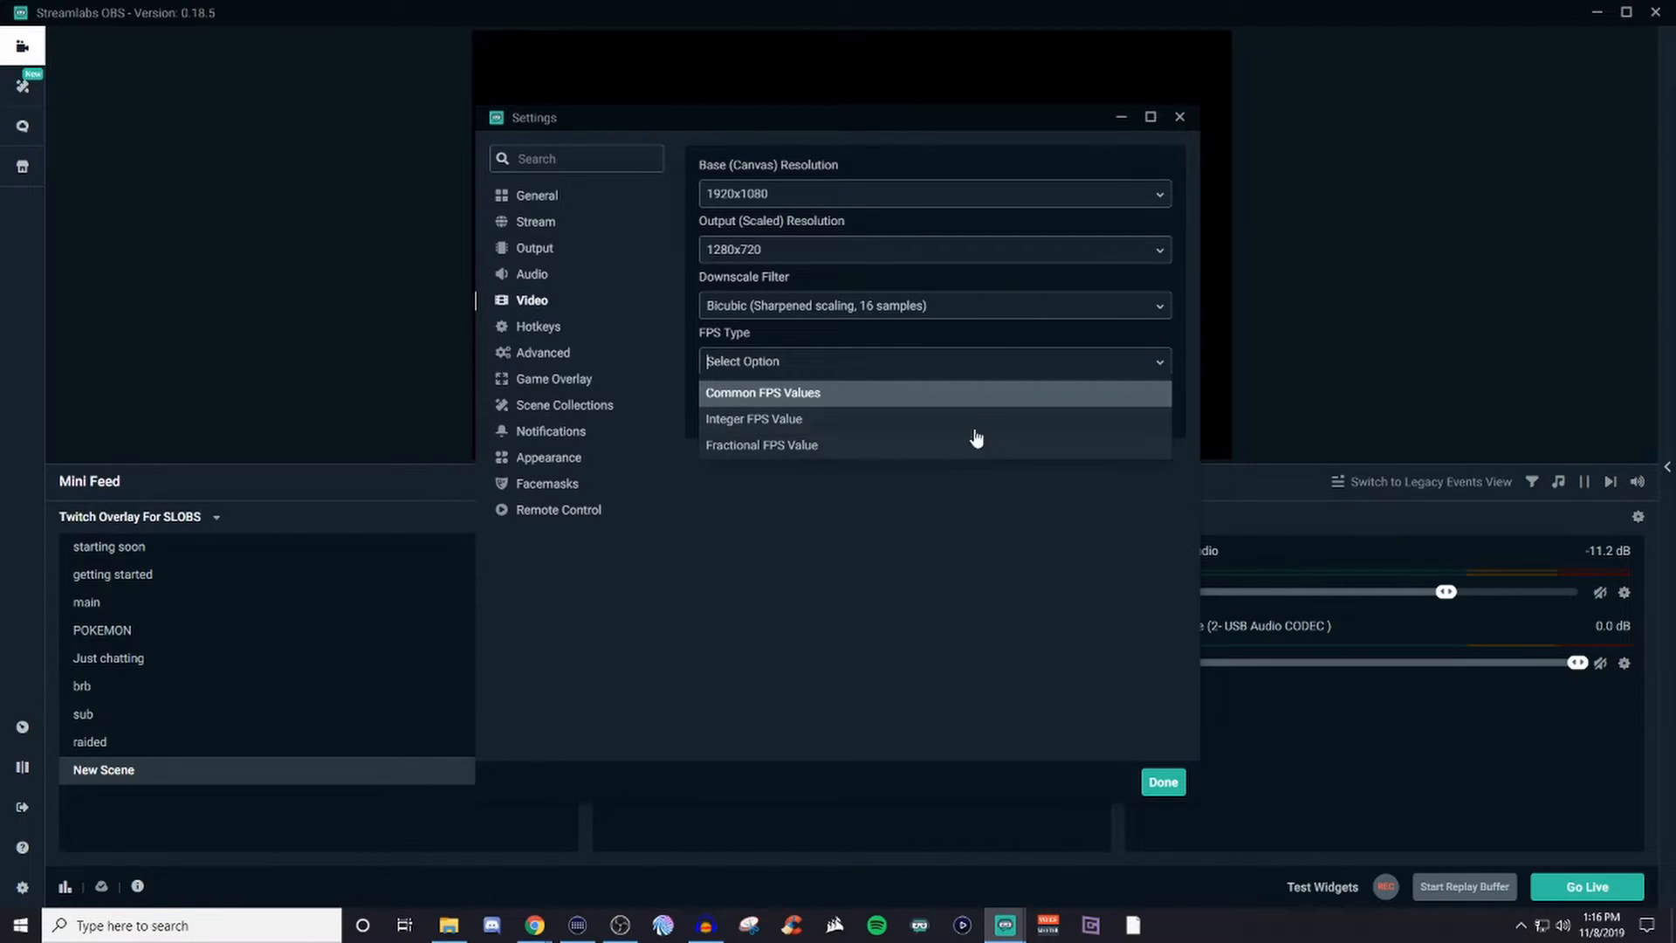
mouse_move(1071, 438)
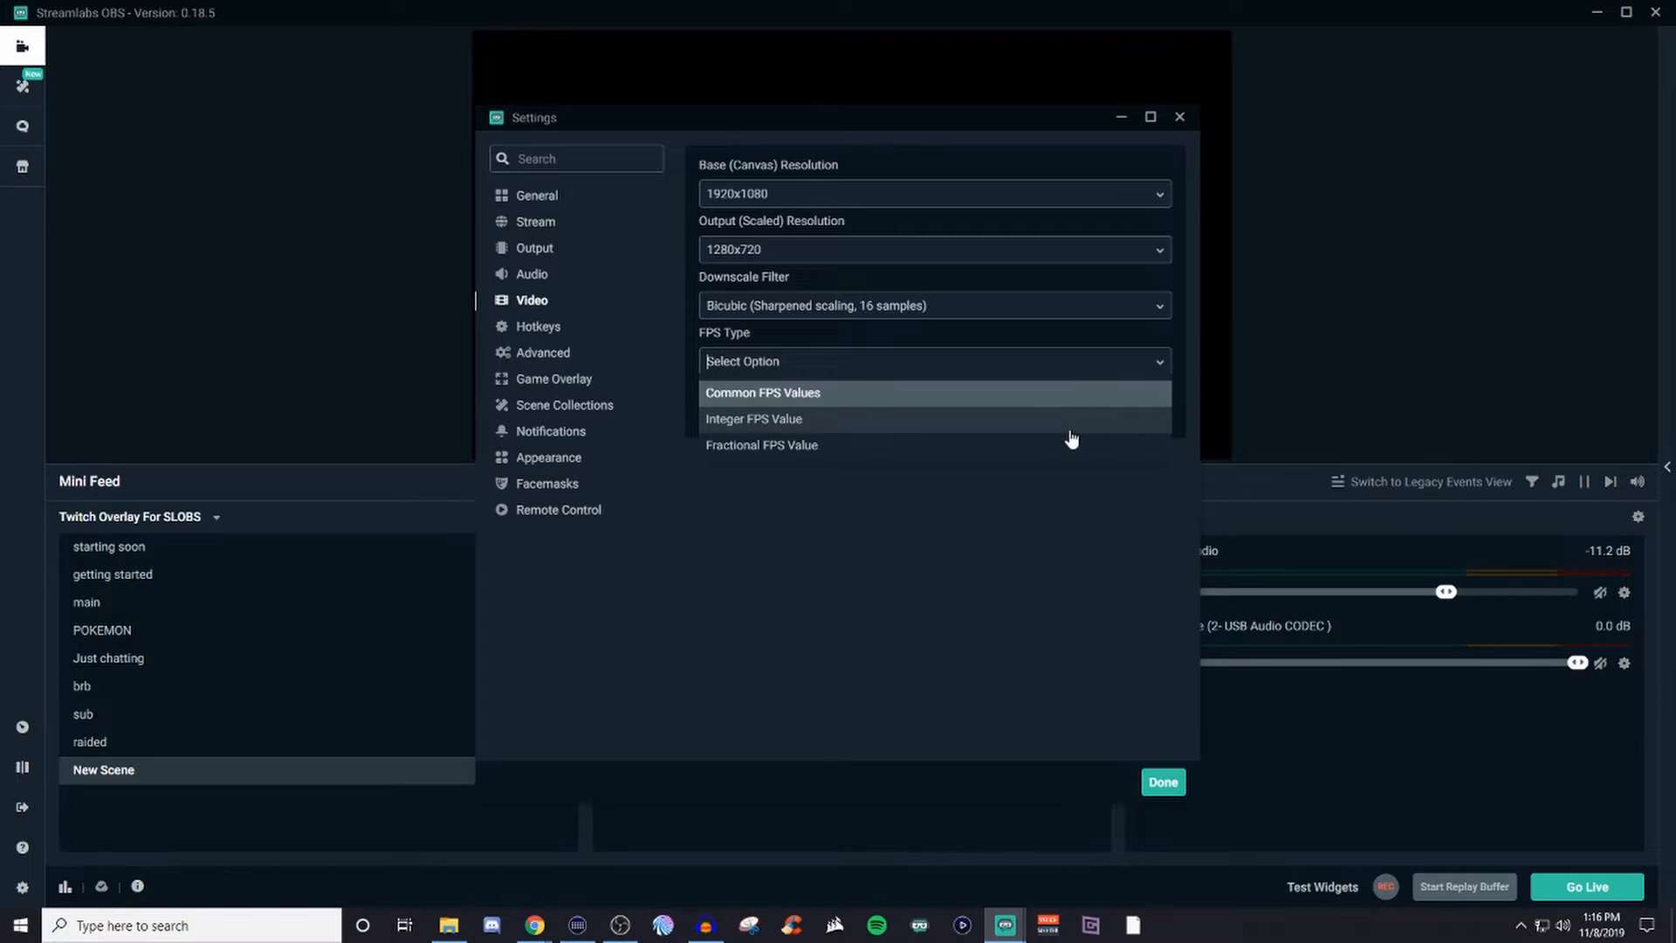
mouse_move(1026, 402)
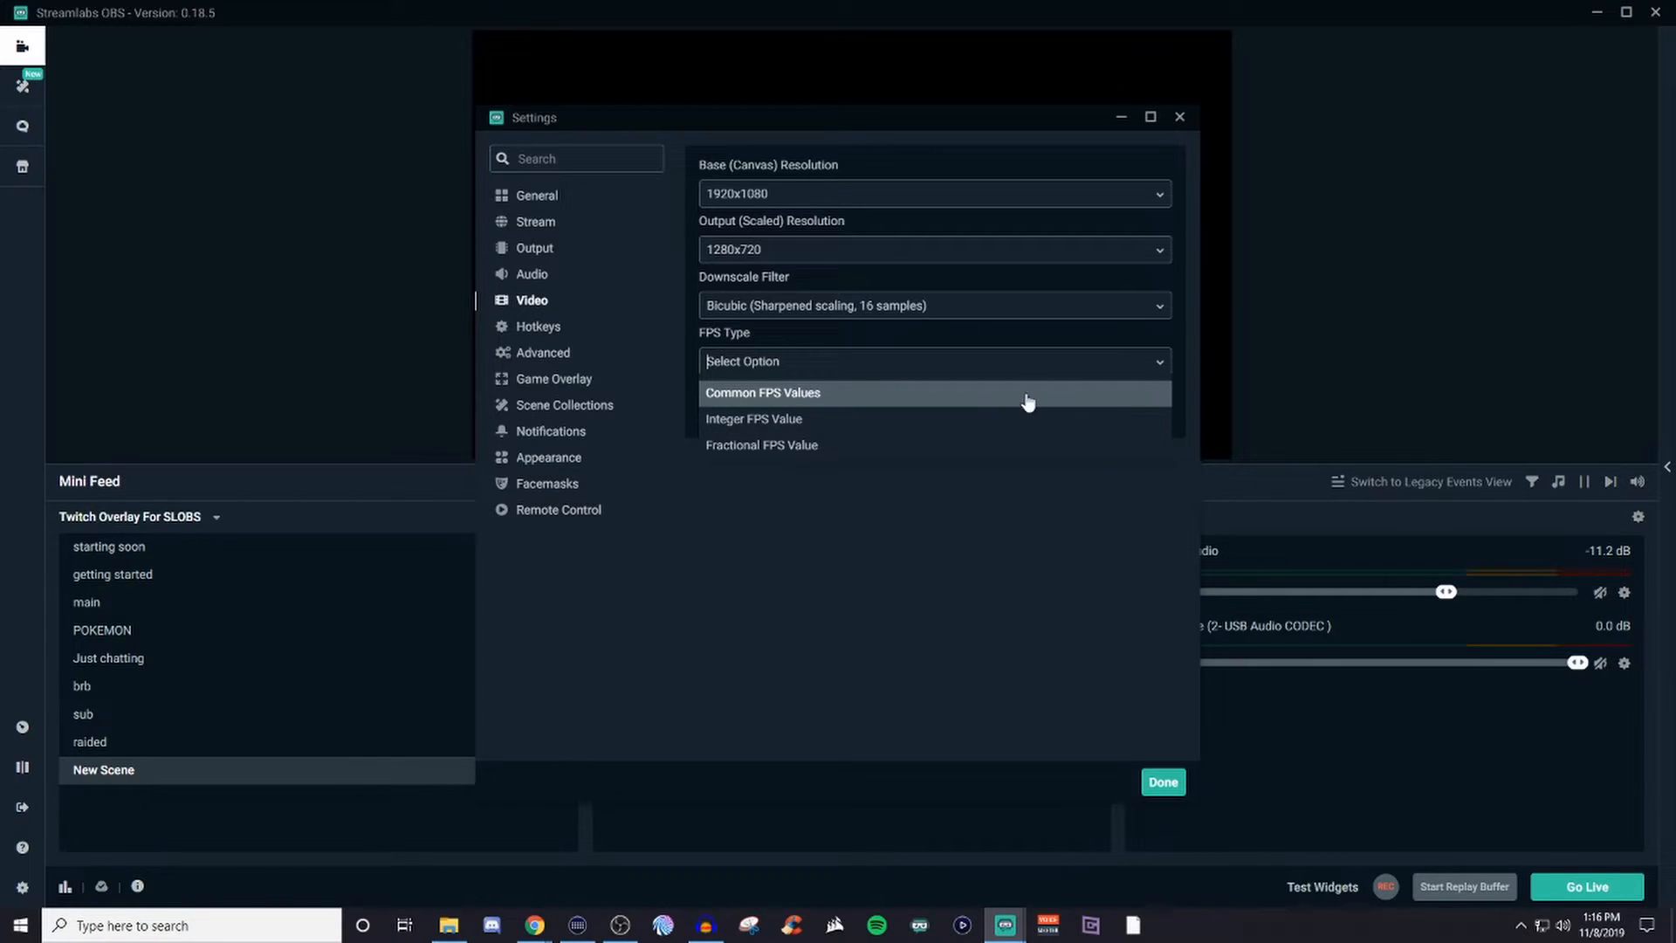
mouse_move(1113, 383)
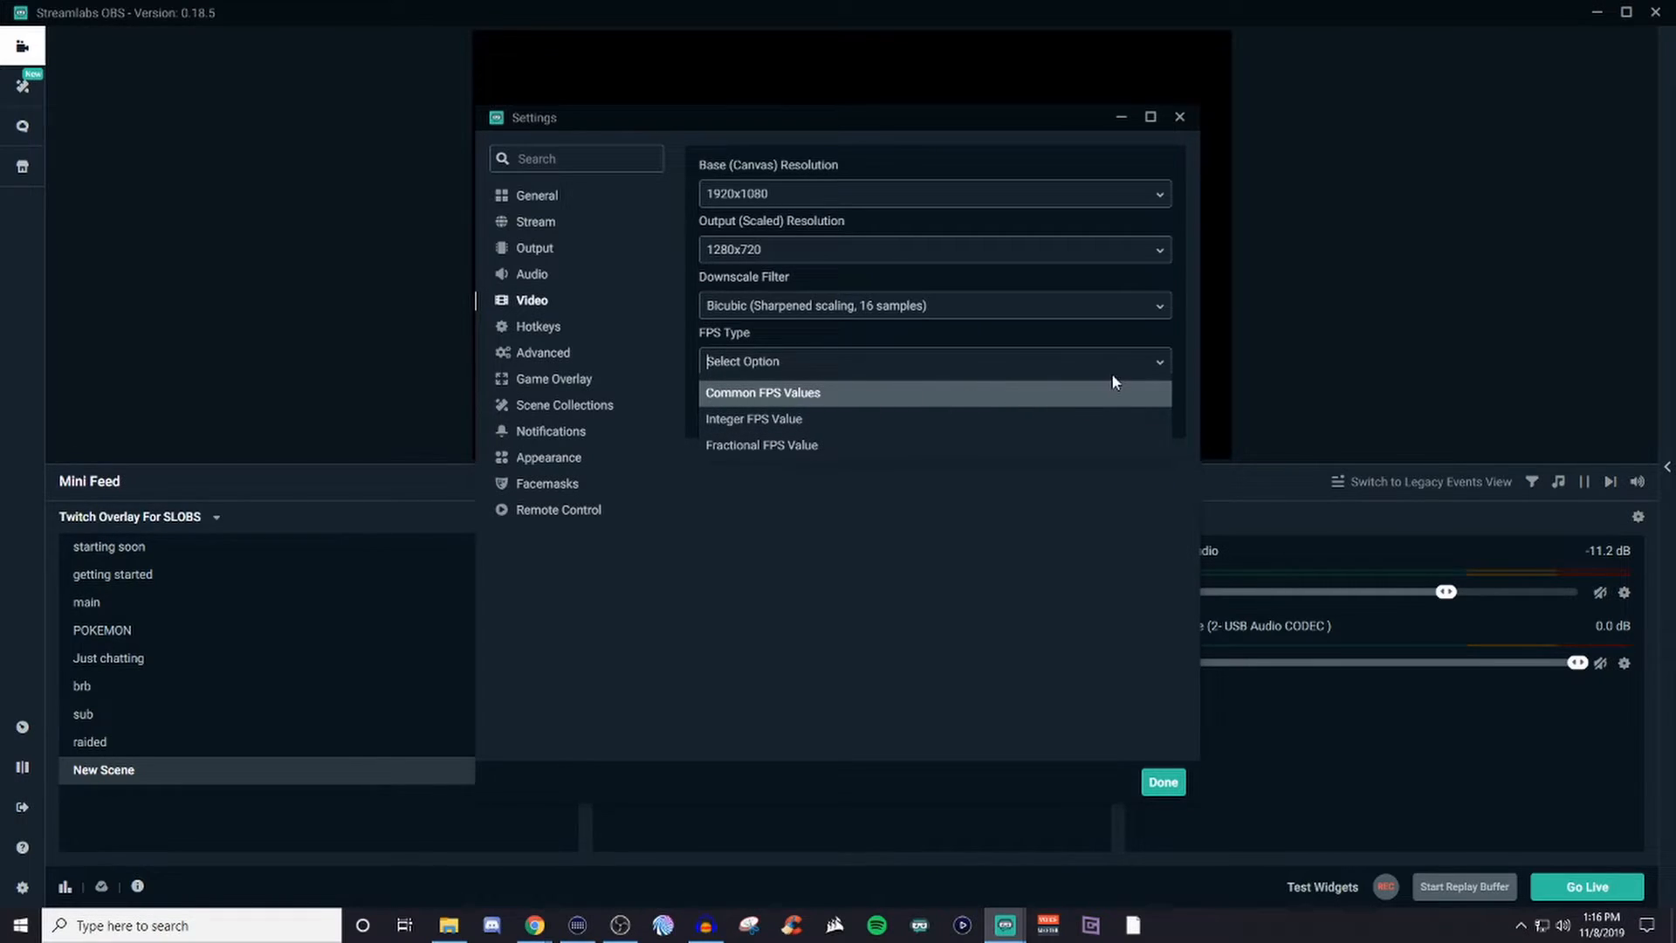
click(761, 393)
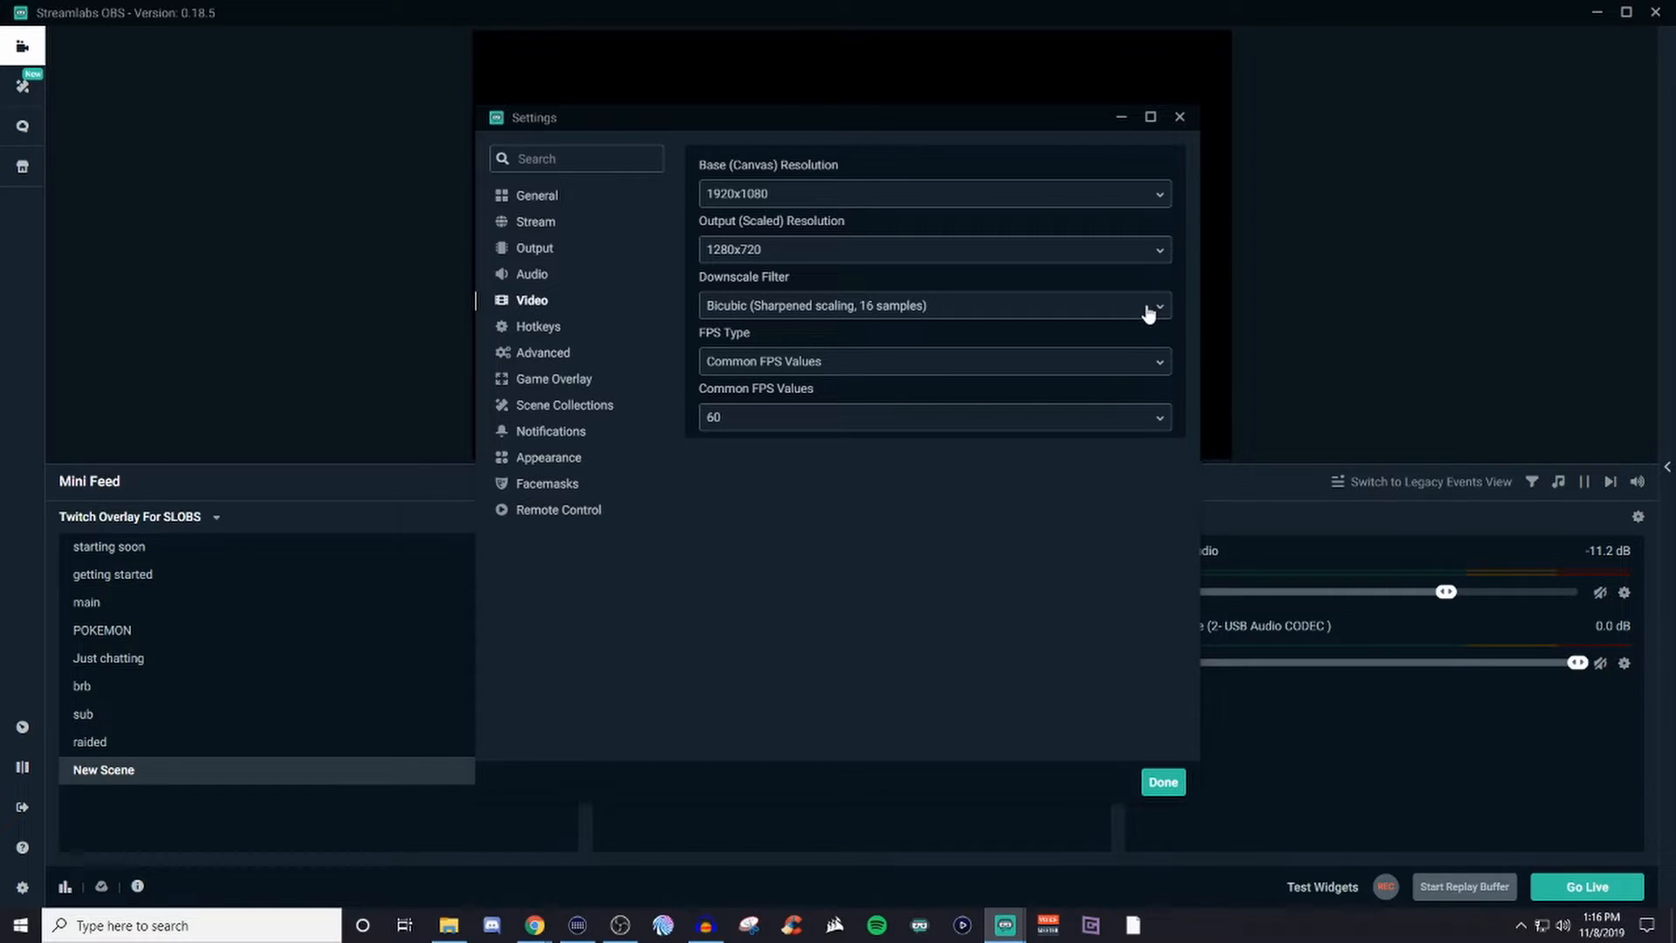
click(1158, 305)
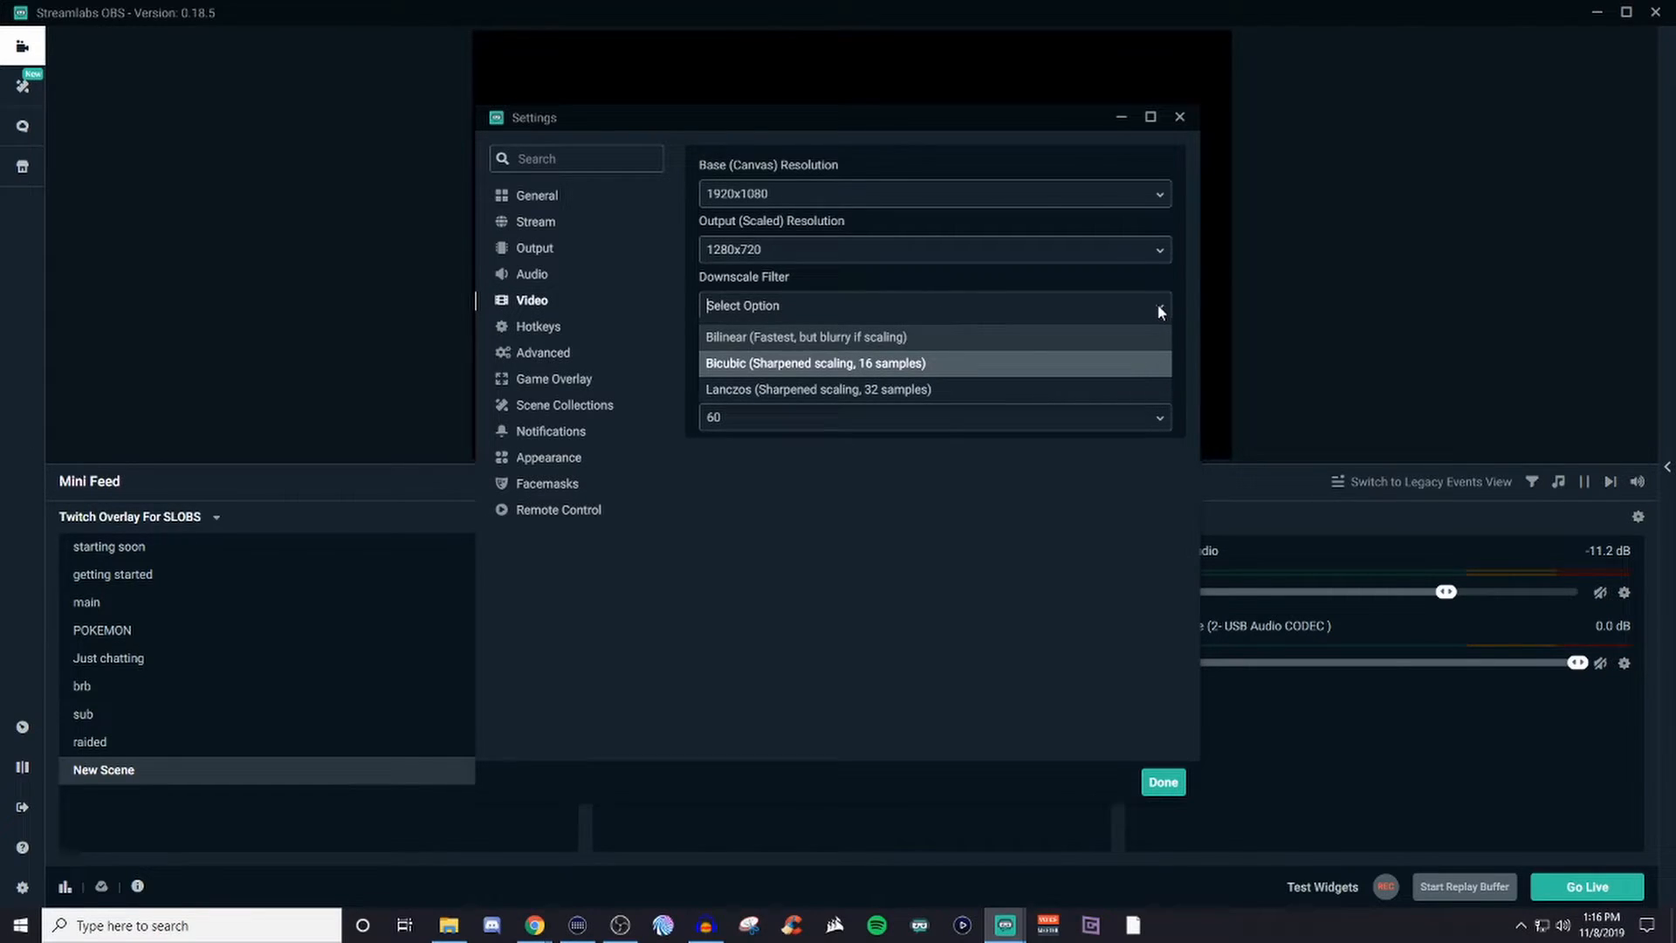
mouse_move(1157, 316)
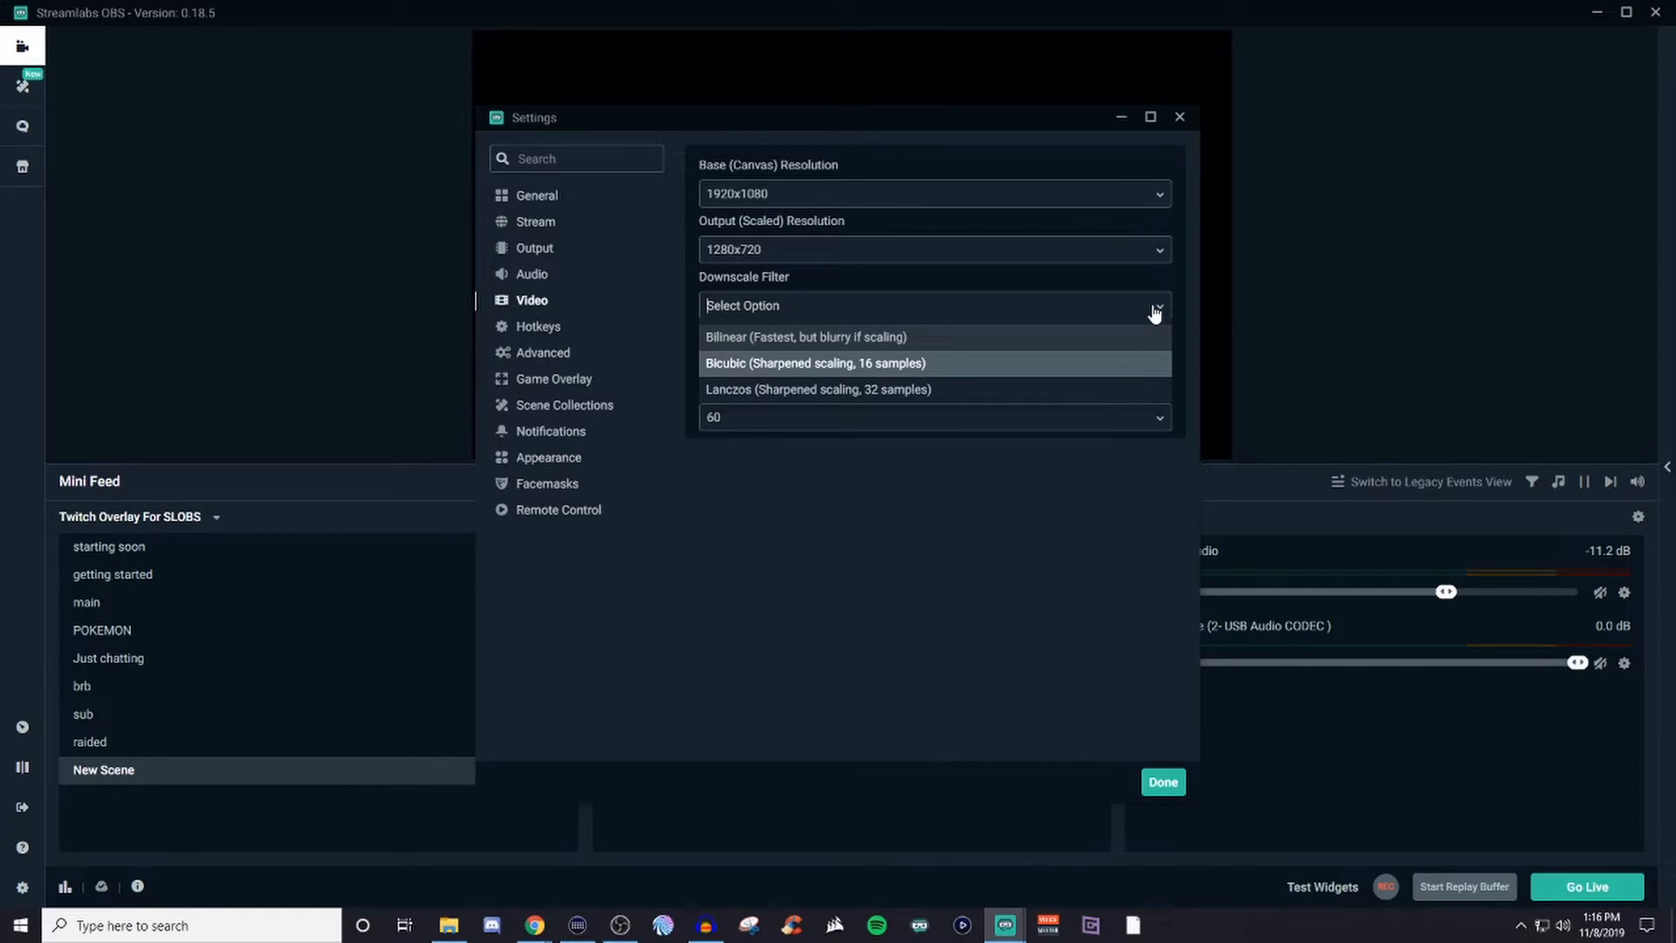
mouse_move(1077, 340)
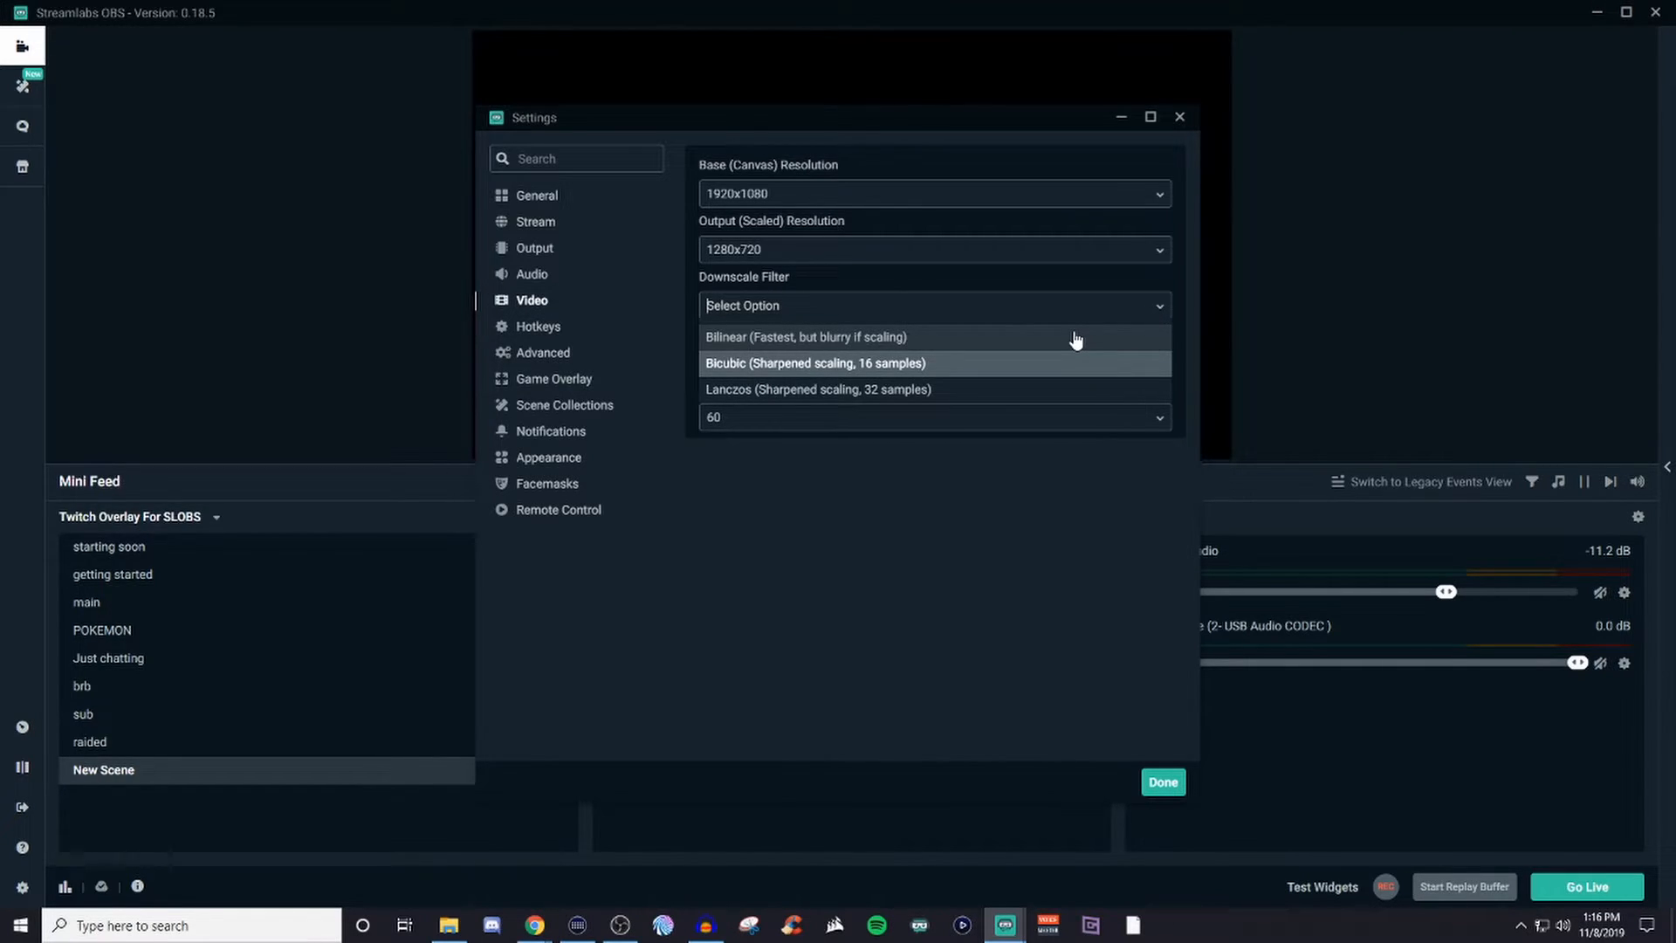
mouse_move(1163, 314)
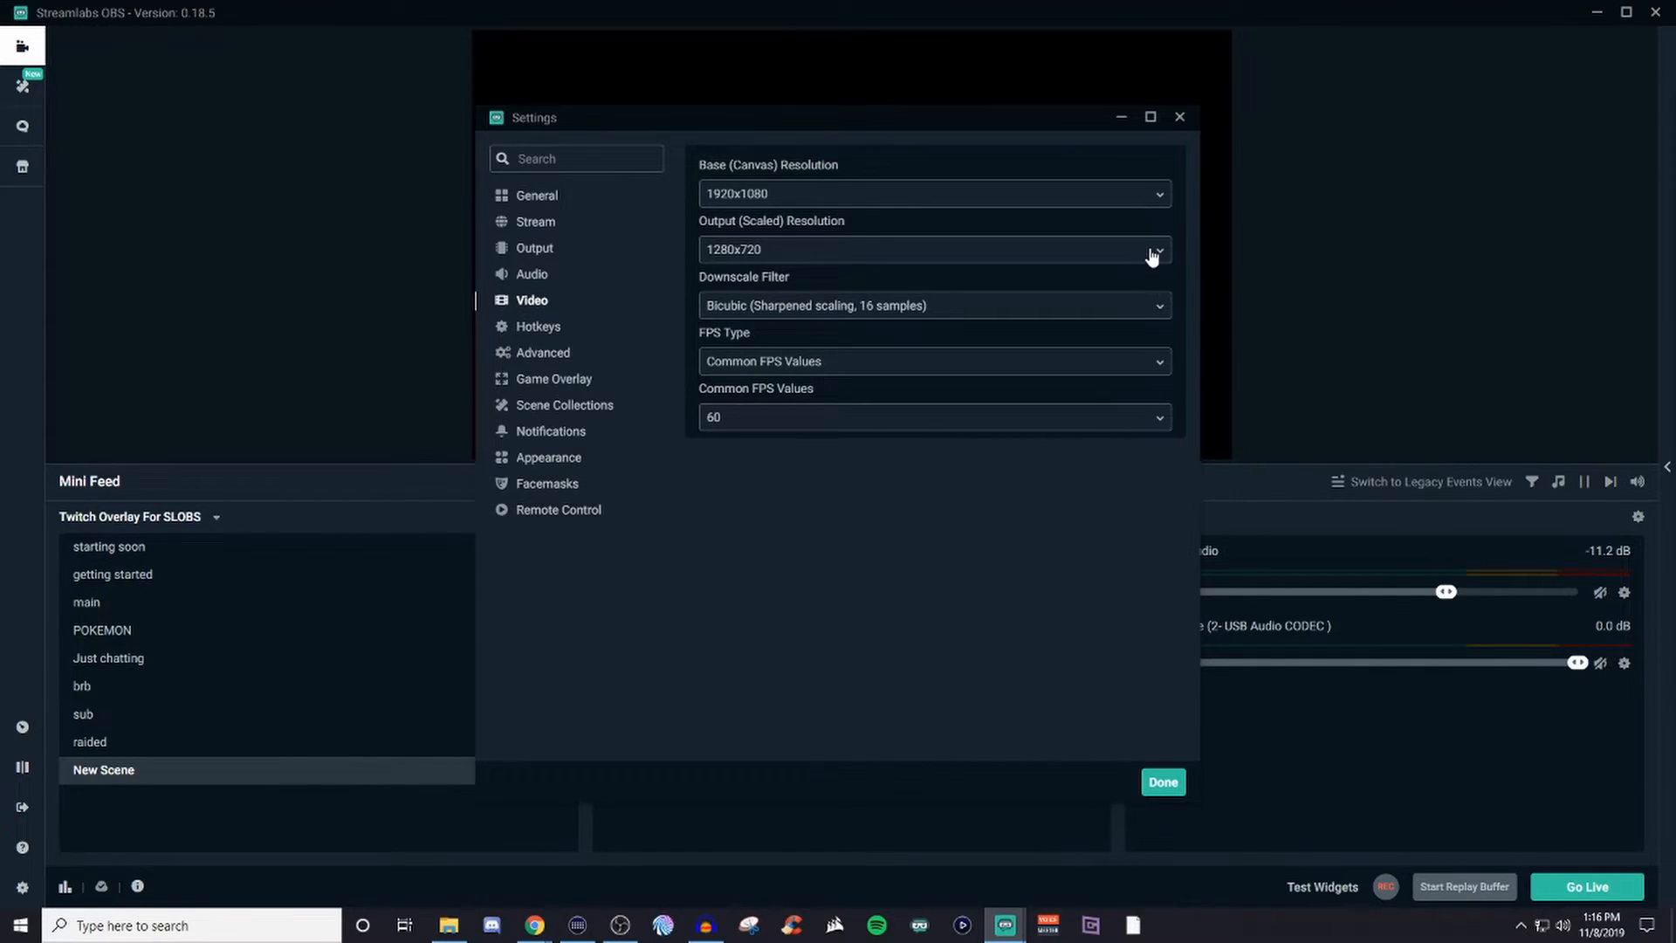
click(1156, 249)
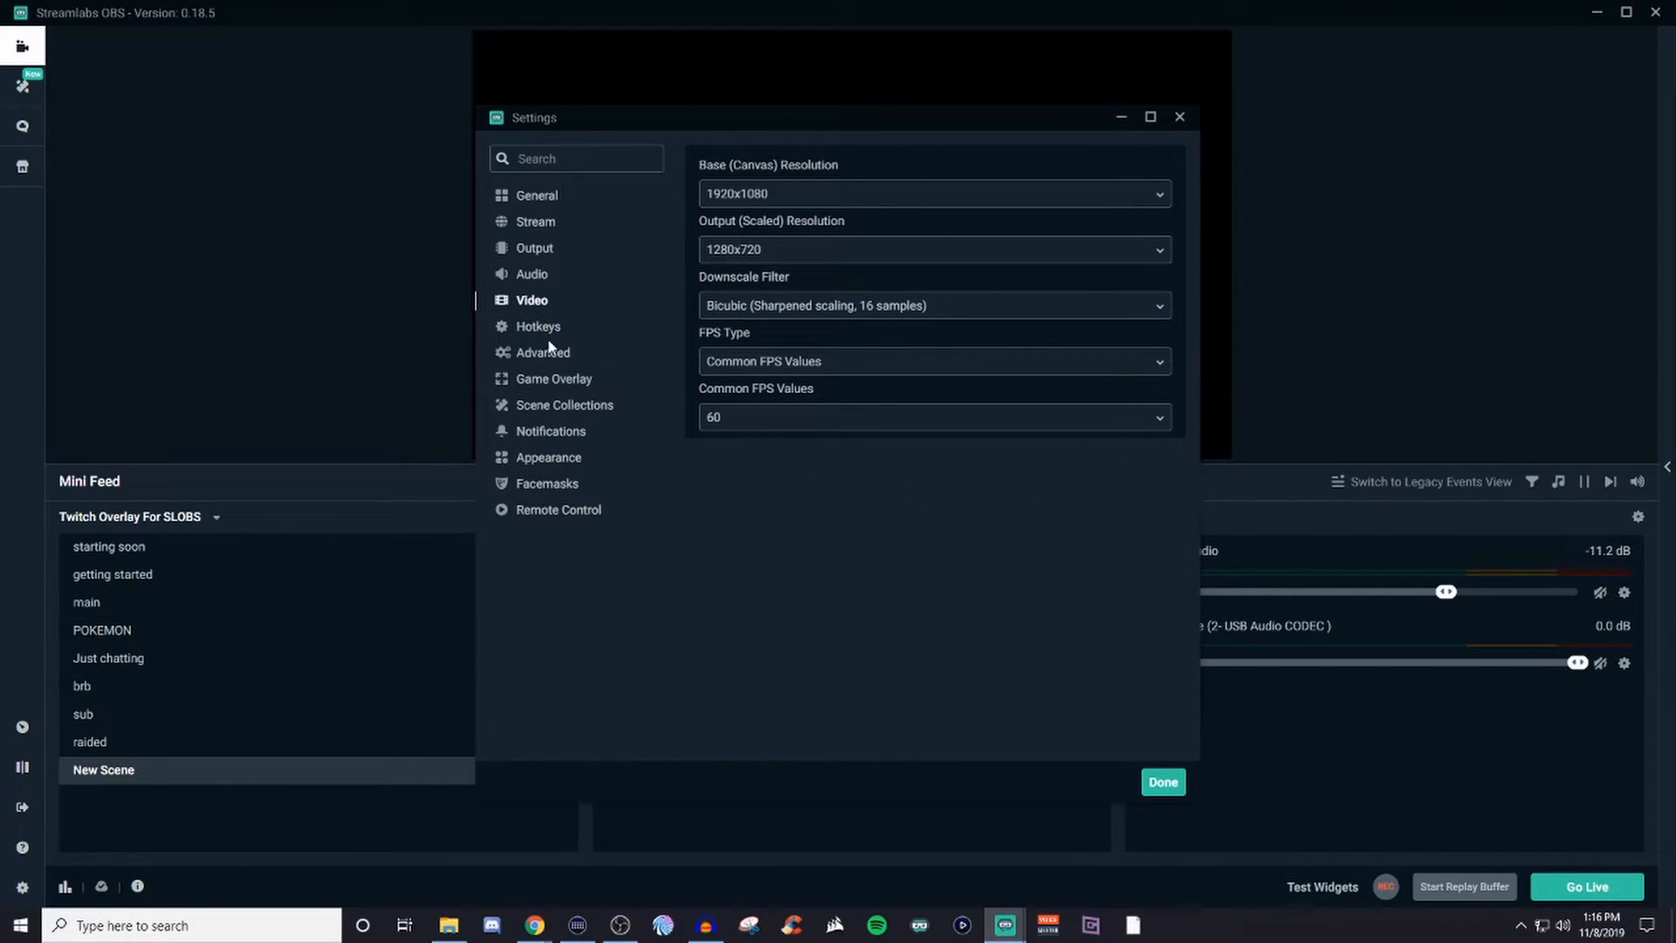
- Switch to the Hotkeys page listing empty streaming, recording, studio mode and replay bindings
click(539, 326)
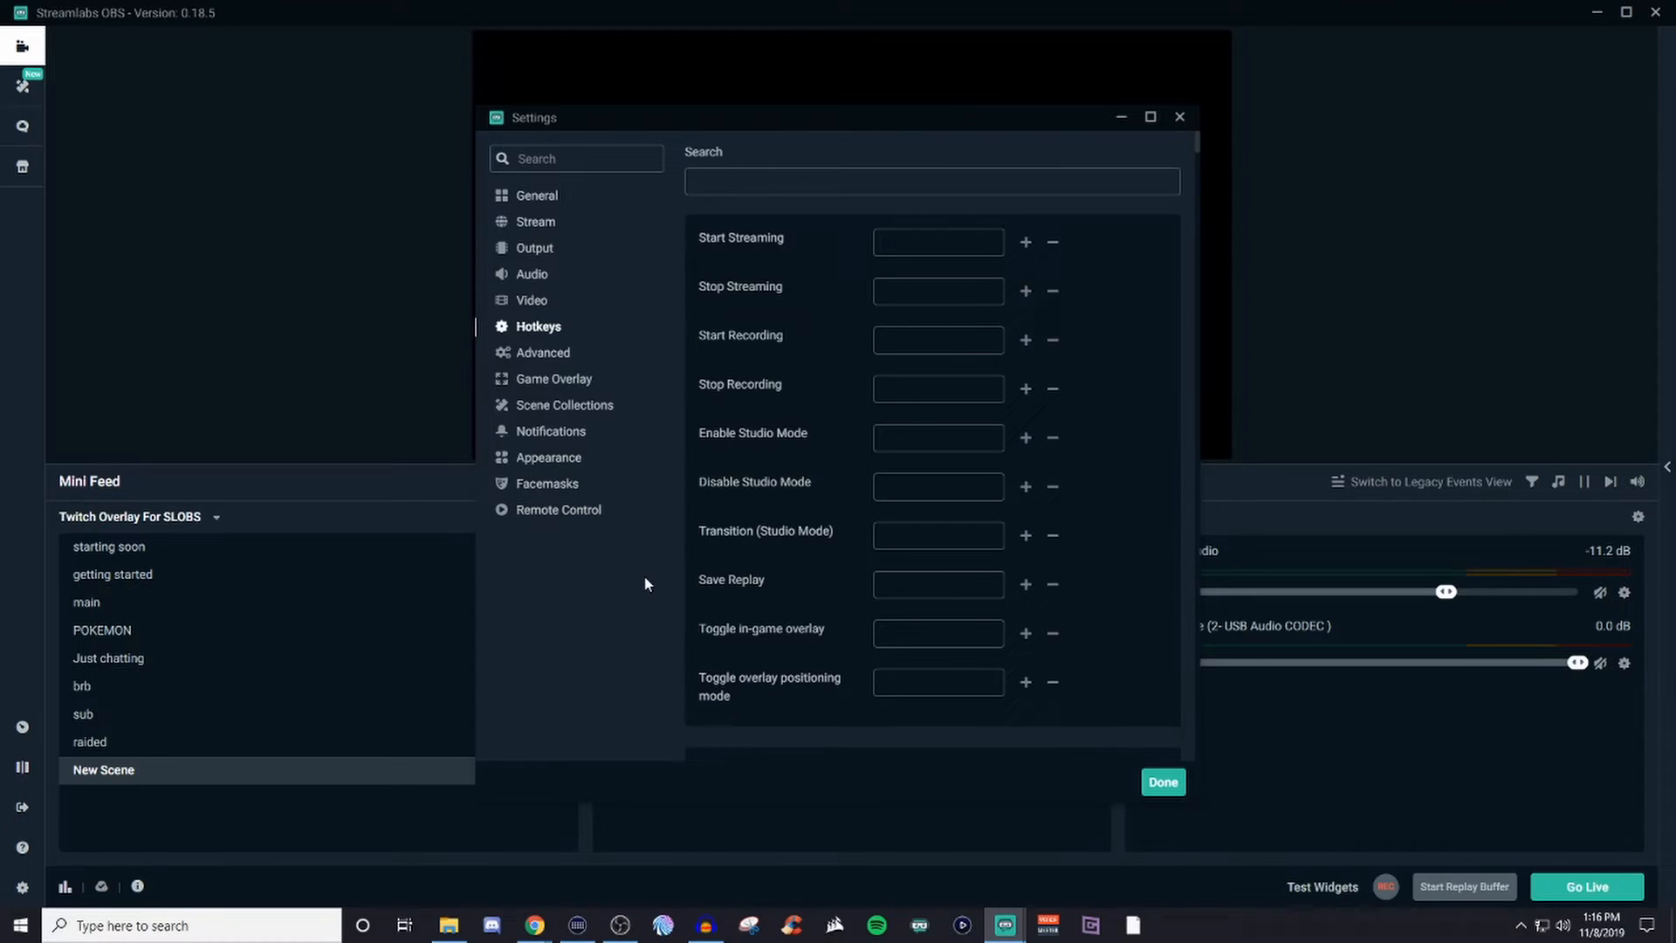
- Scroll through the scene and audio hotkey sections, then close Settings with Done
scroll(down, 3)
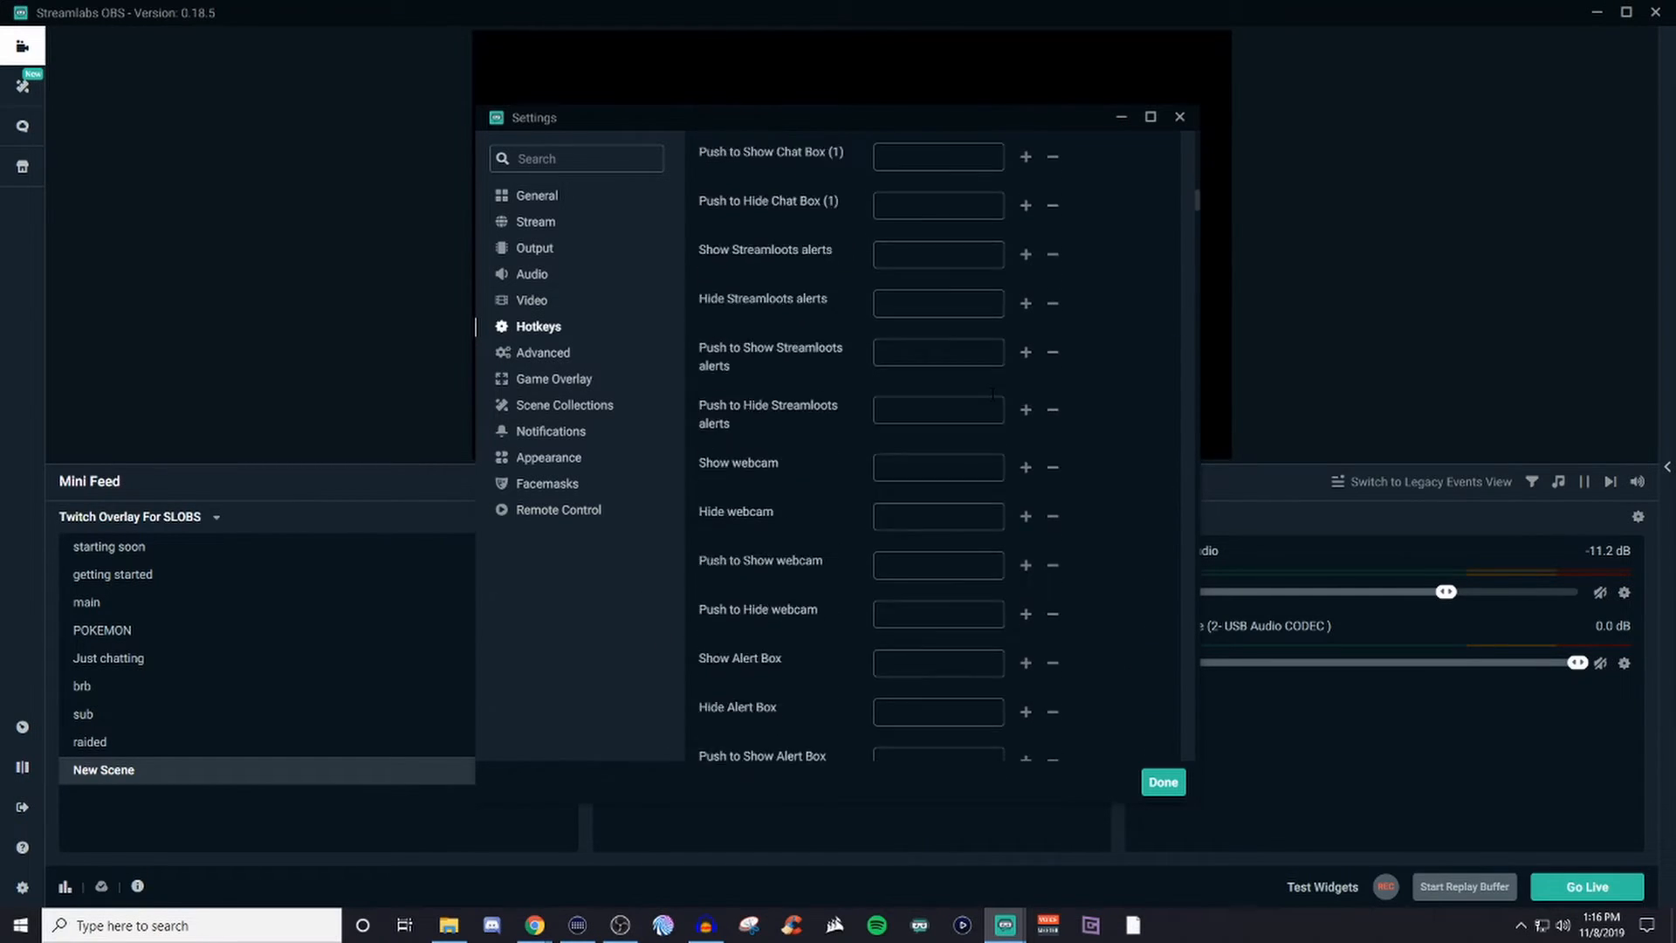
scroll(down, 3)
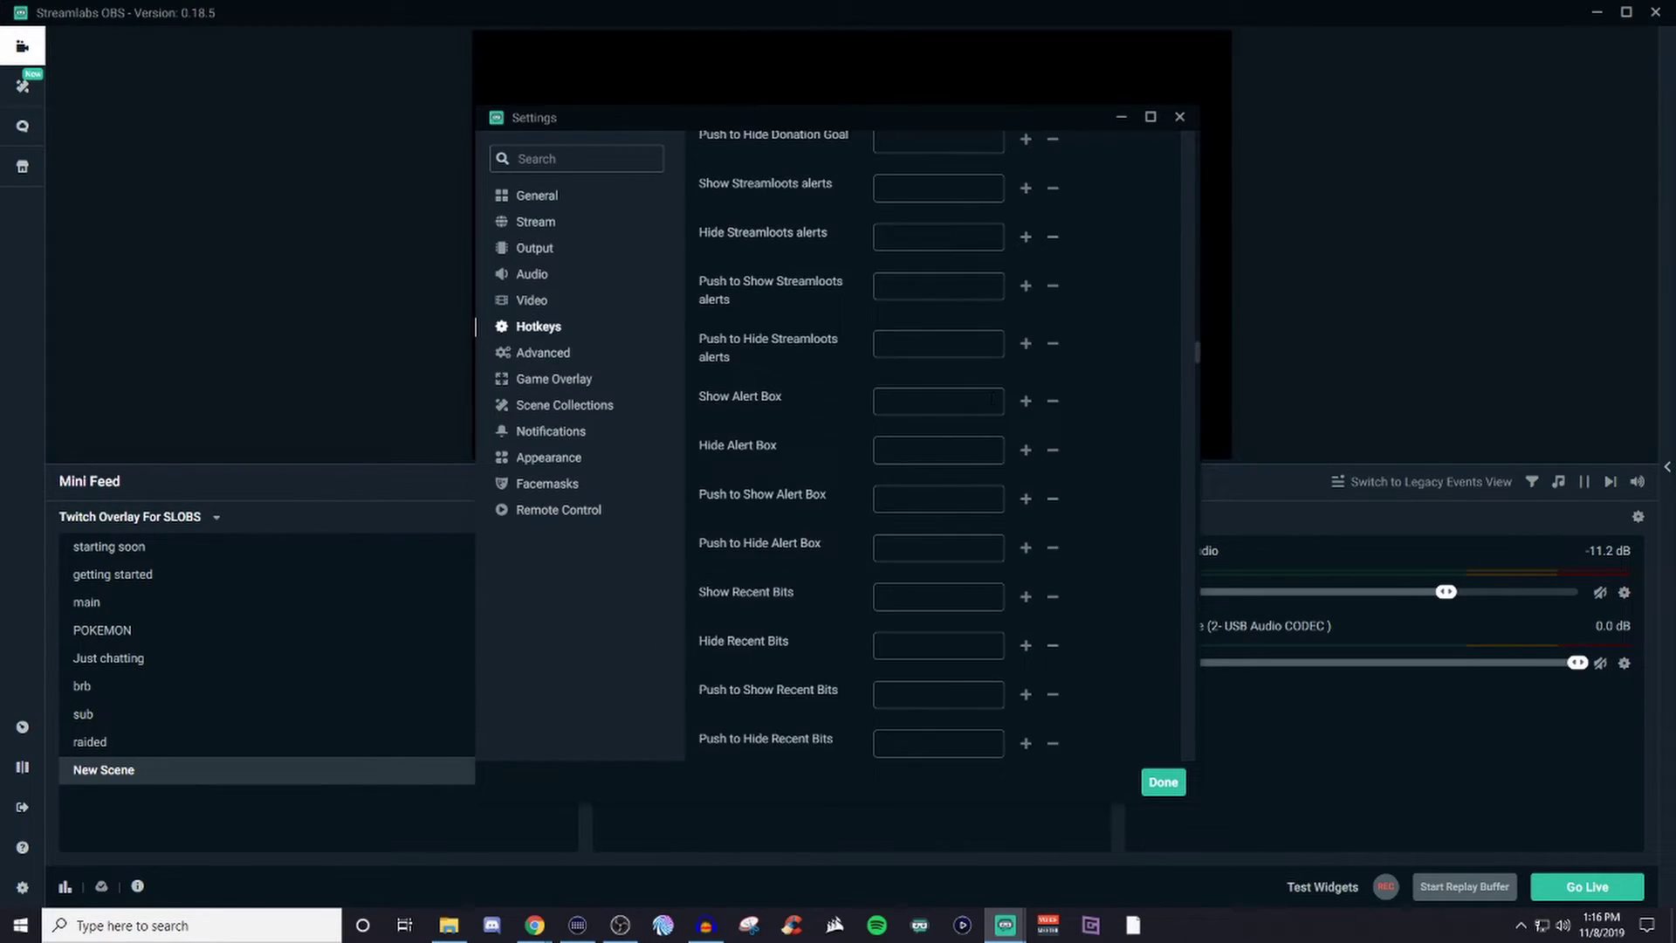
scroll(down, 3)
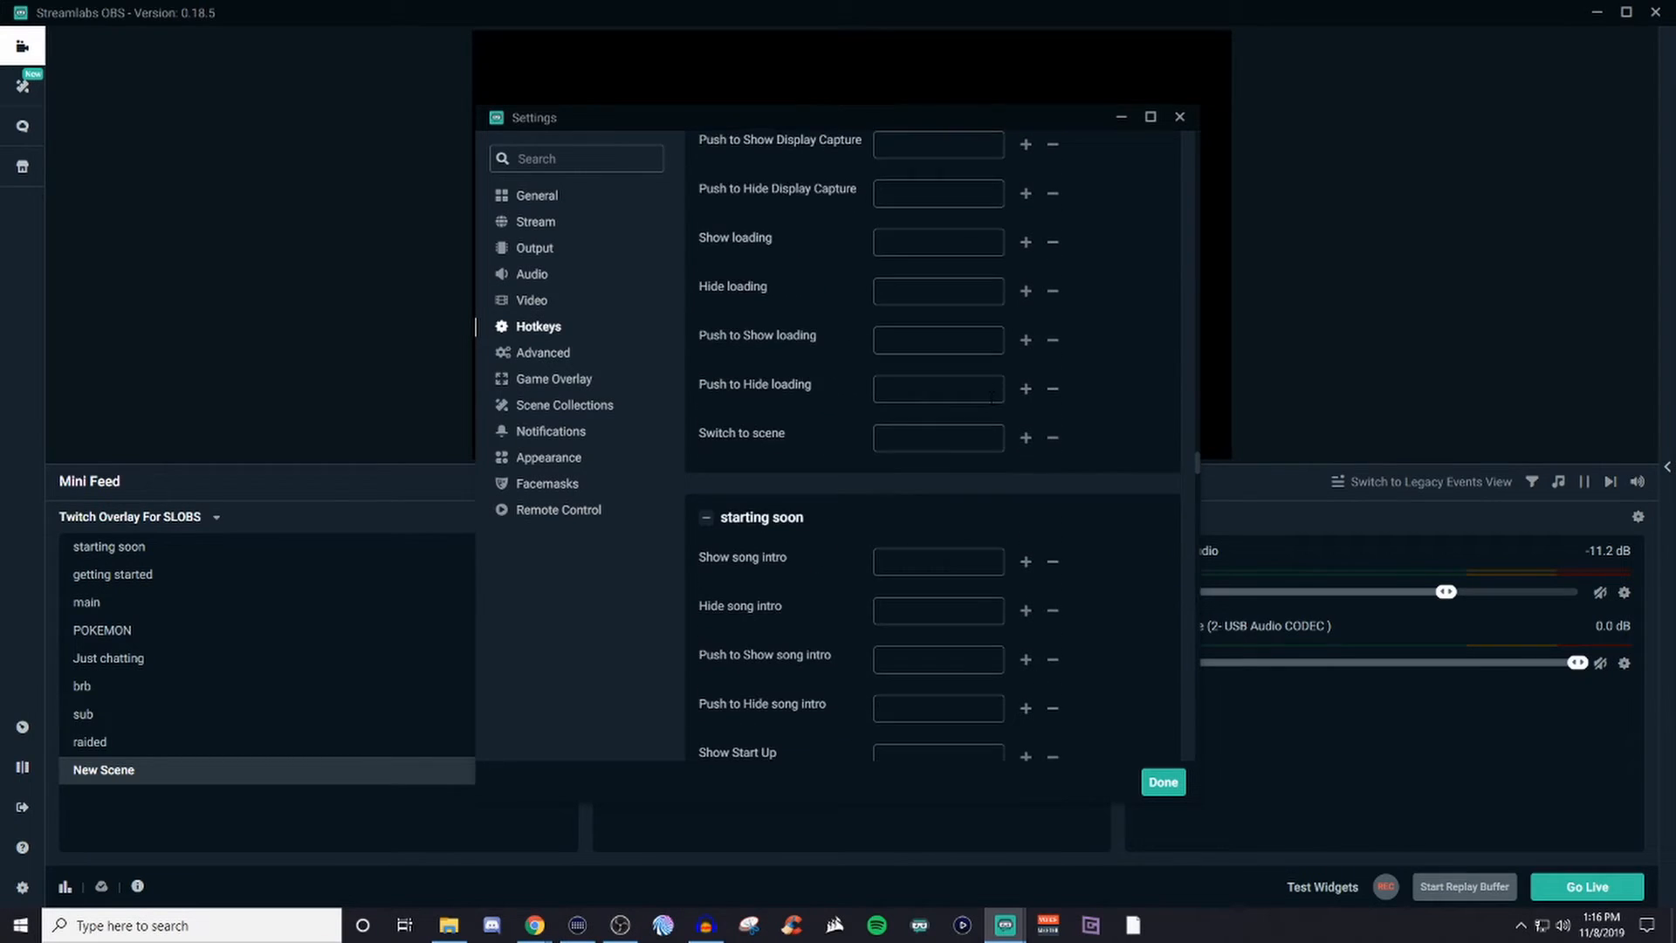
scroll(up, 3)
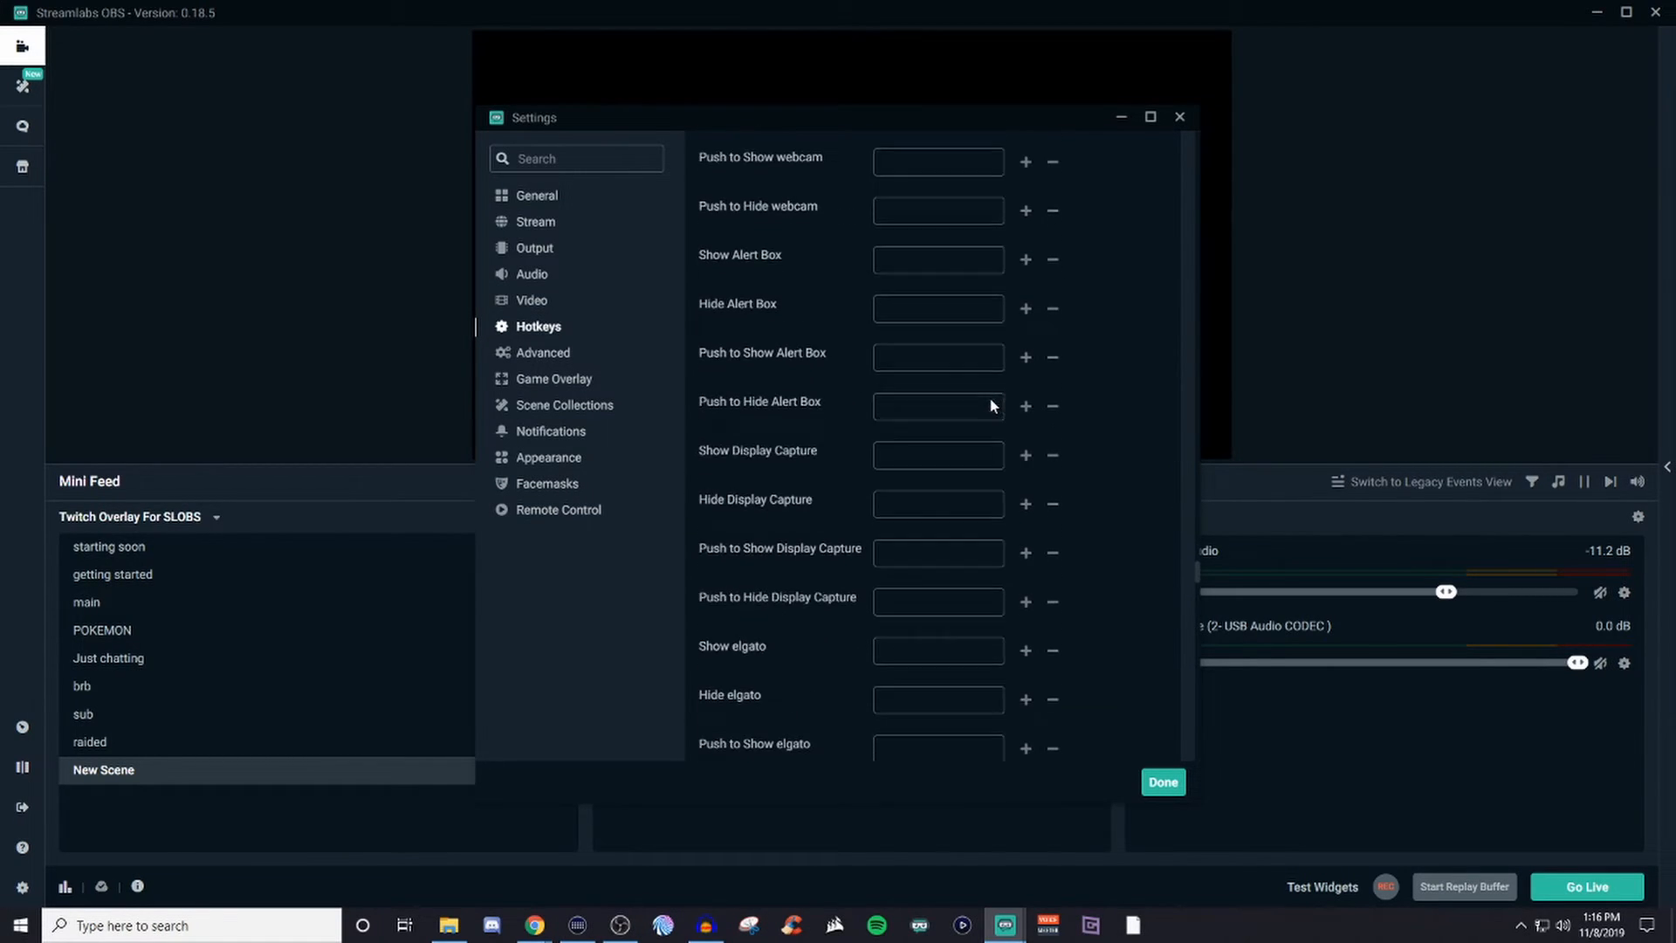
scroll(down, 3)
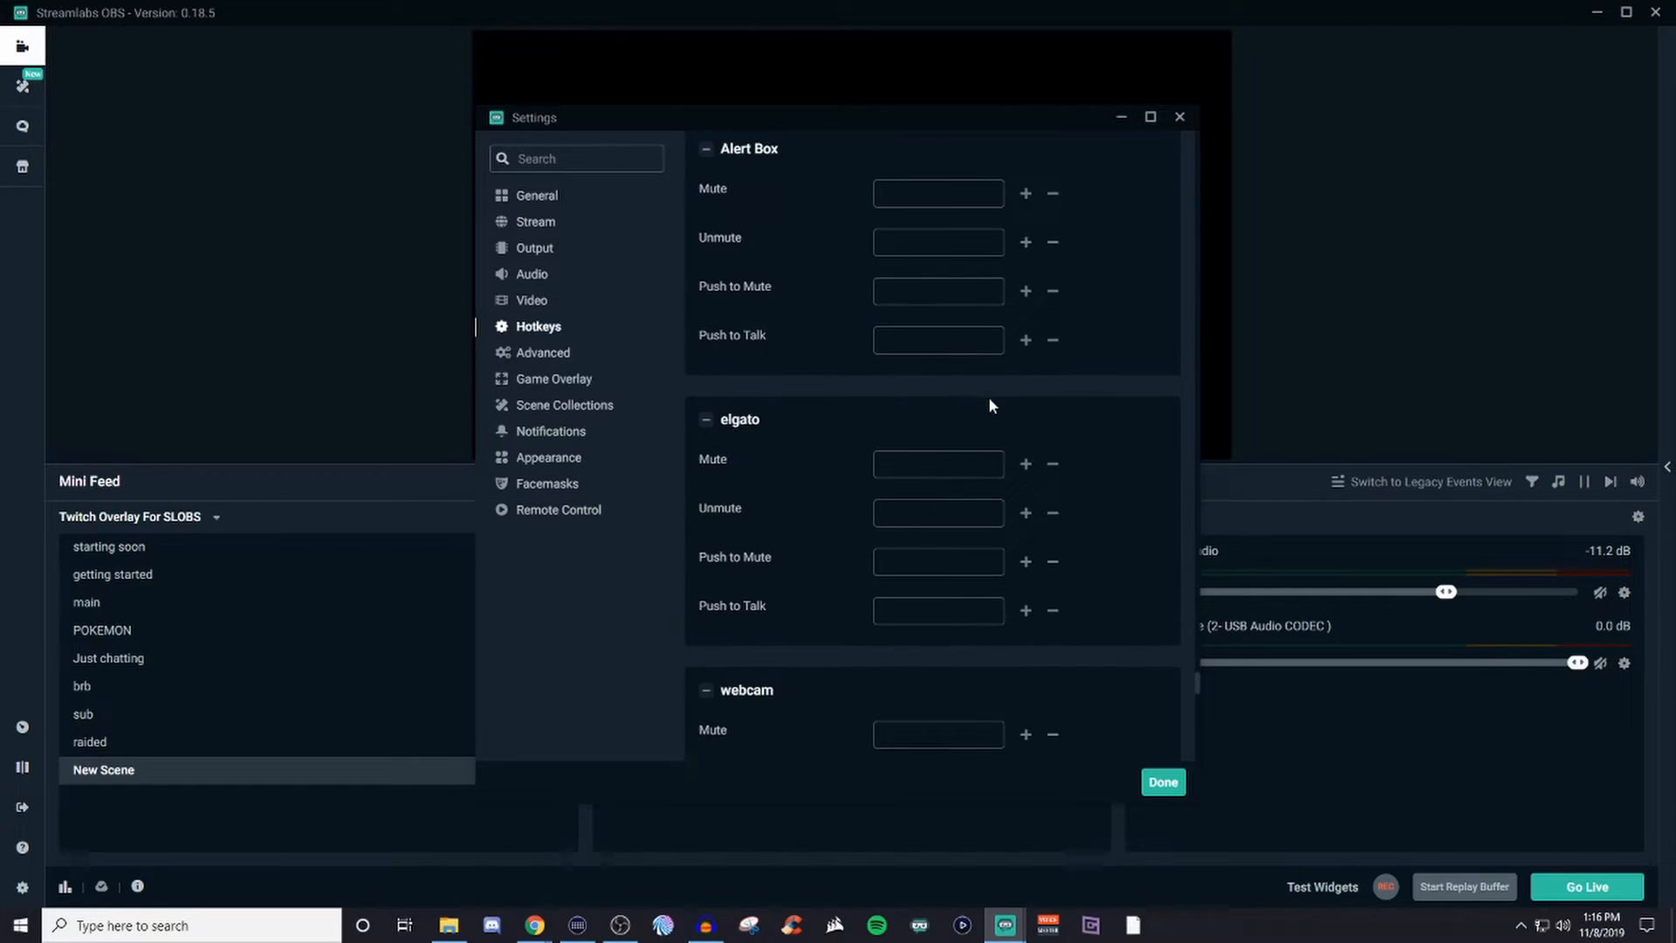
scroll(down, 3)
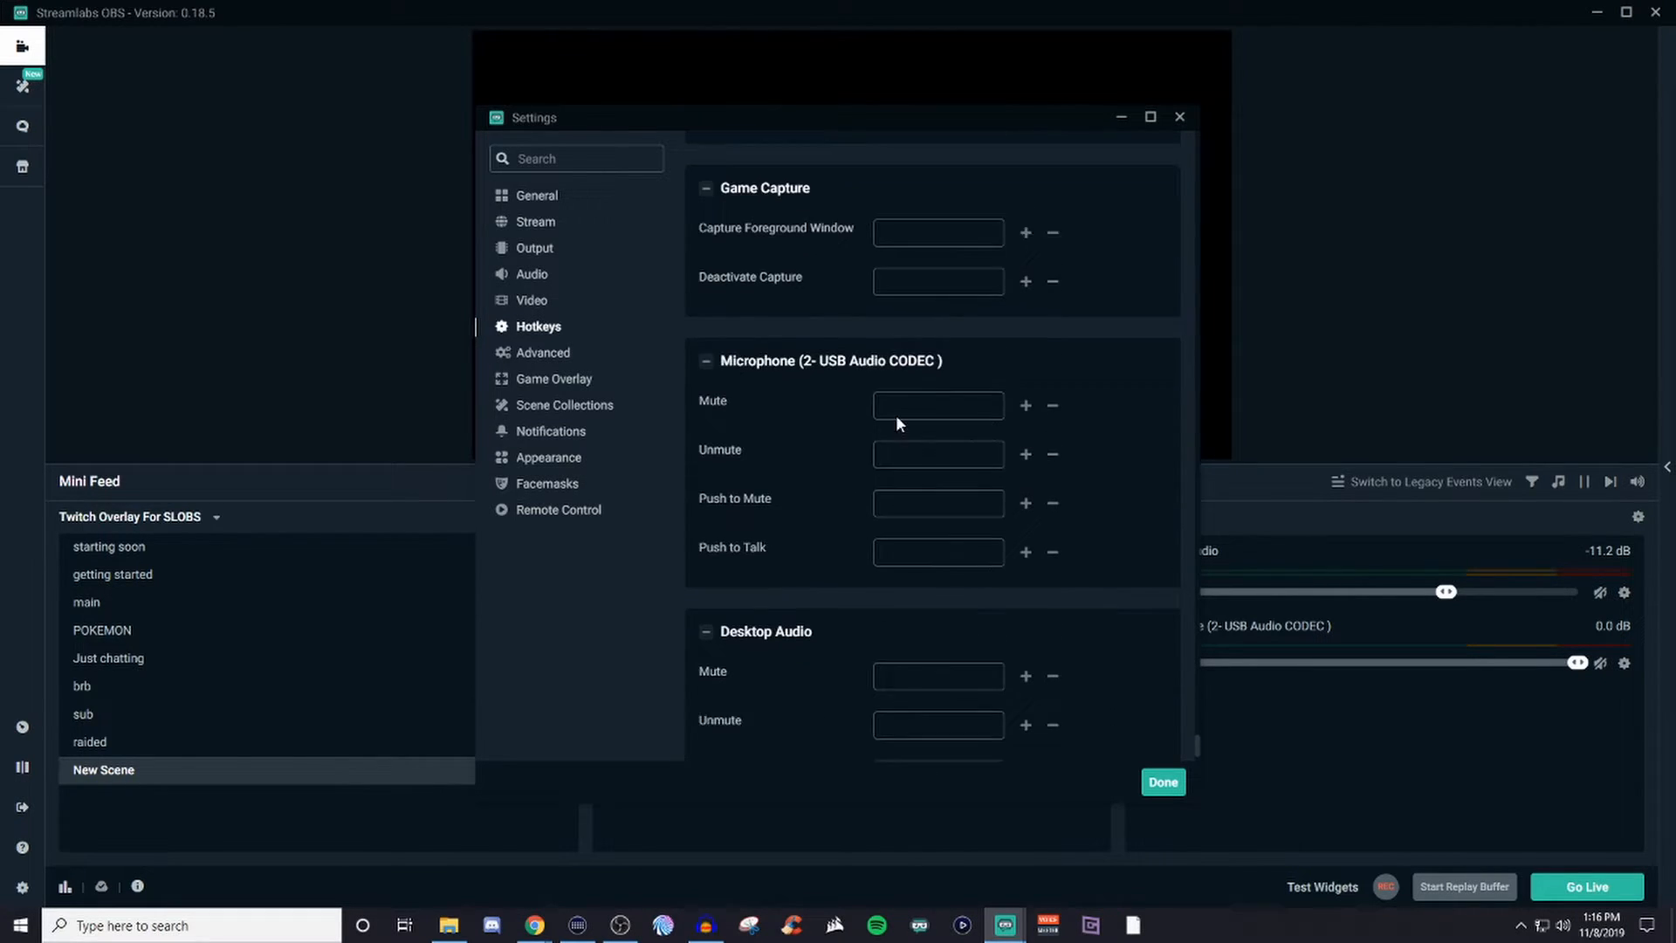
scroll(down, 3)
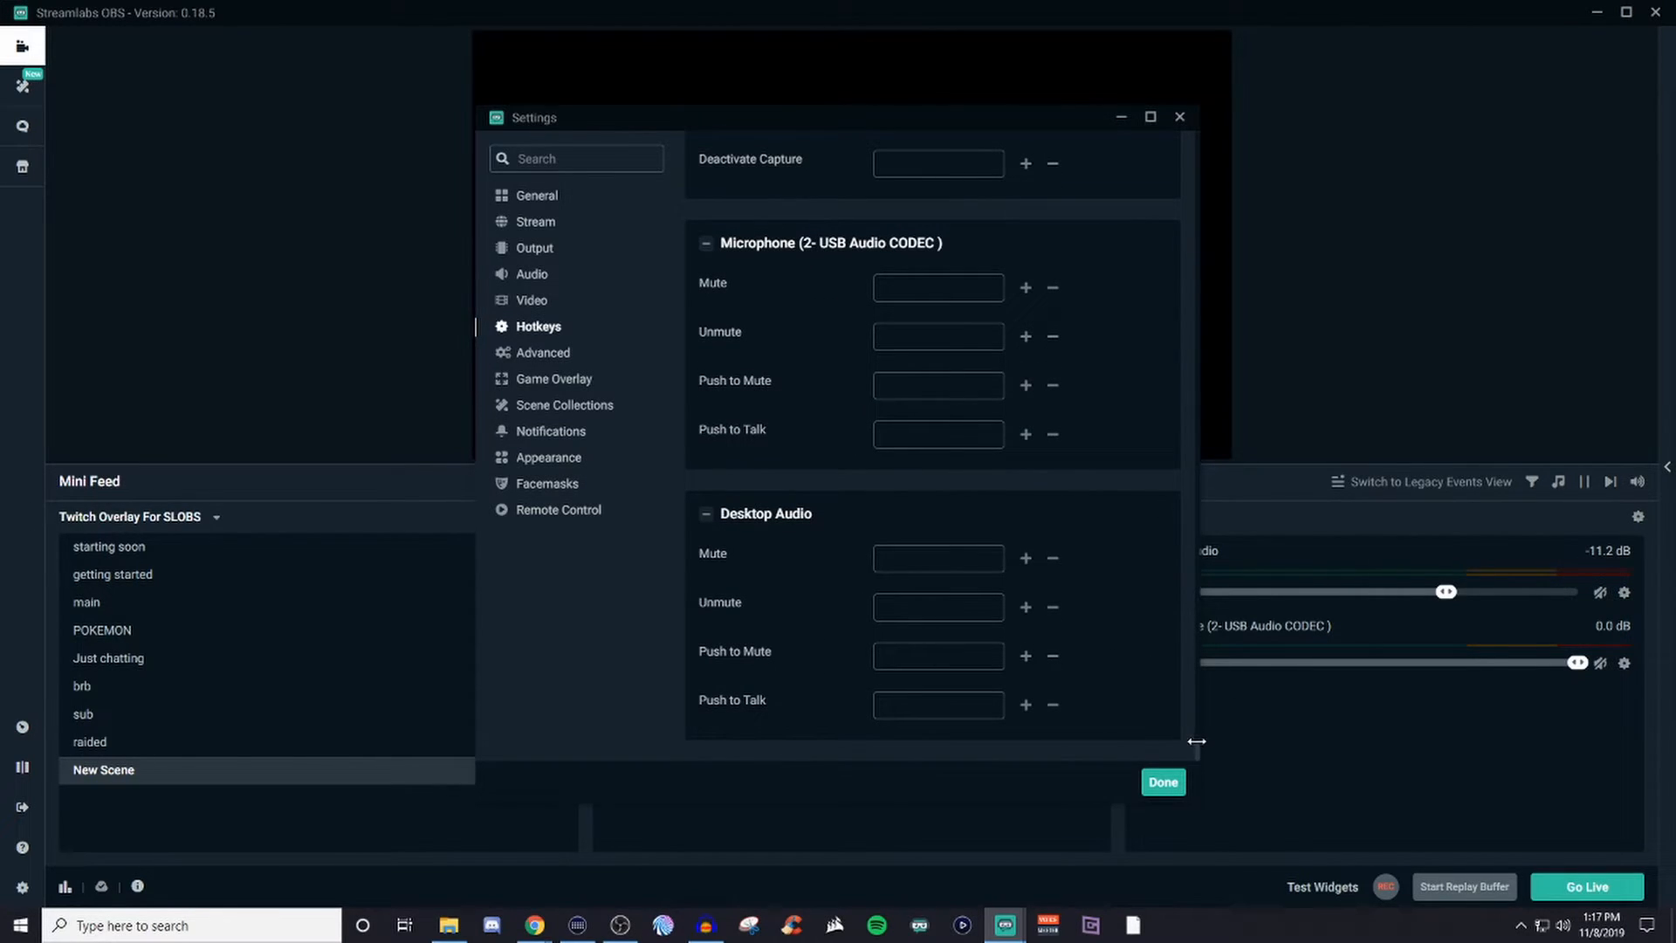
mouse_move(1192, 751)
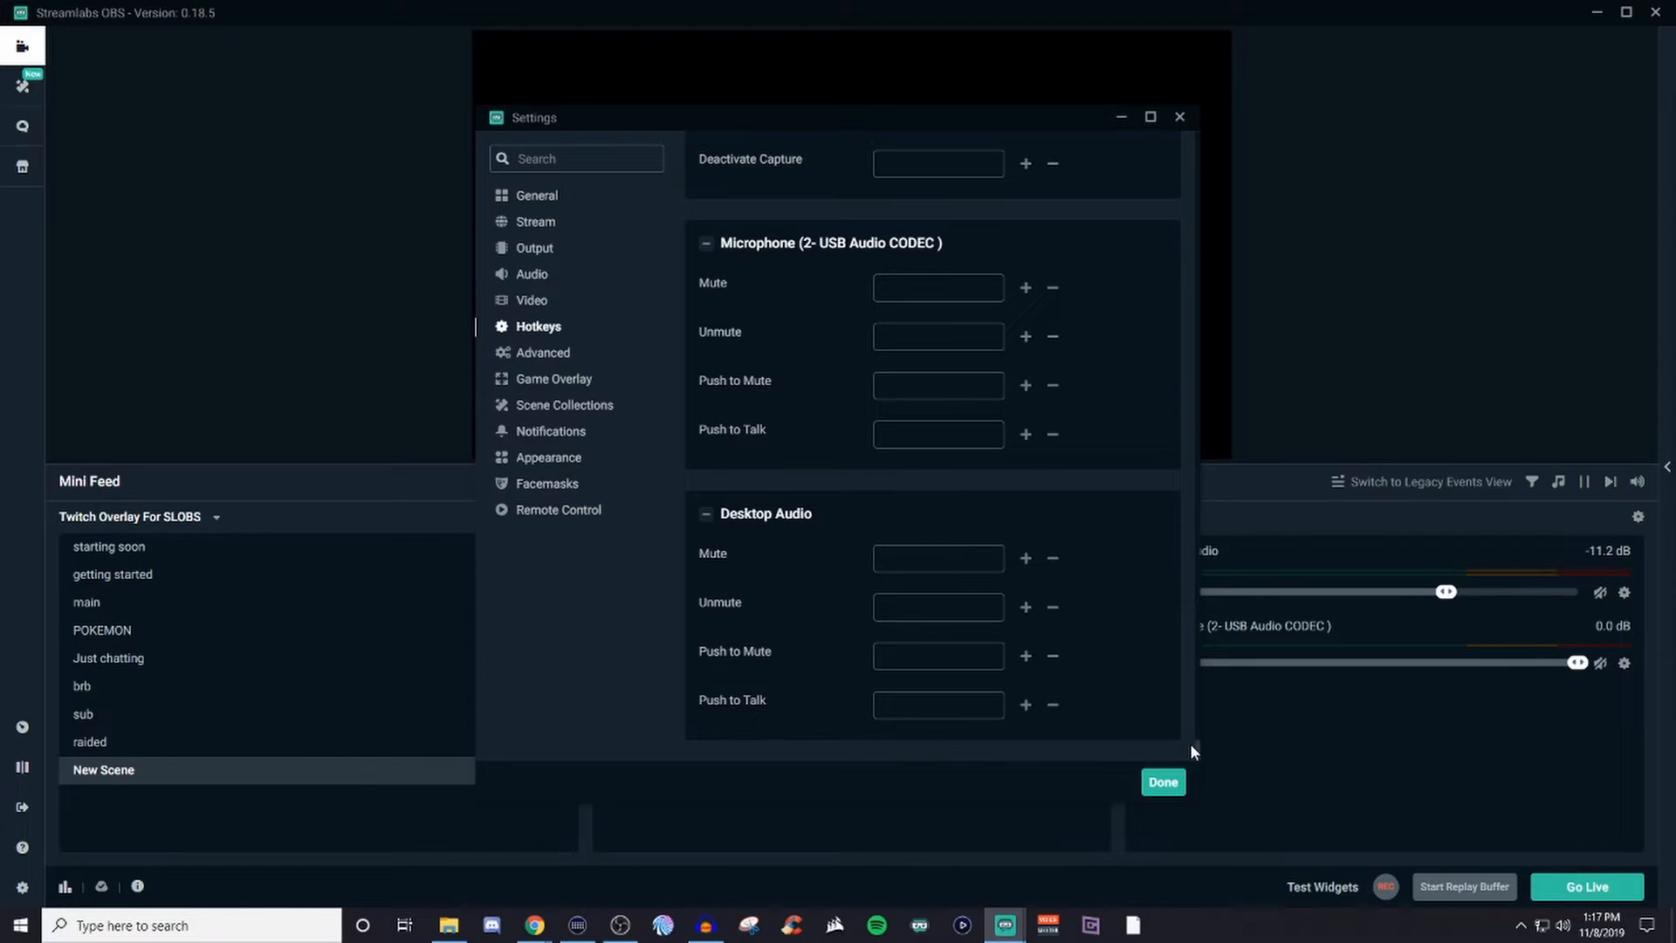
mouse_move(1182, 670)
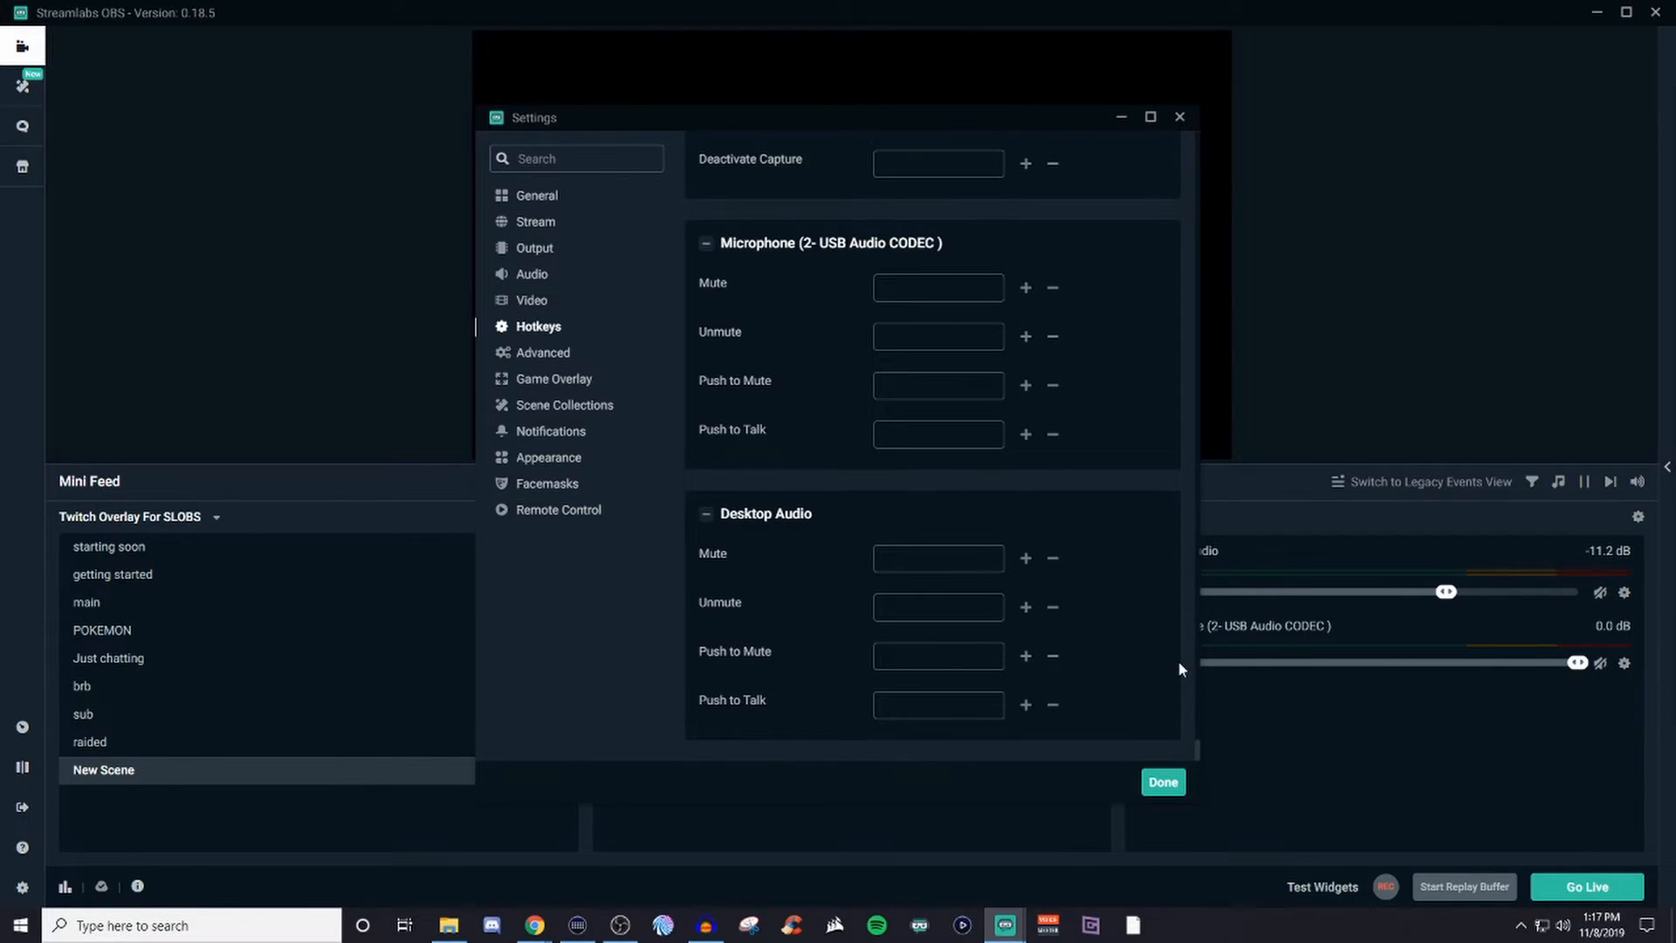
click(1162, 782)
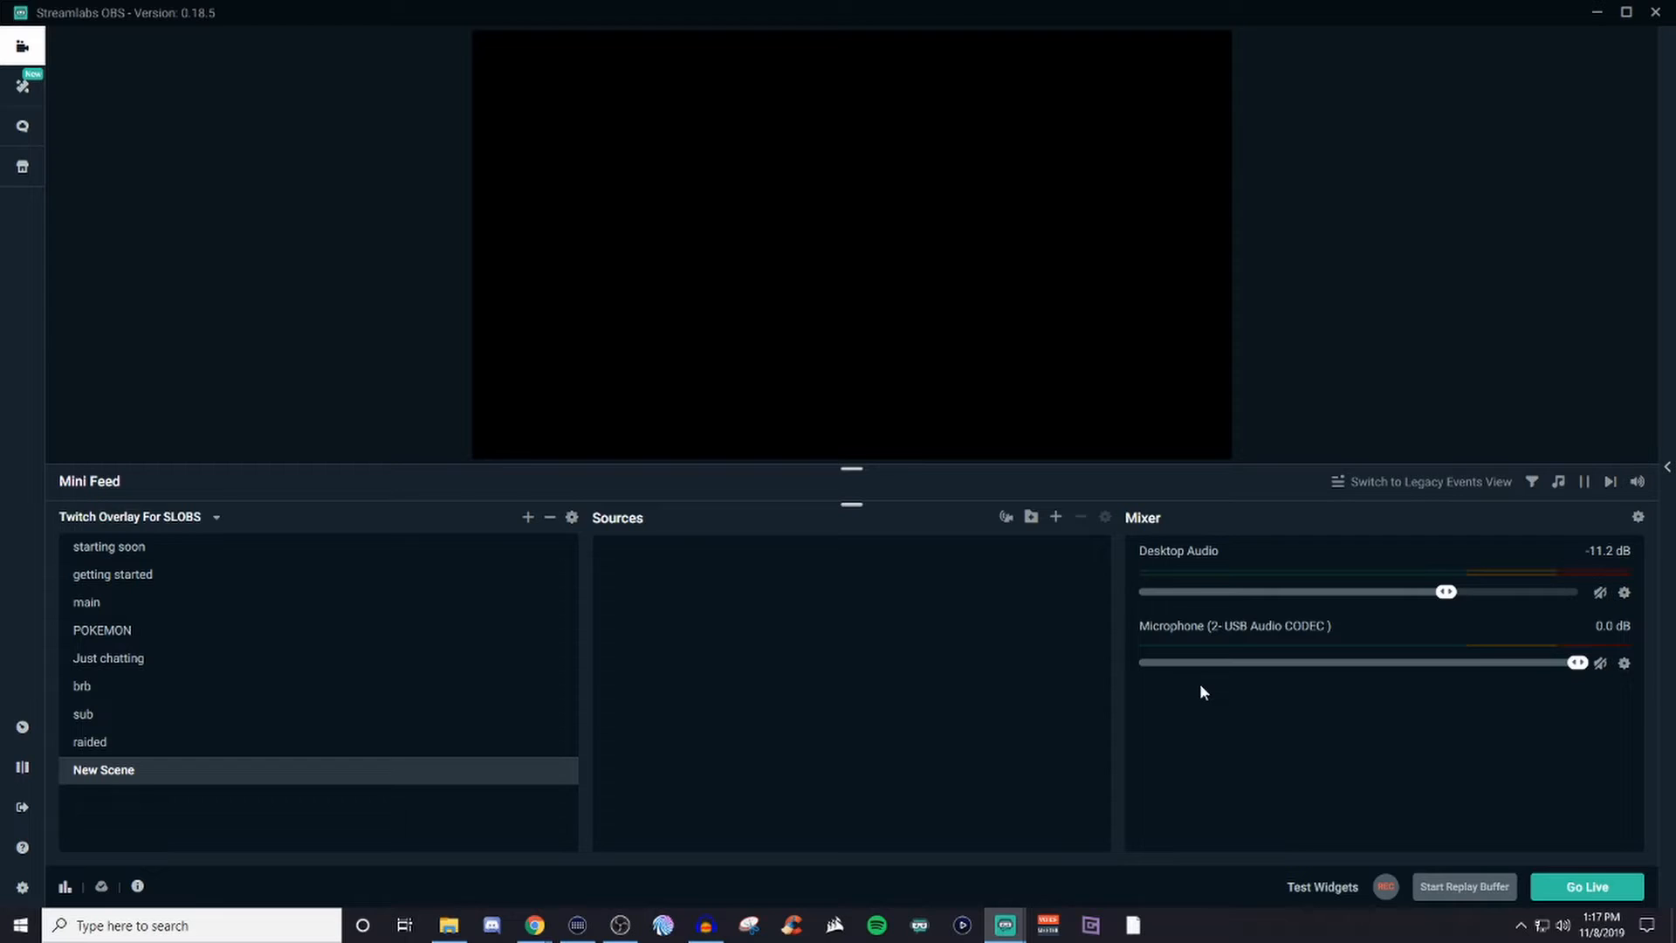
mouse_move(1006, 925)
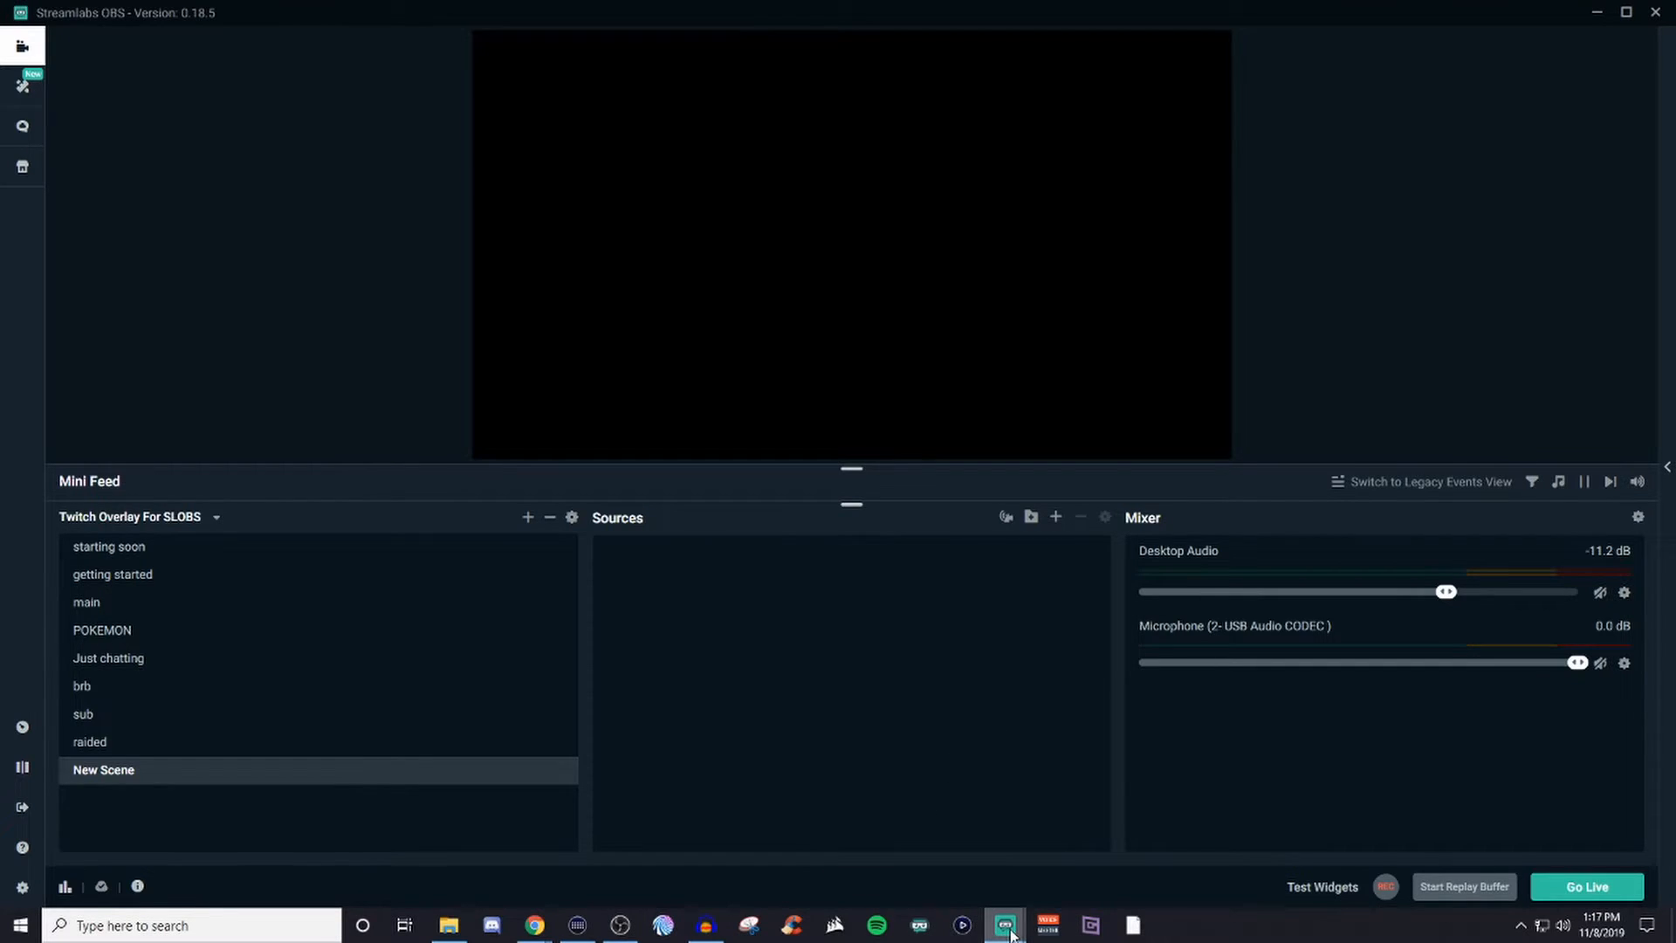
mouse_move(1001, 925)
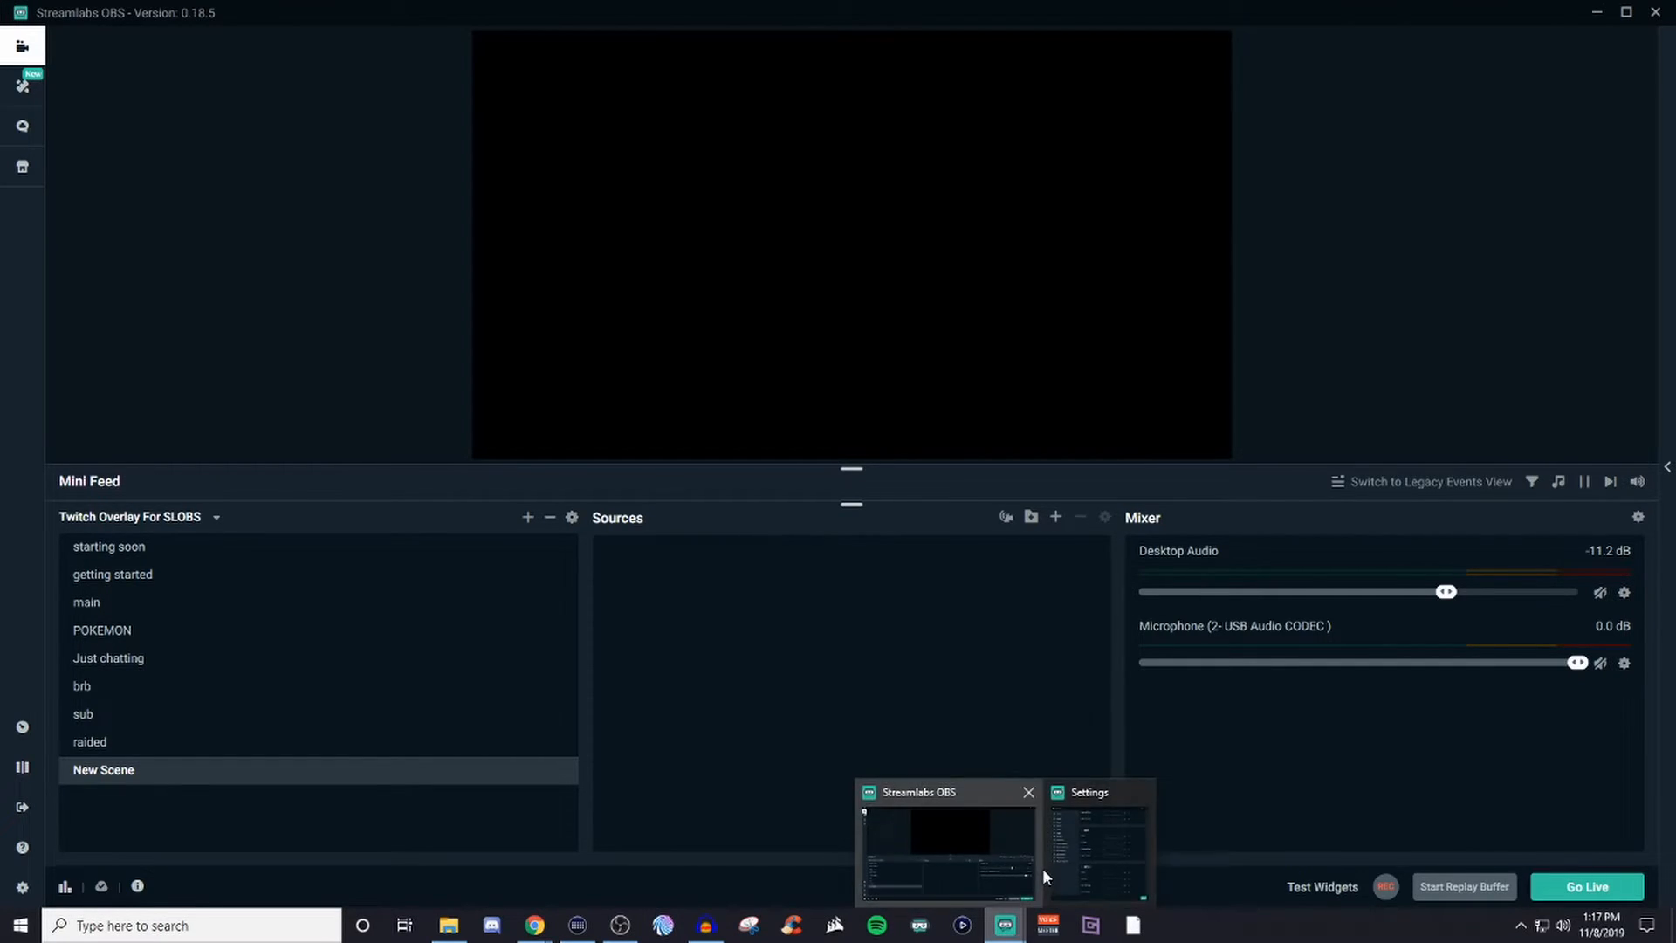
- Restore the Settings window from the taskbar preview, showing the Hotkeys page again
click(1098, 841)
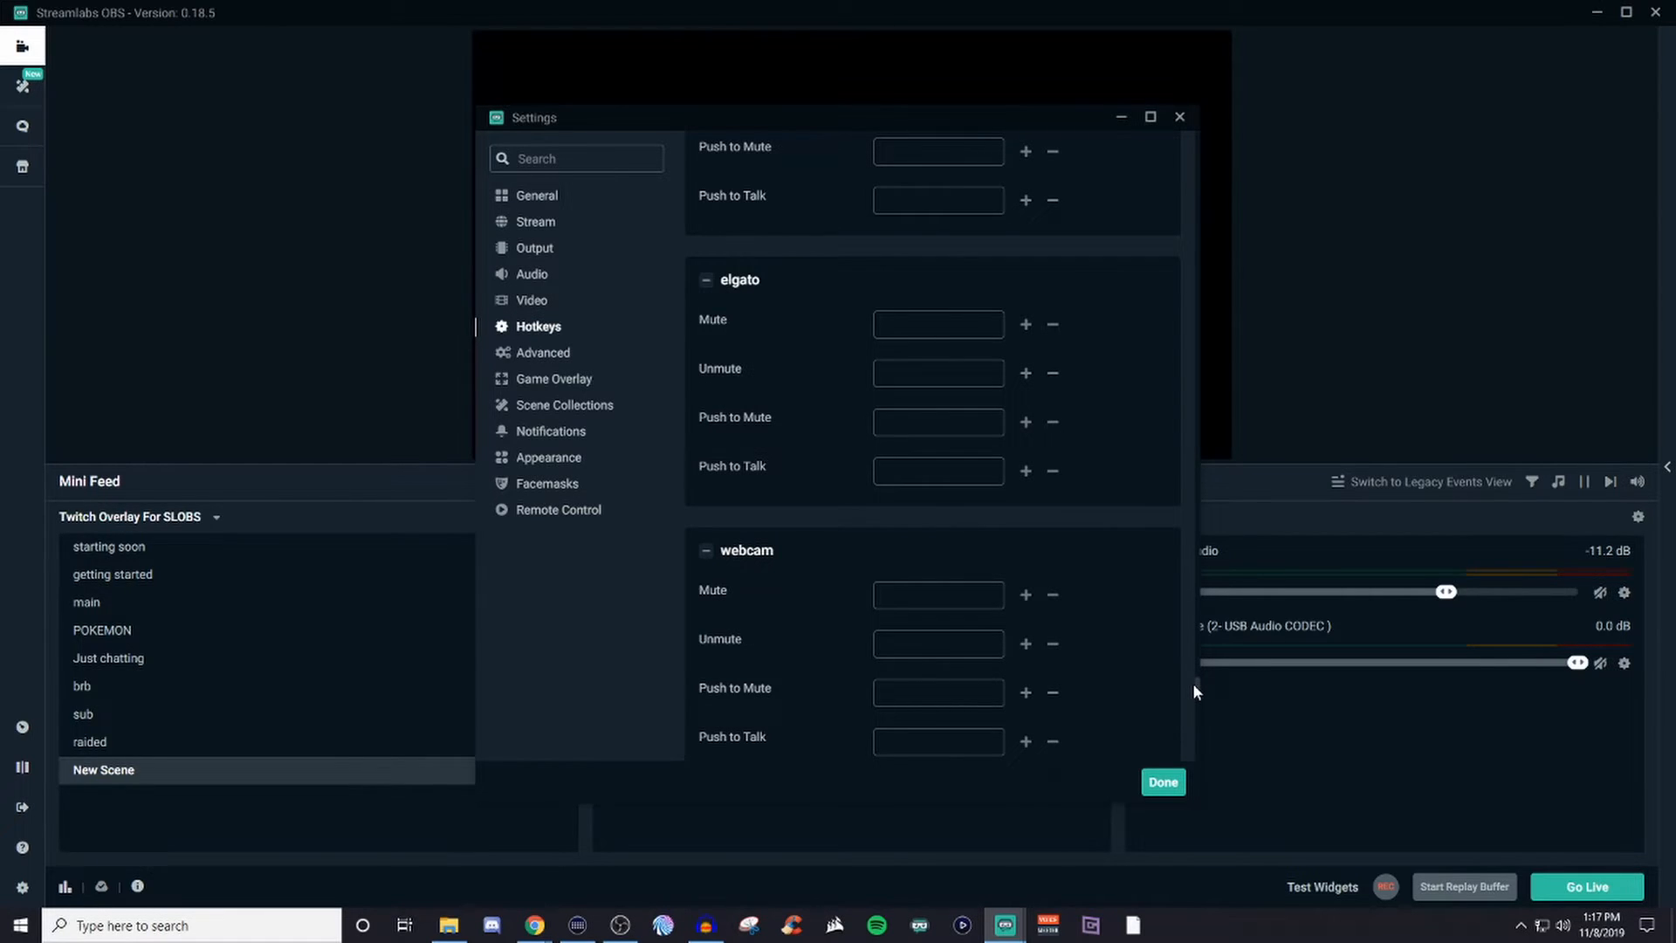
scroll(down, 3)
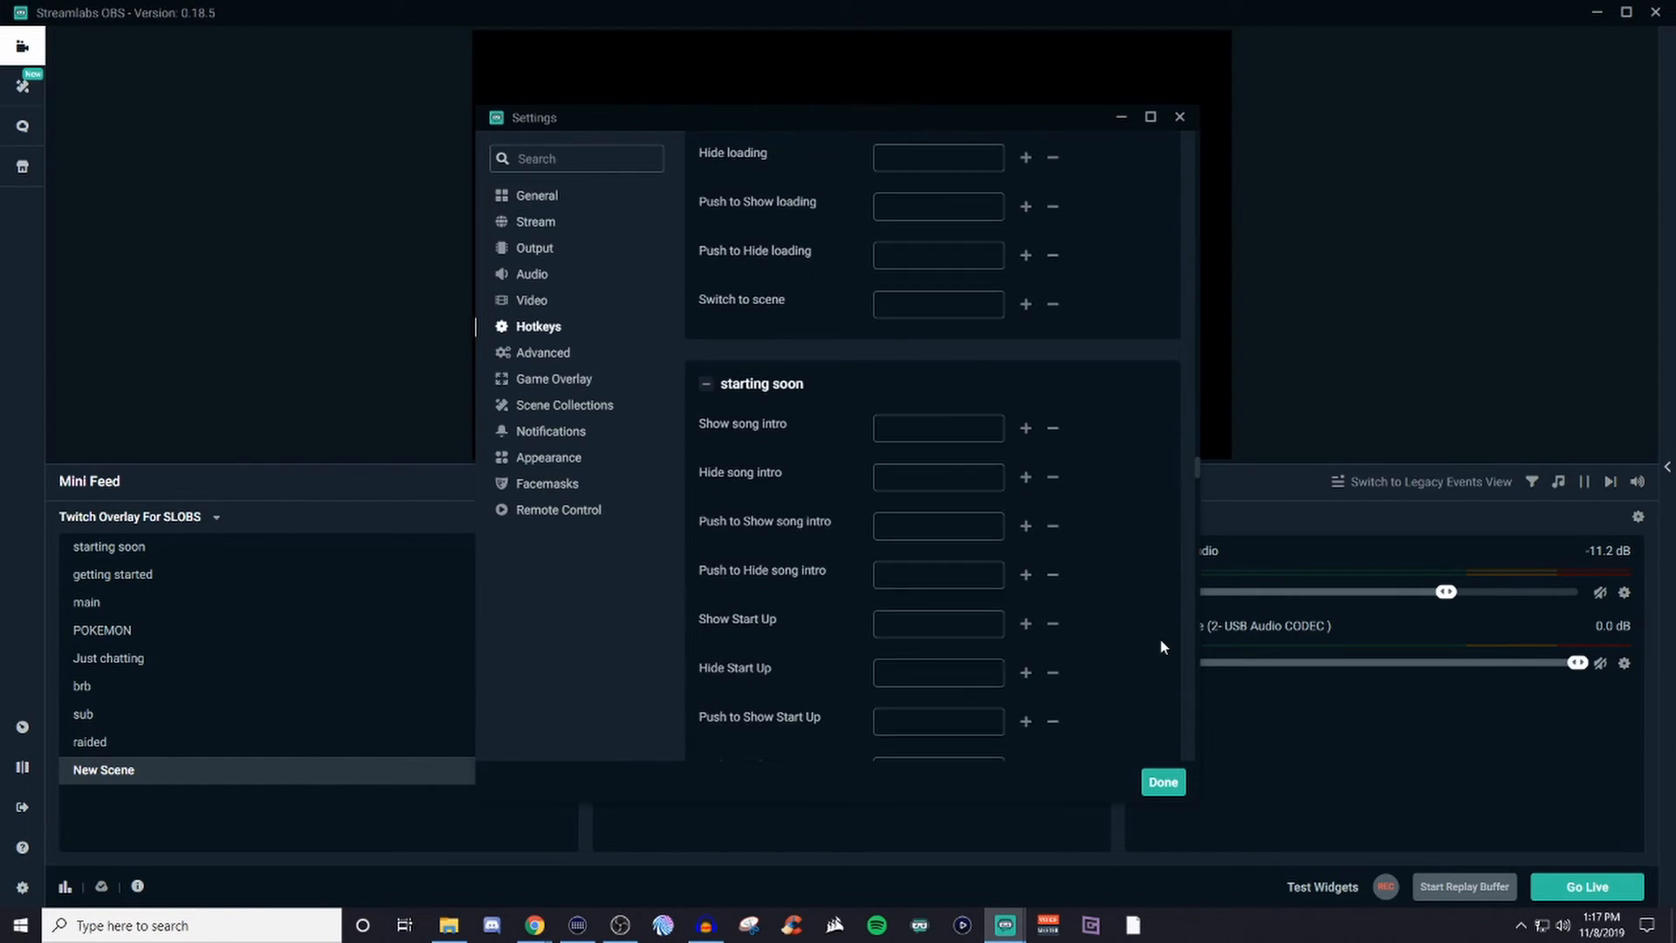
scroll(down, 3)
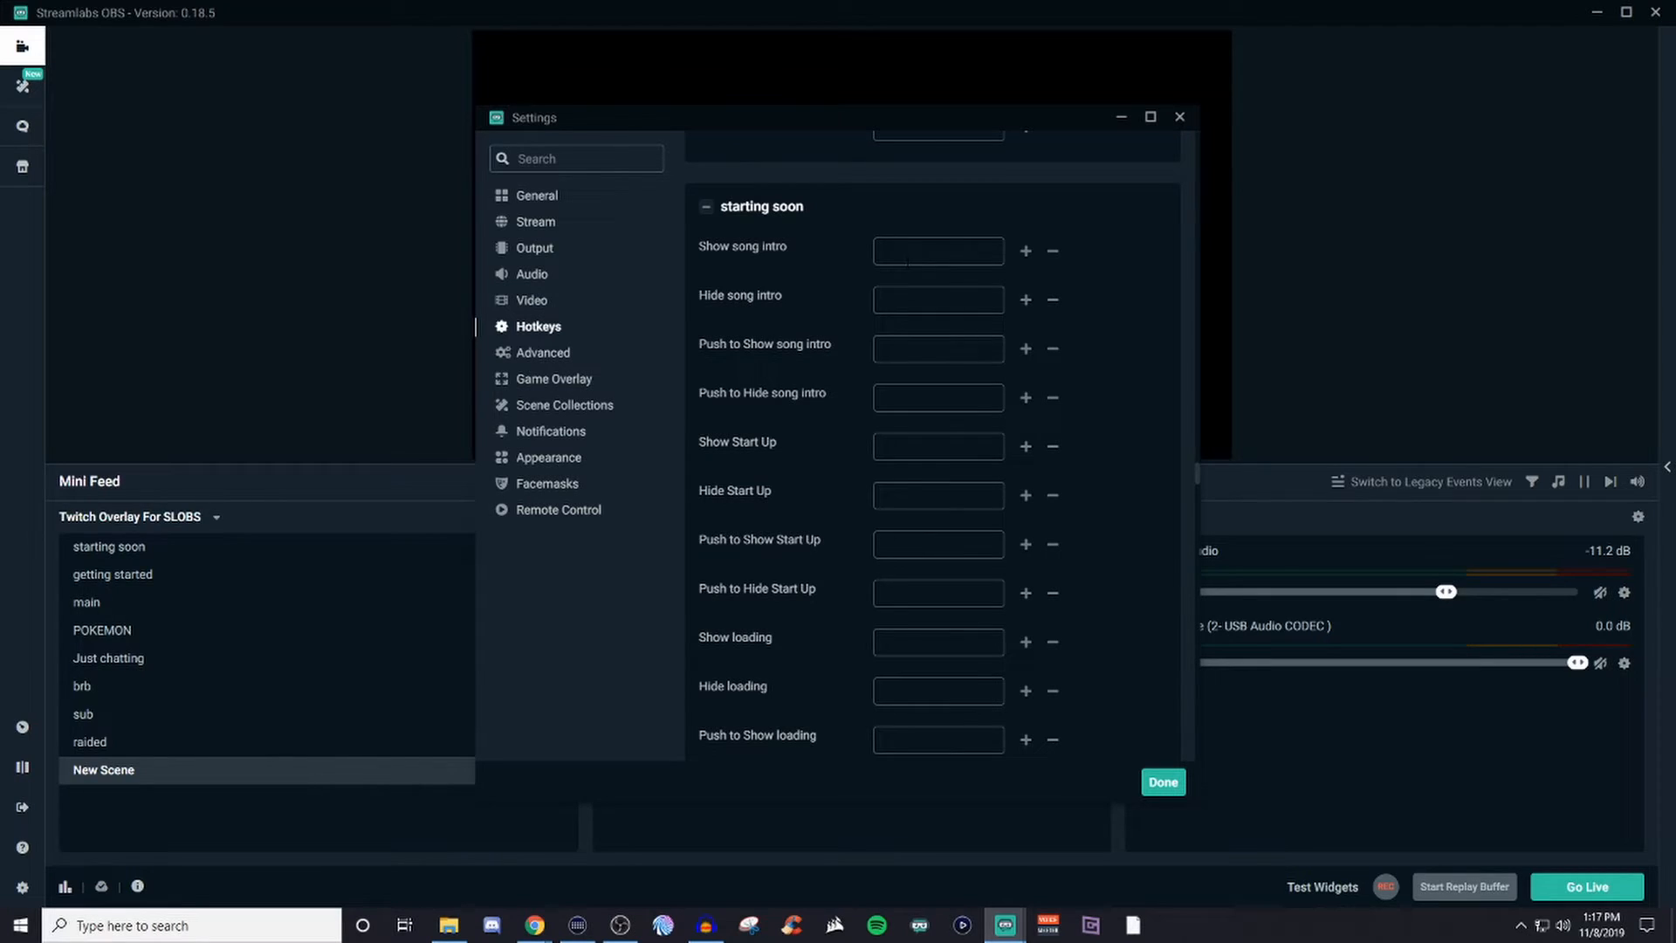
mouse_move(1019, 520)
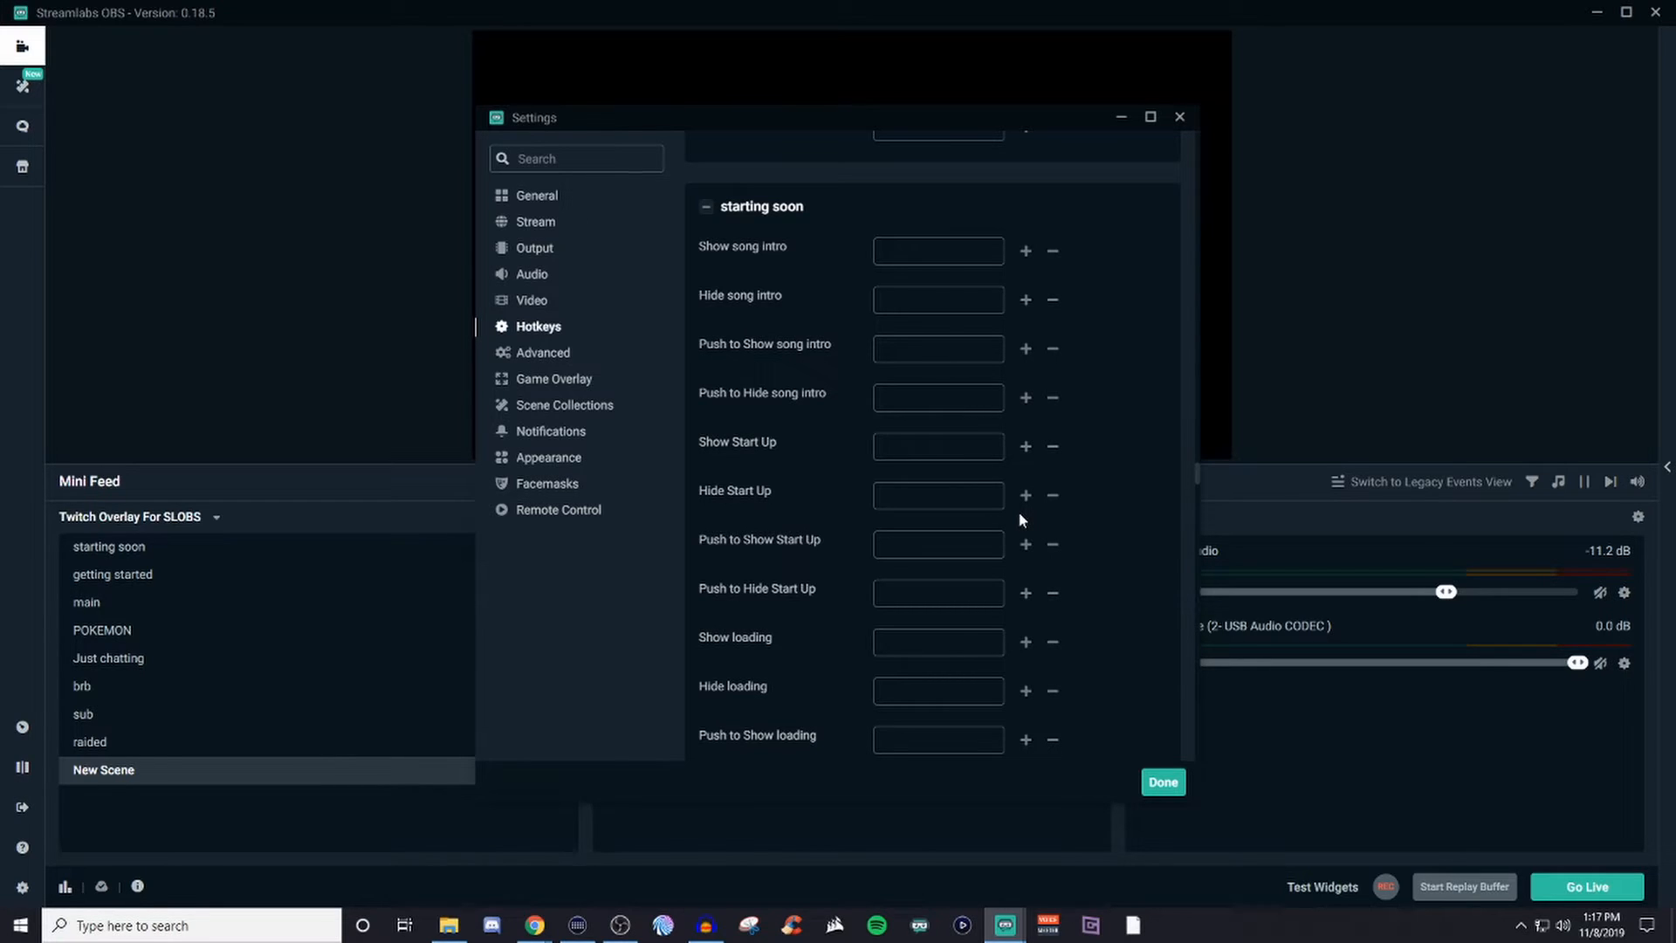
scroll(down, 3)
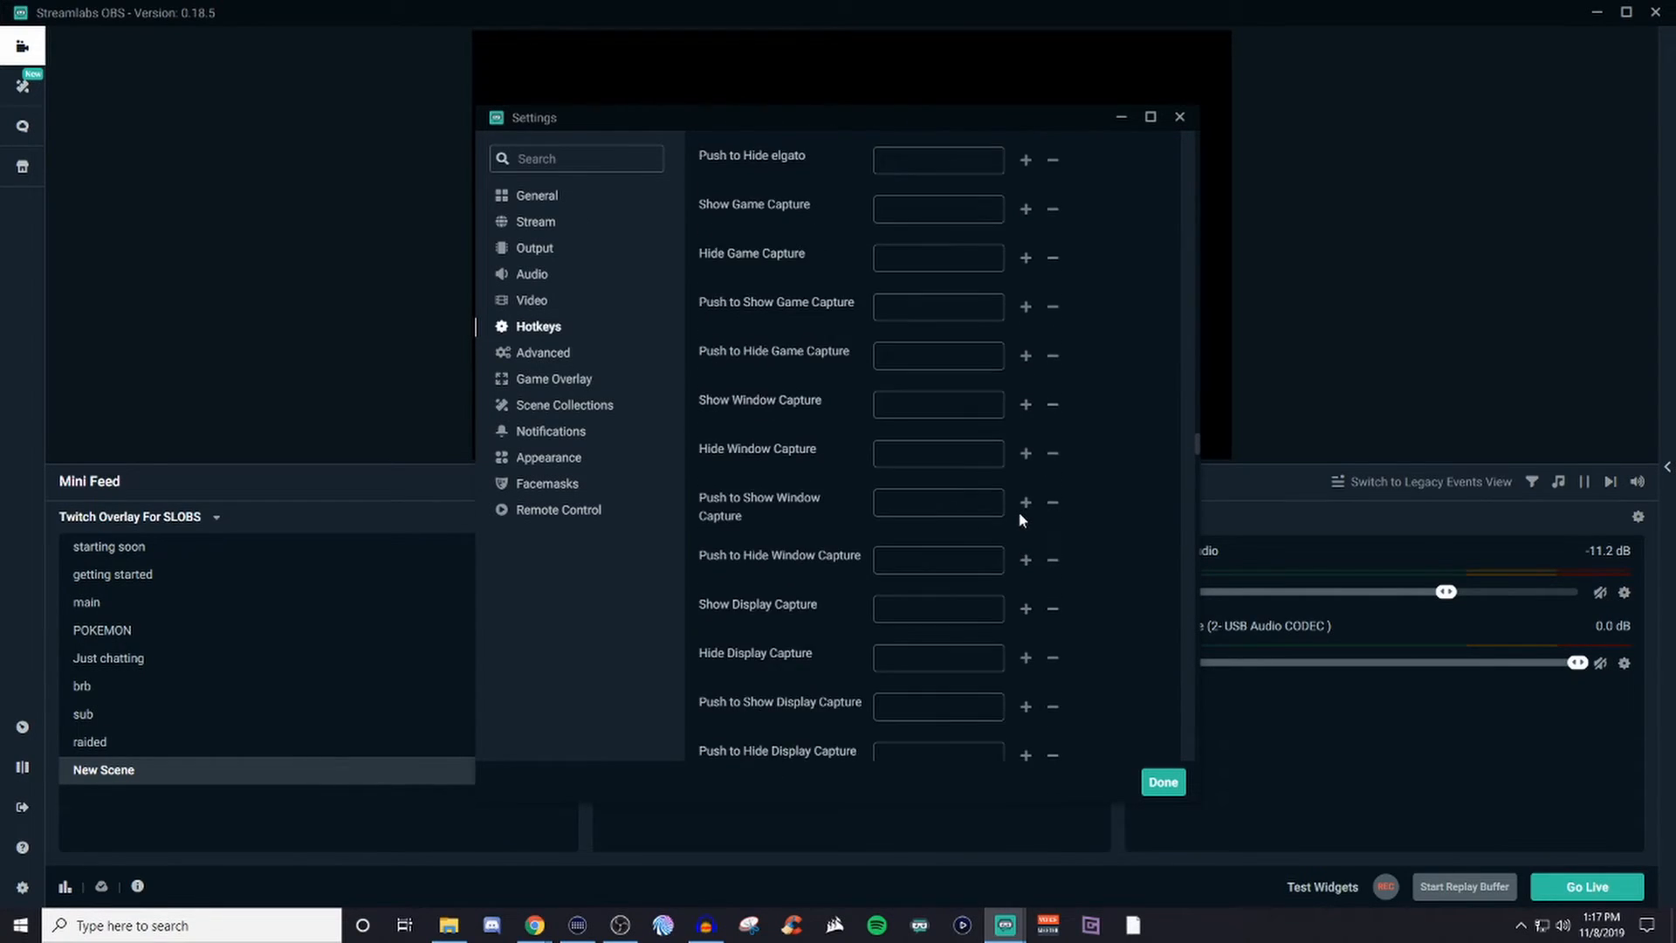
scroll(down, 3)
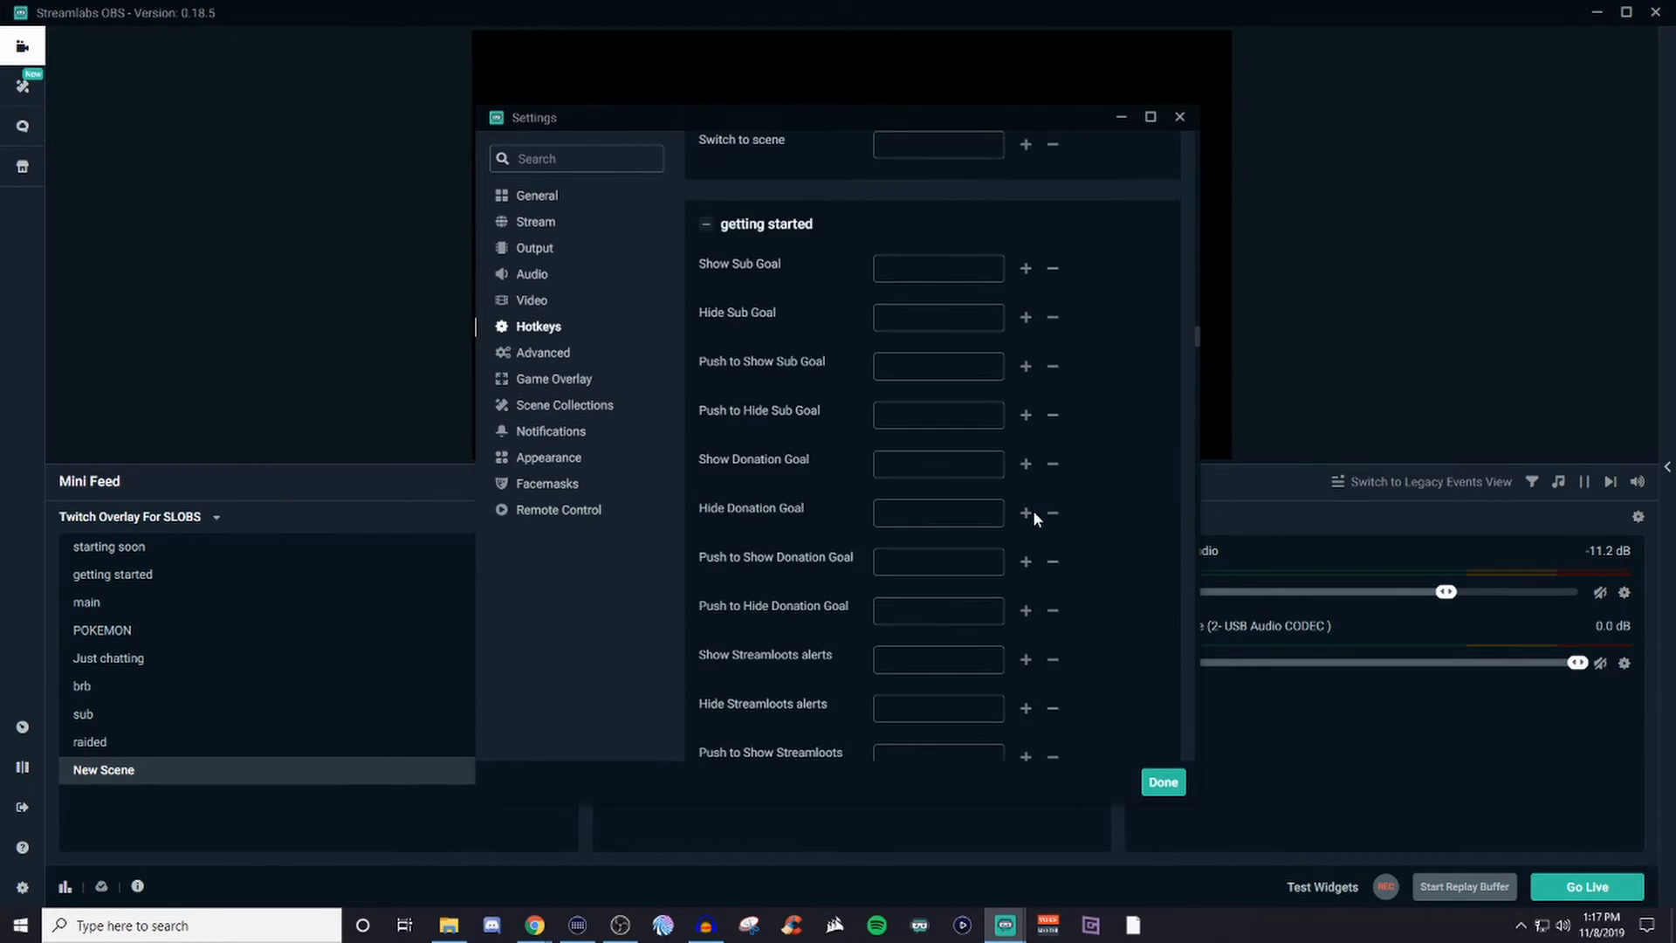
scroll(down, 3)
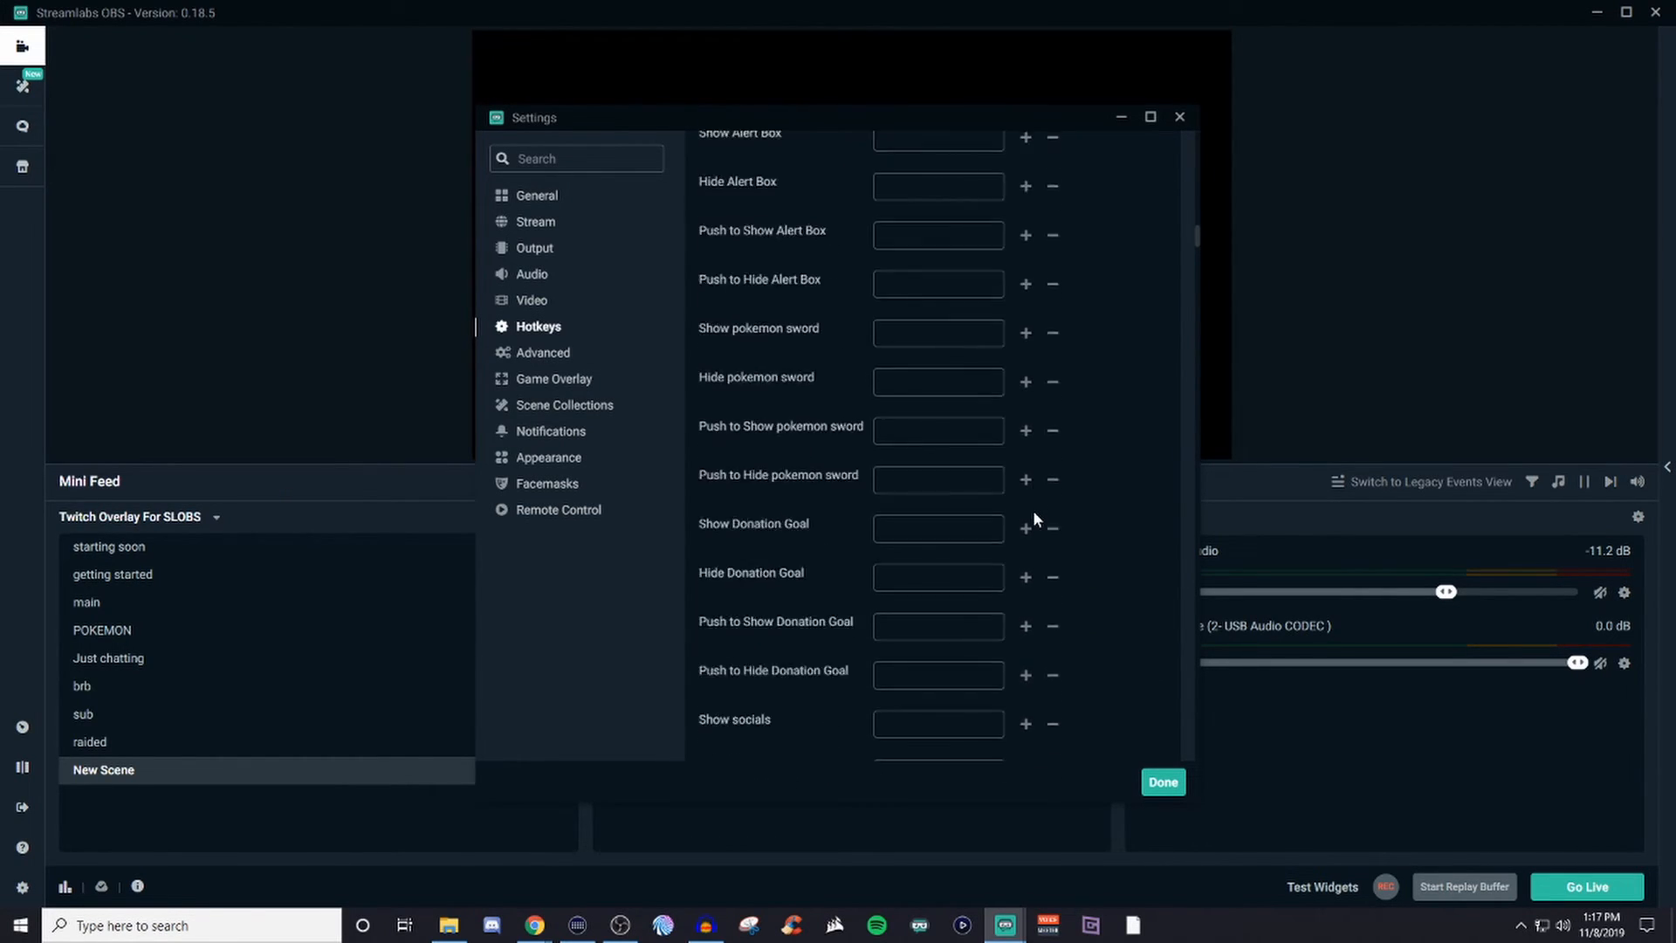
scroll(up, 3)
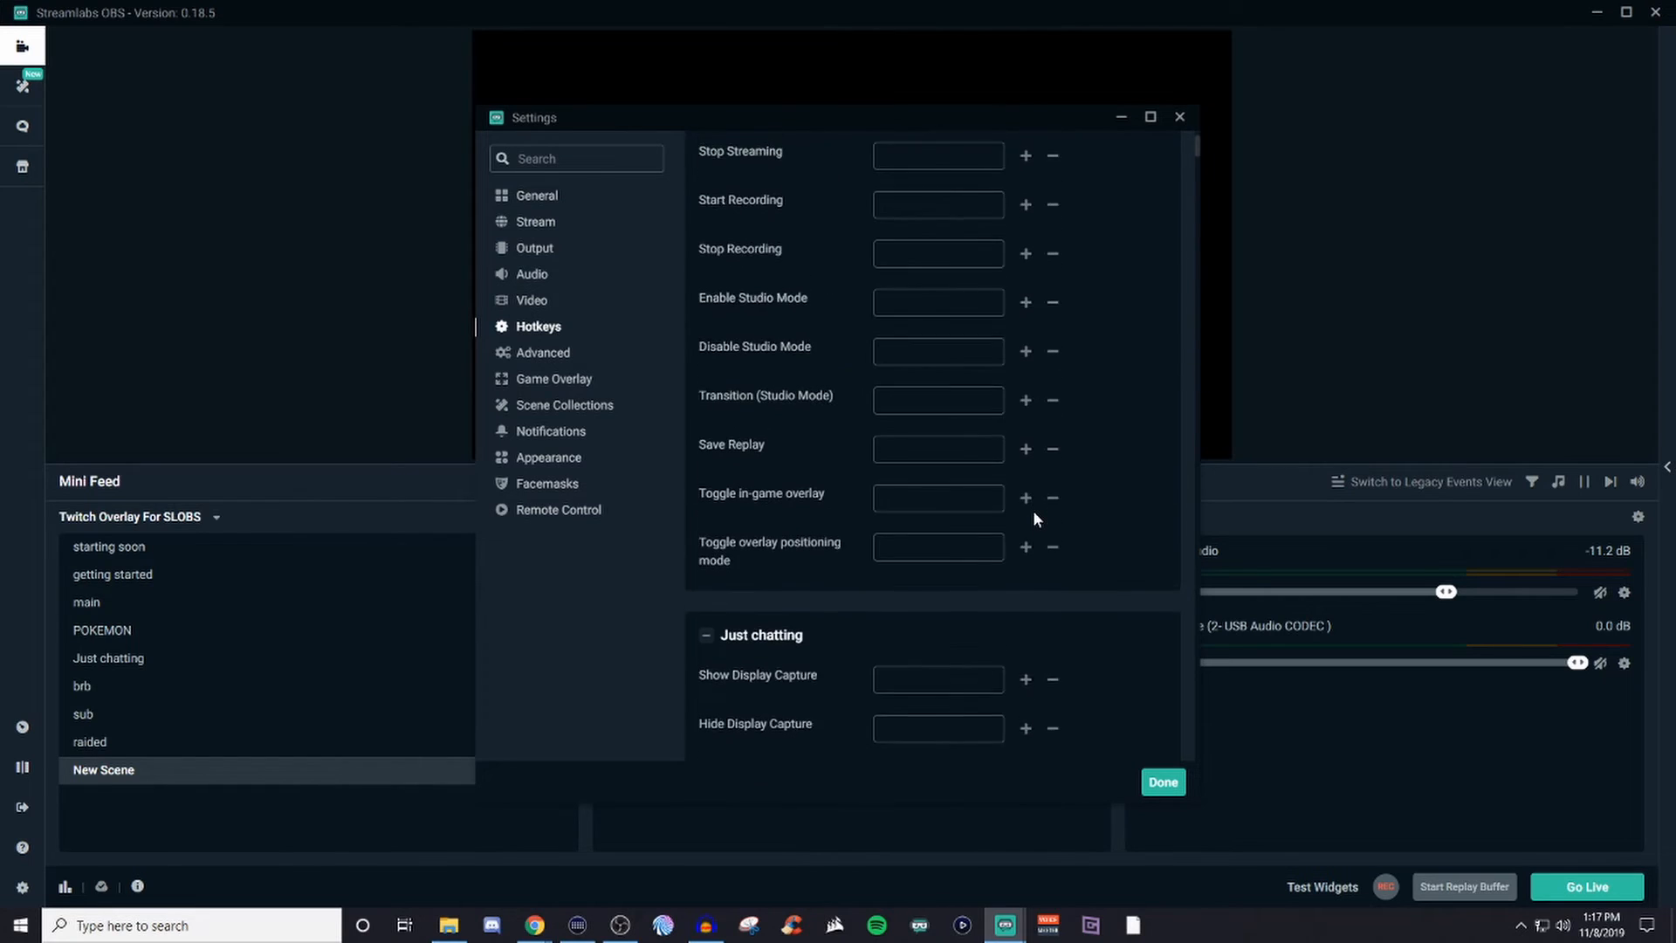
scroll(up, 3)
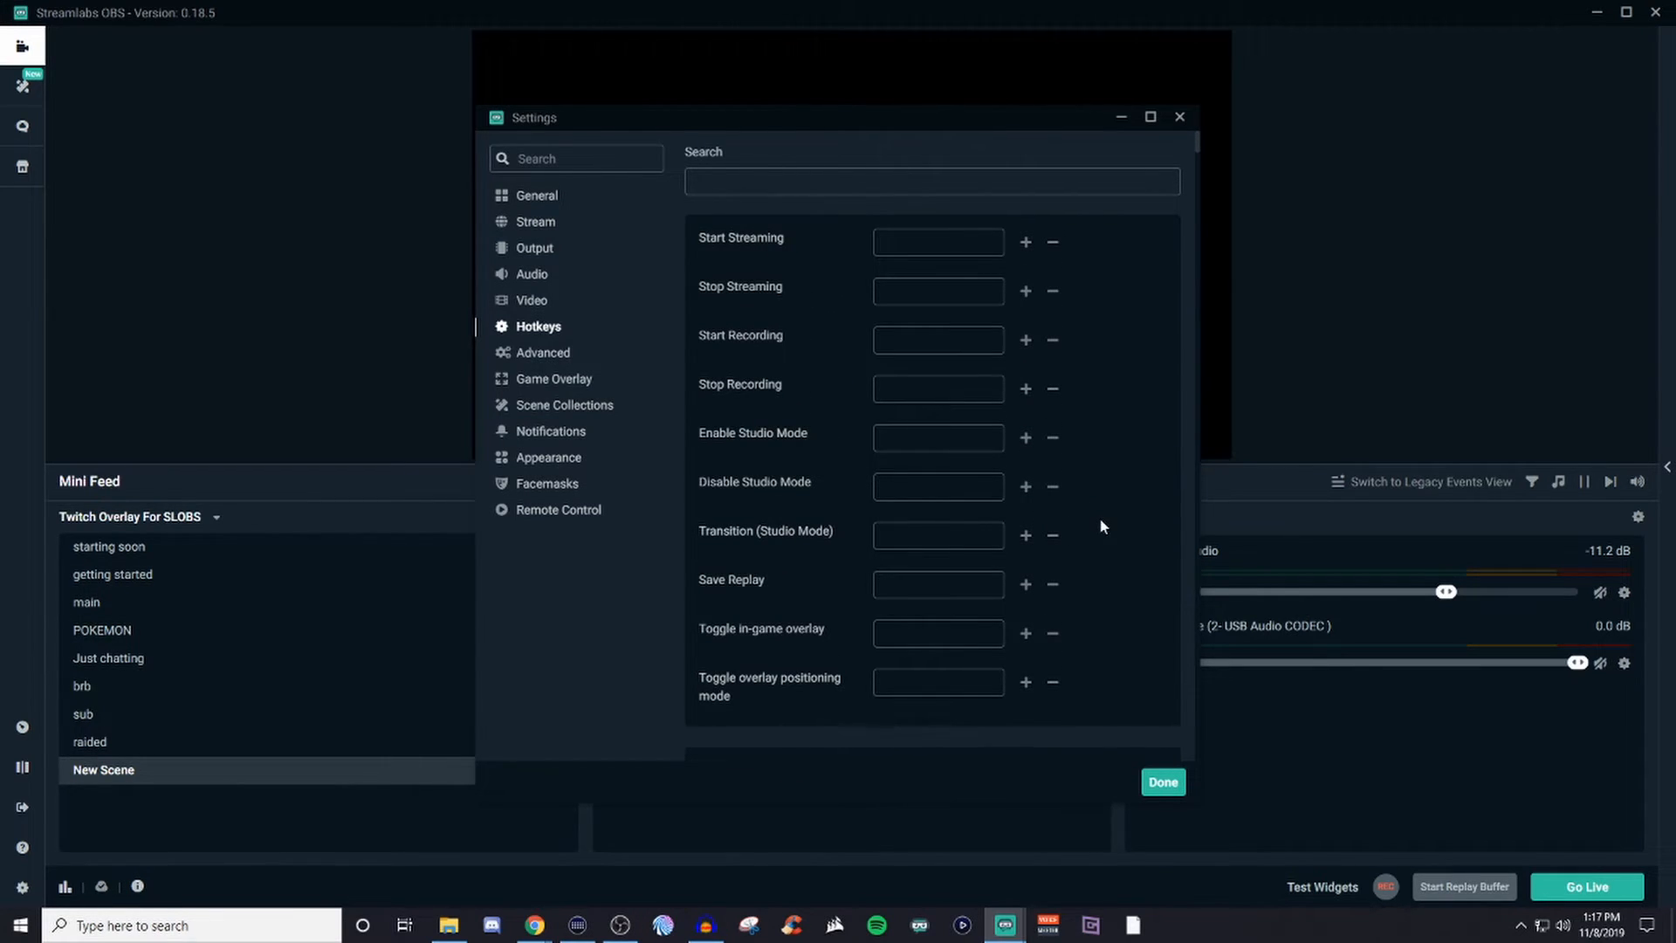
mouse_move(1089, 408)
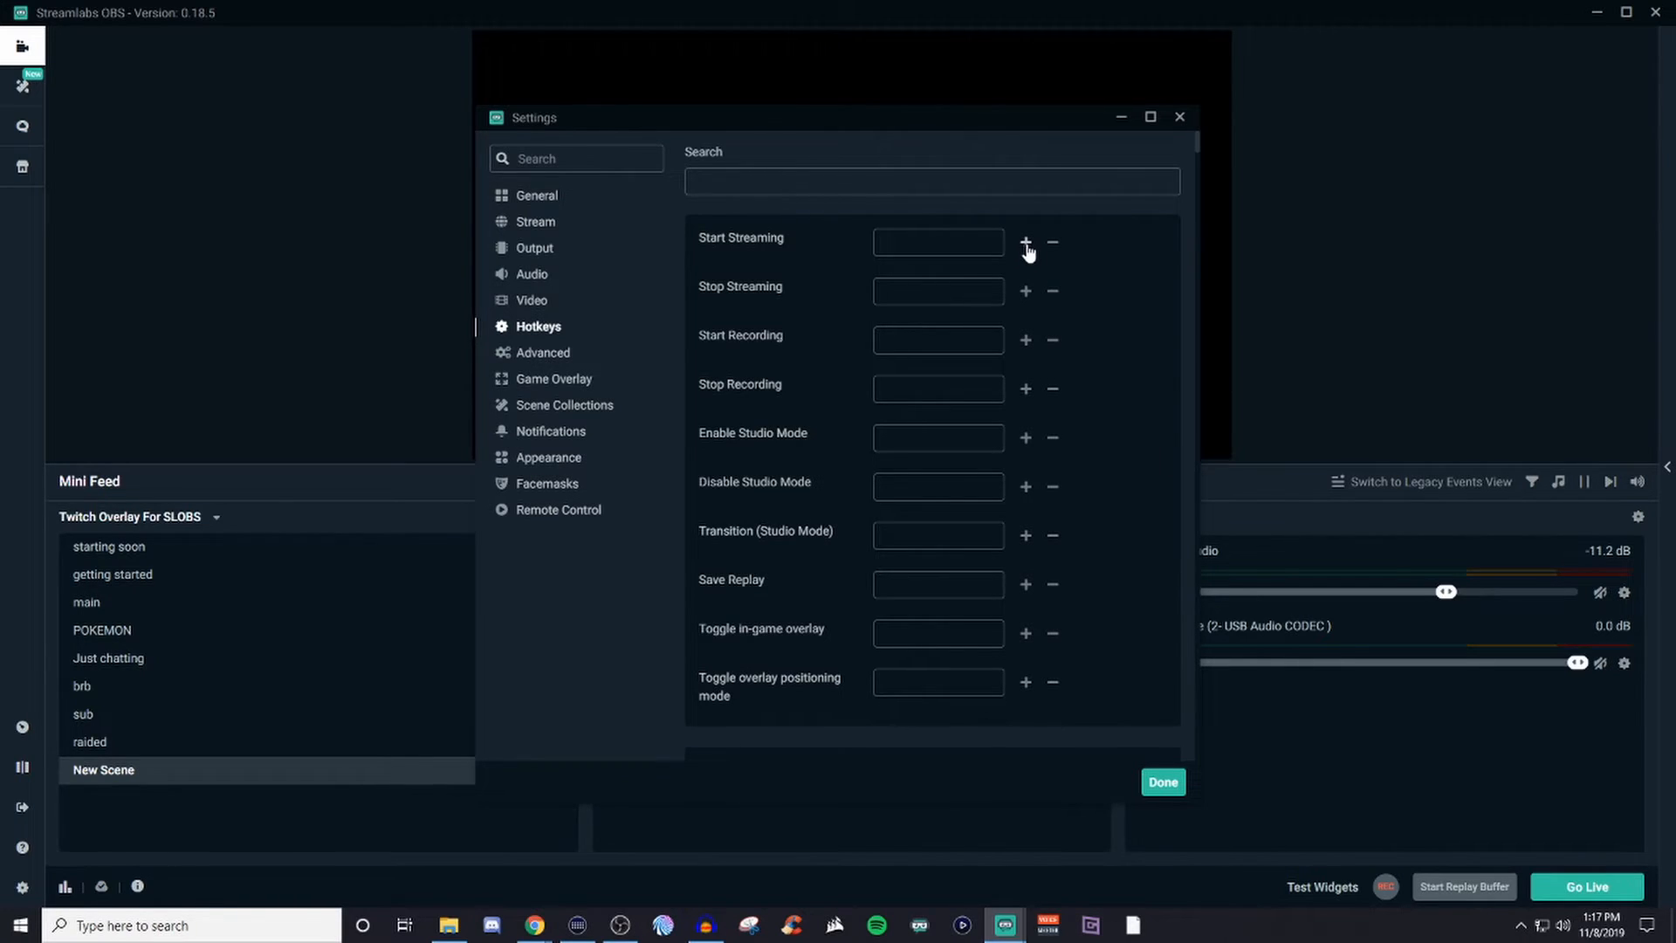
click(1025, 241)
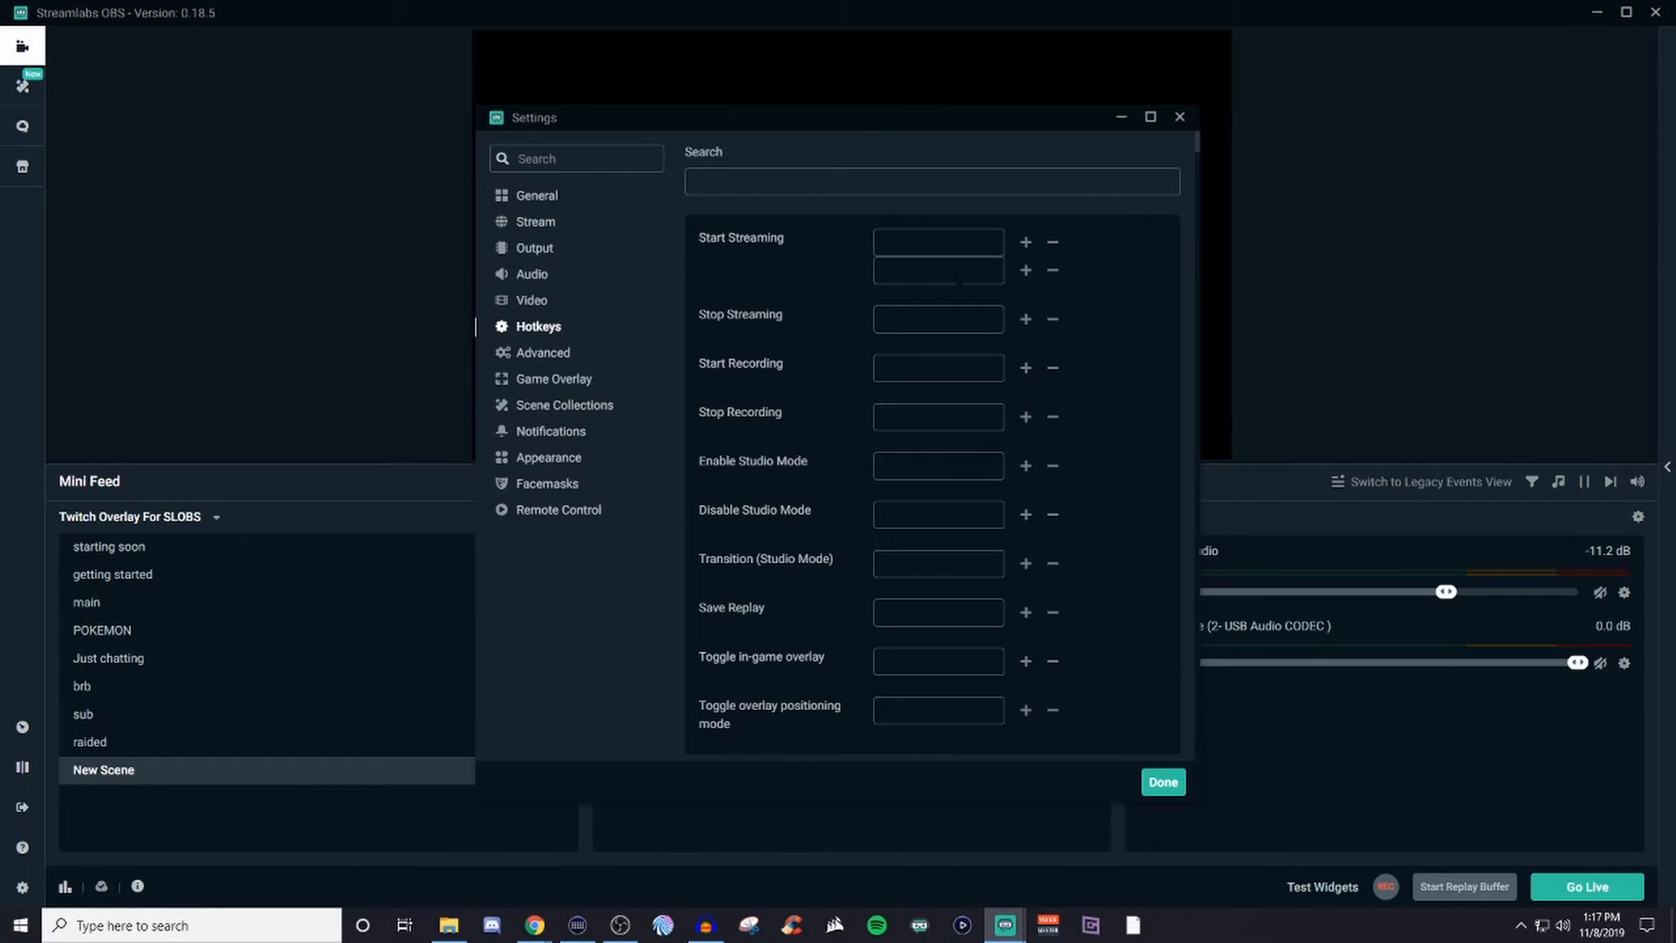
click(1051, 270)
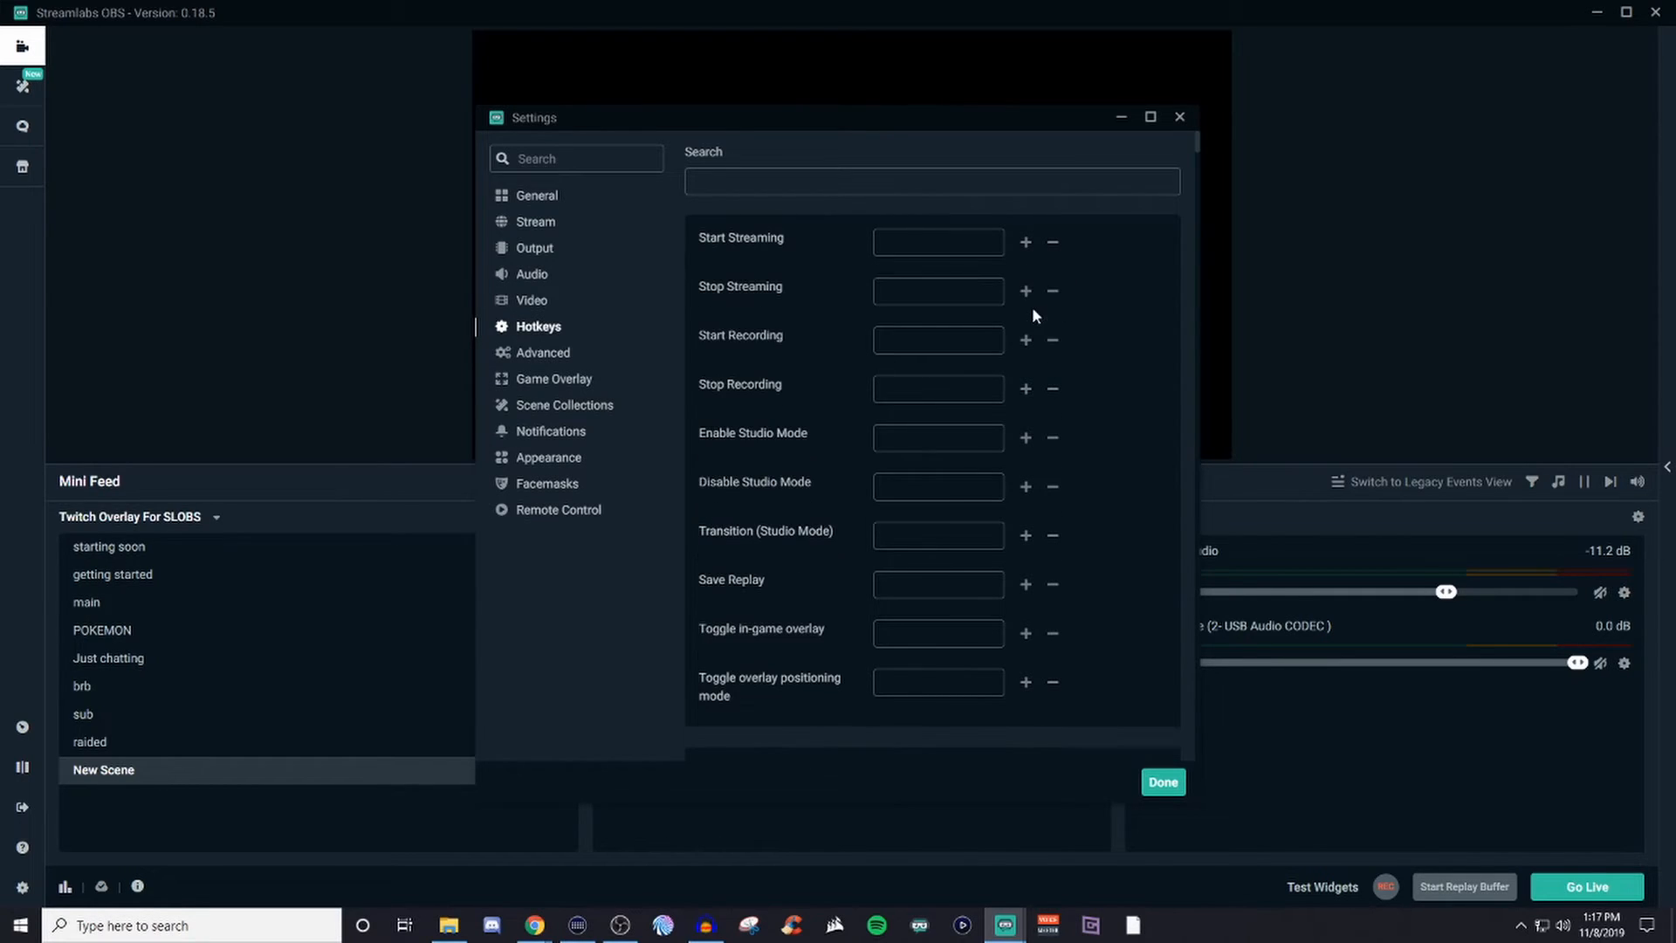
click(937, 241)
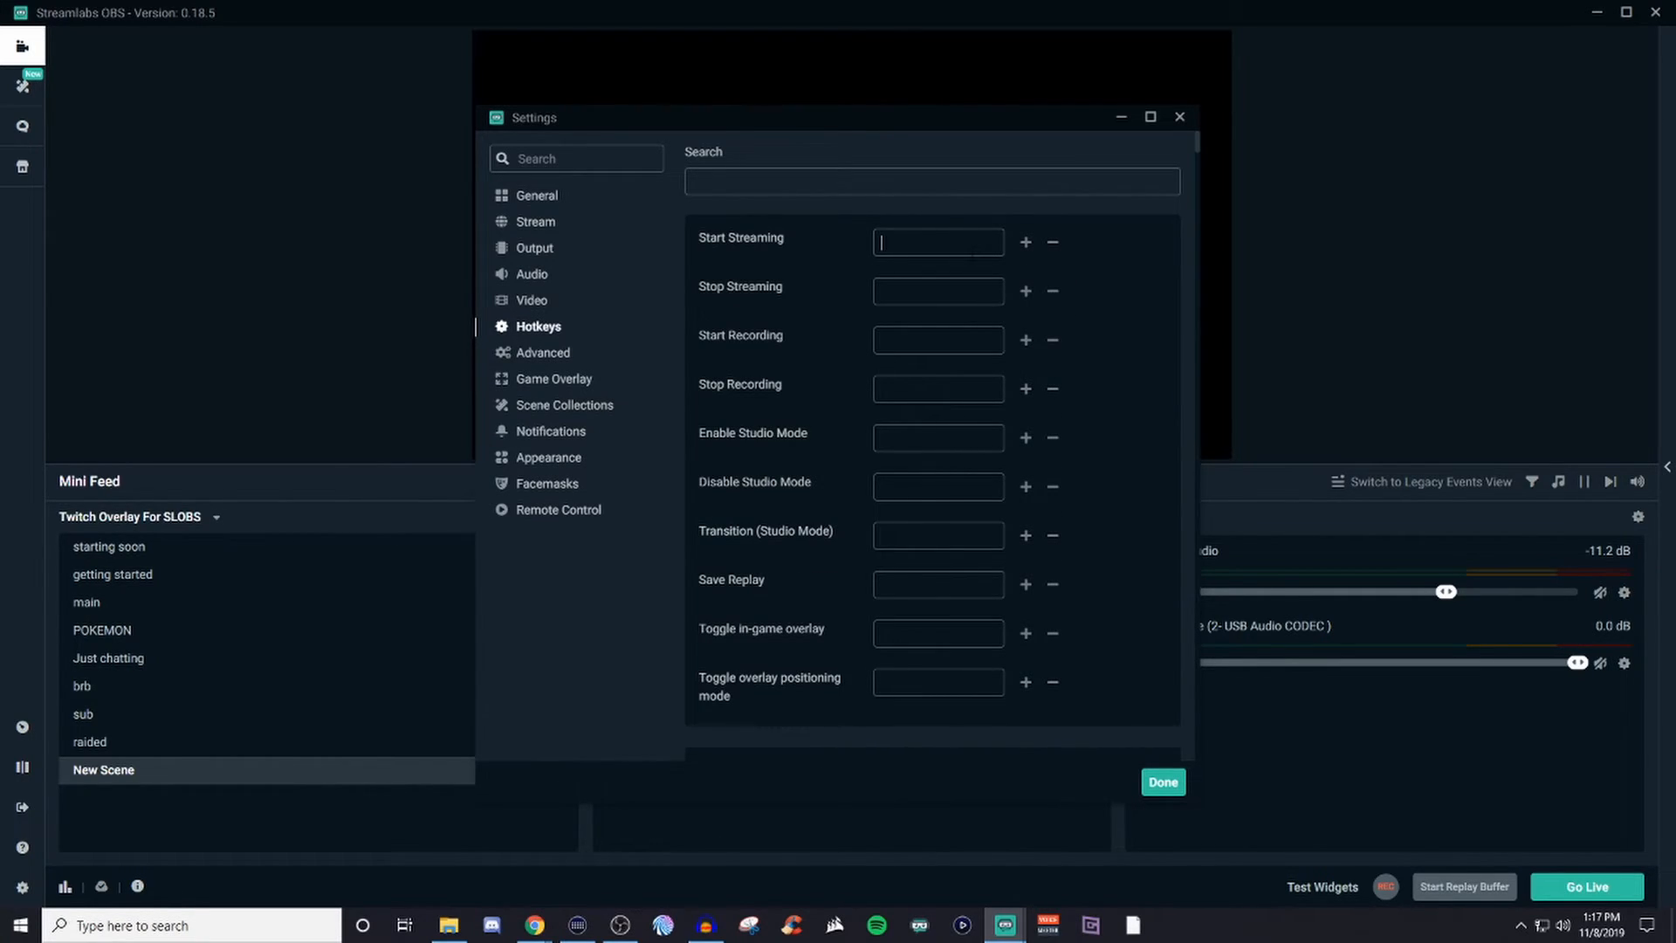
mouse_move(958, 265)
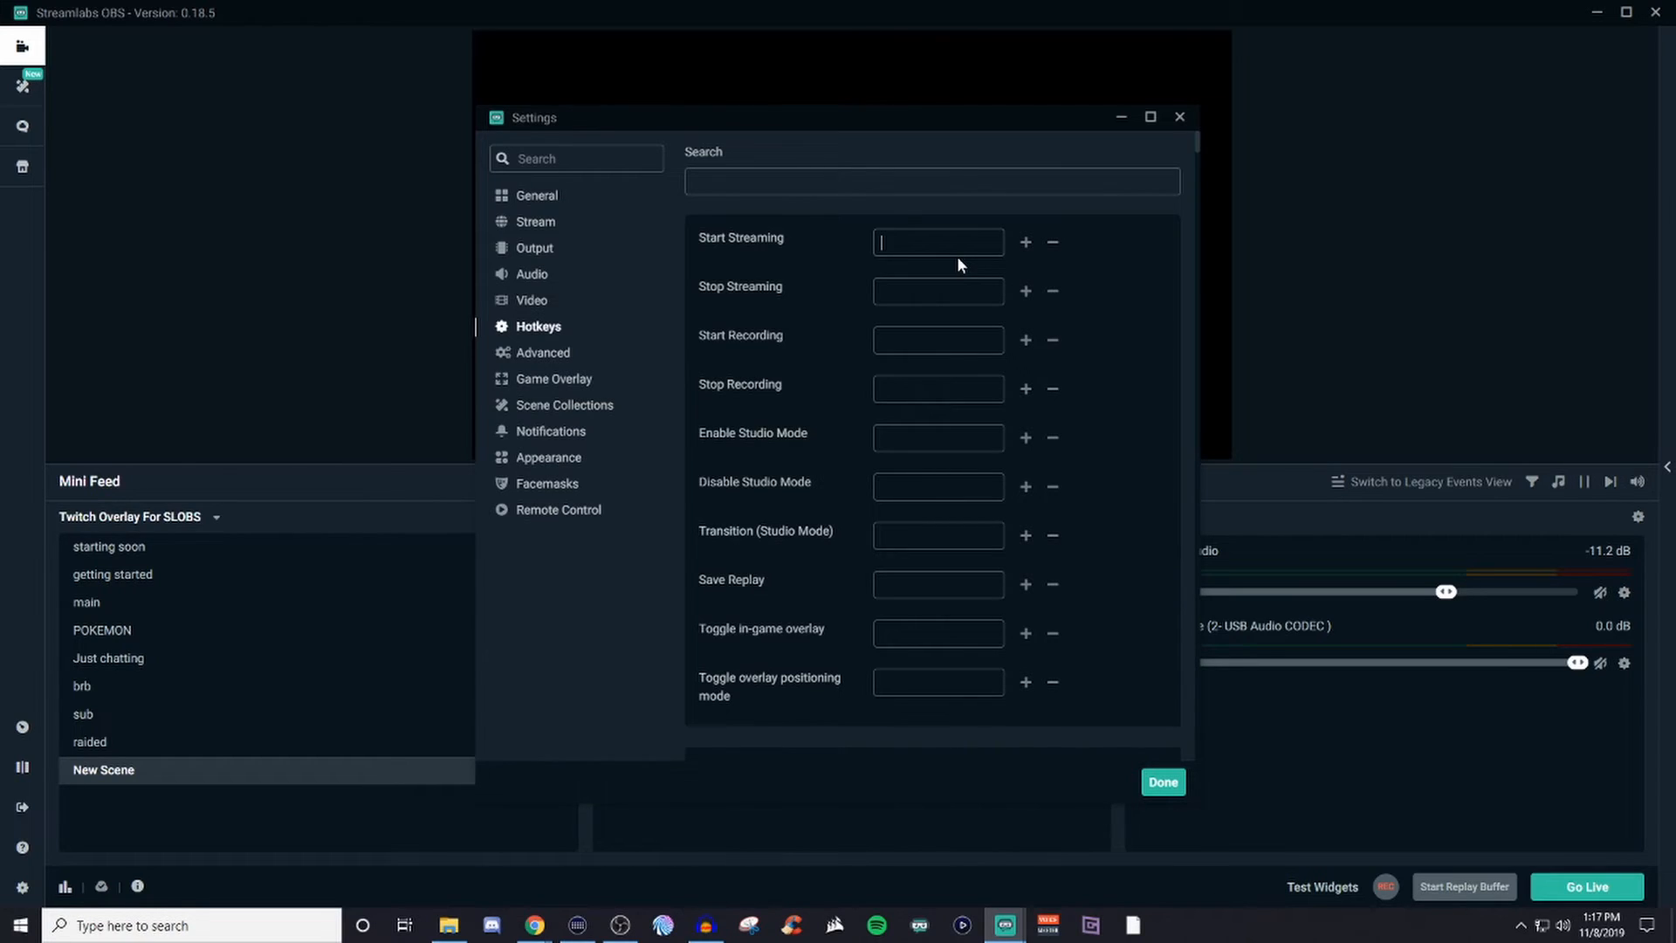
mouse_move(1096, 269)
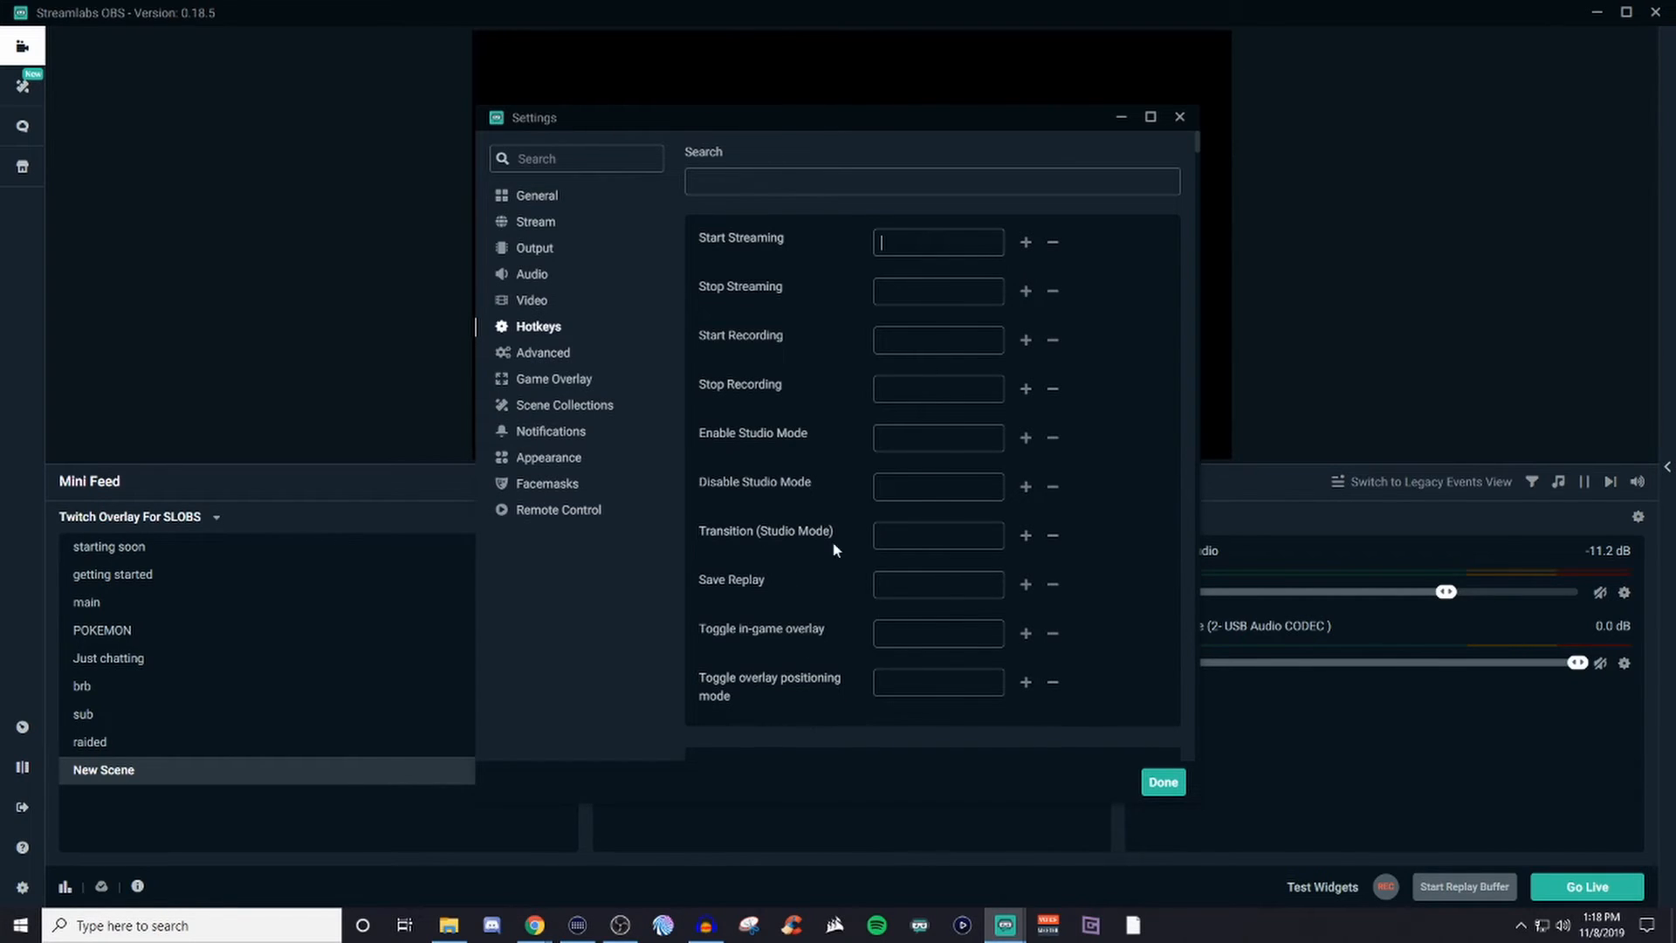
scroll(down, 3)
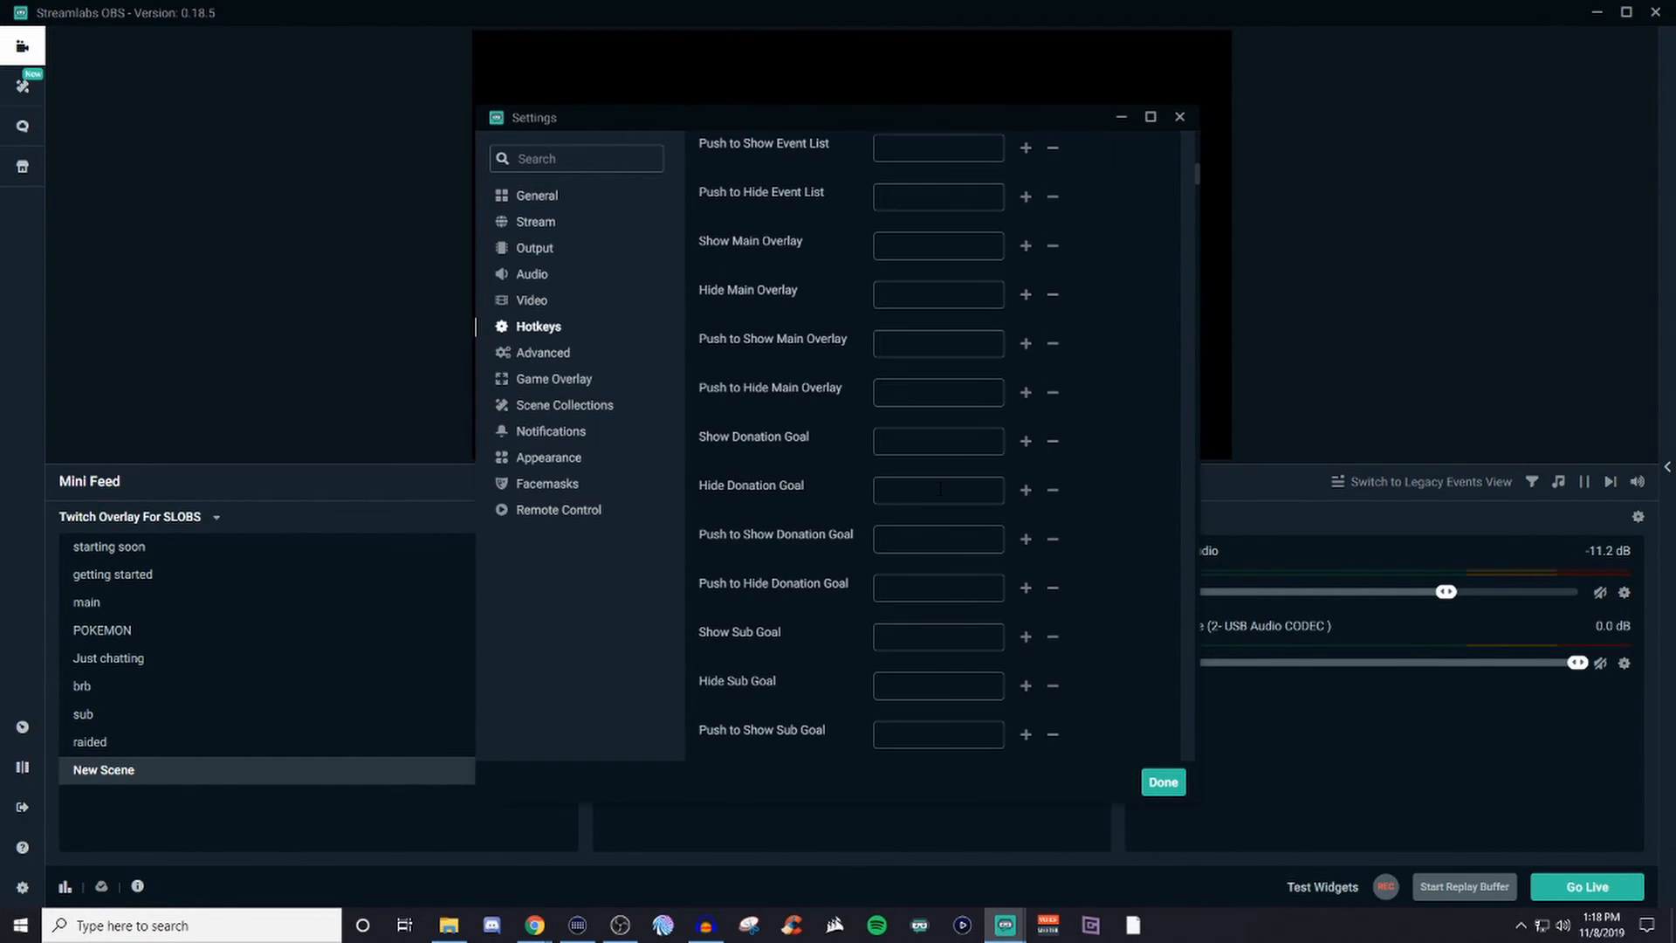
scroll(up, 3)
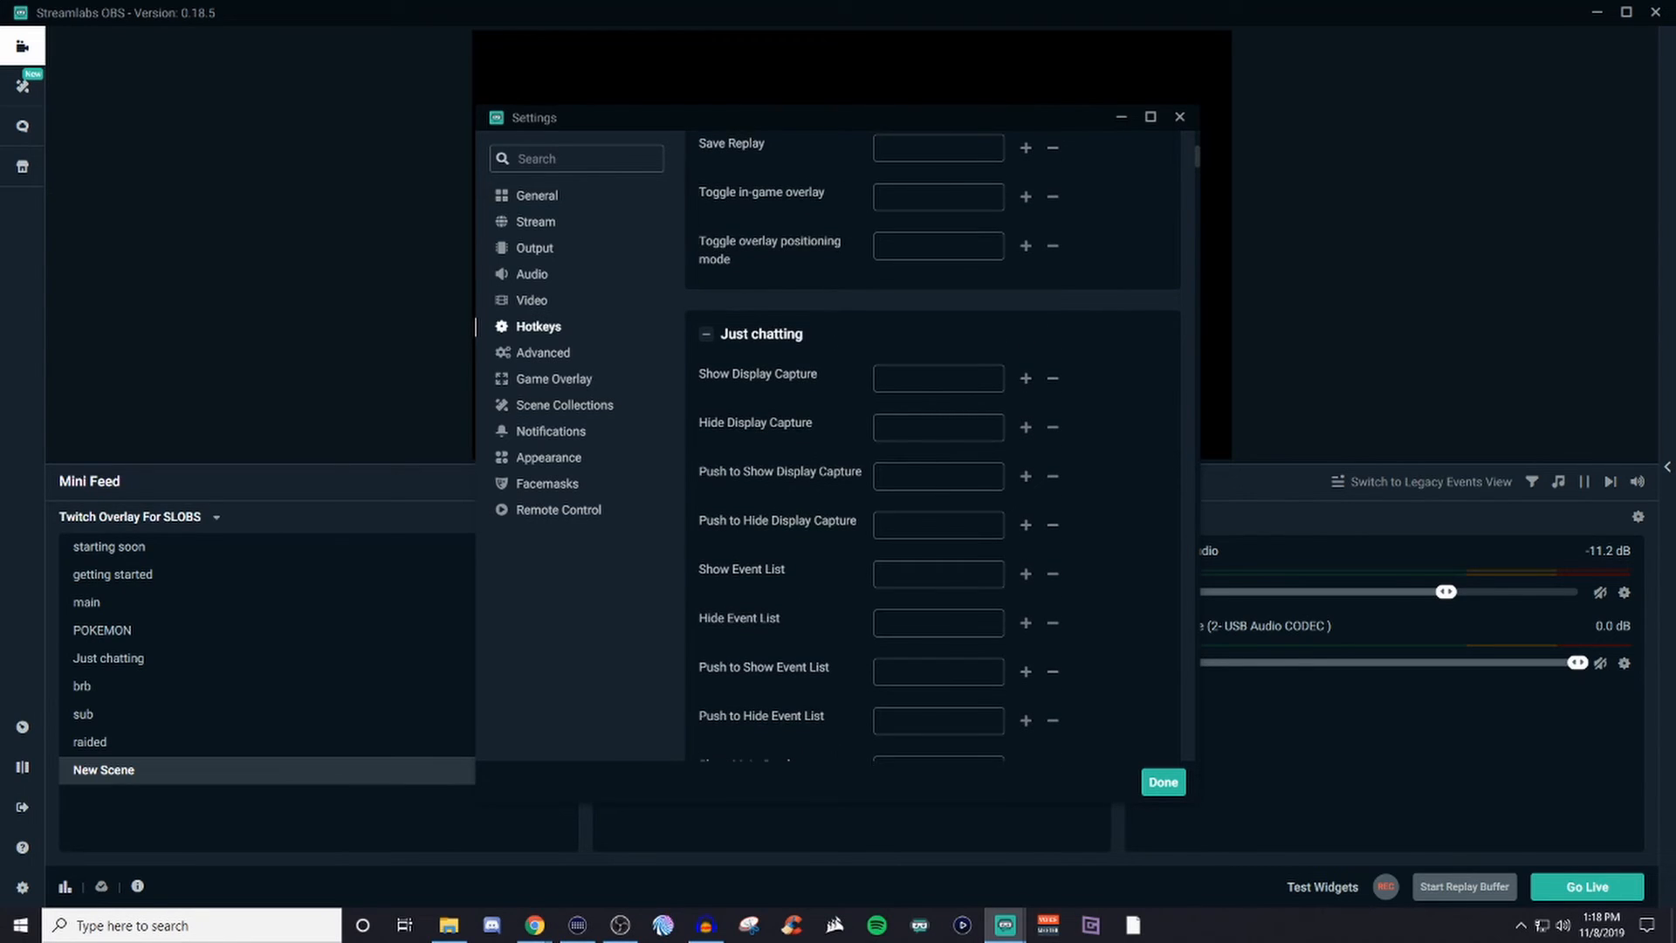
scroll(down, 3)
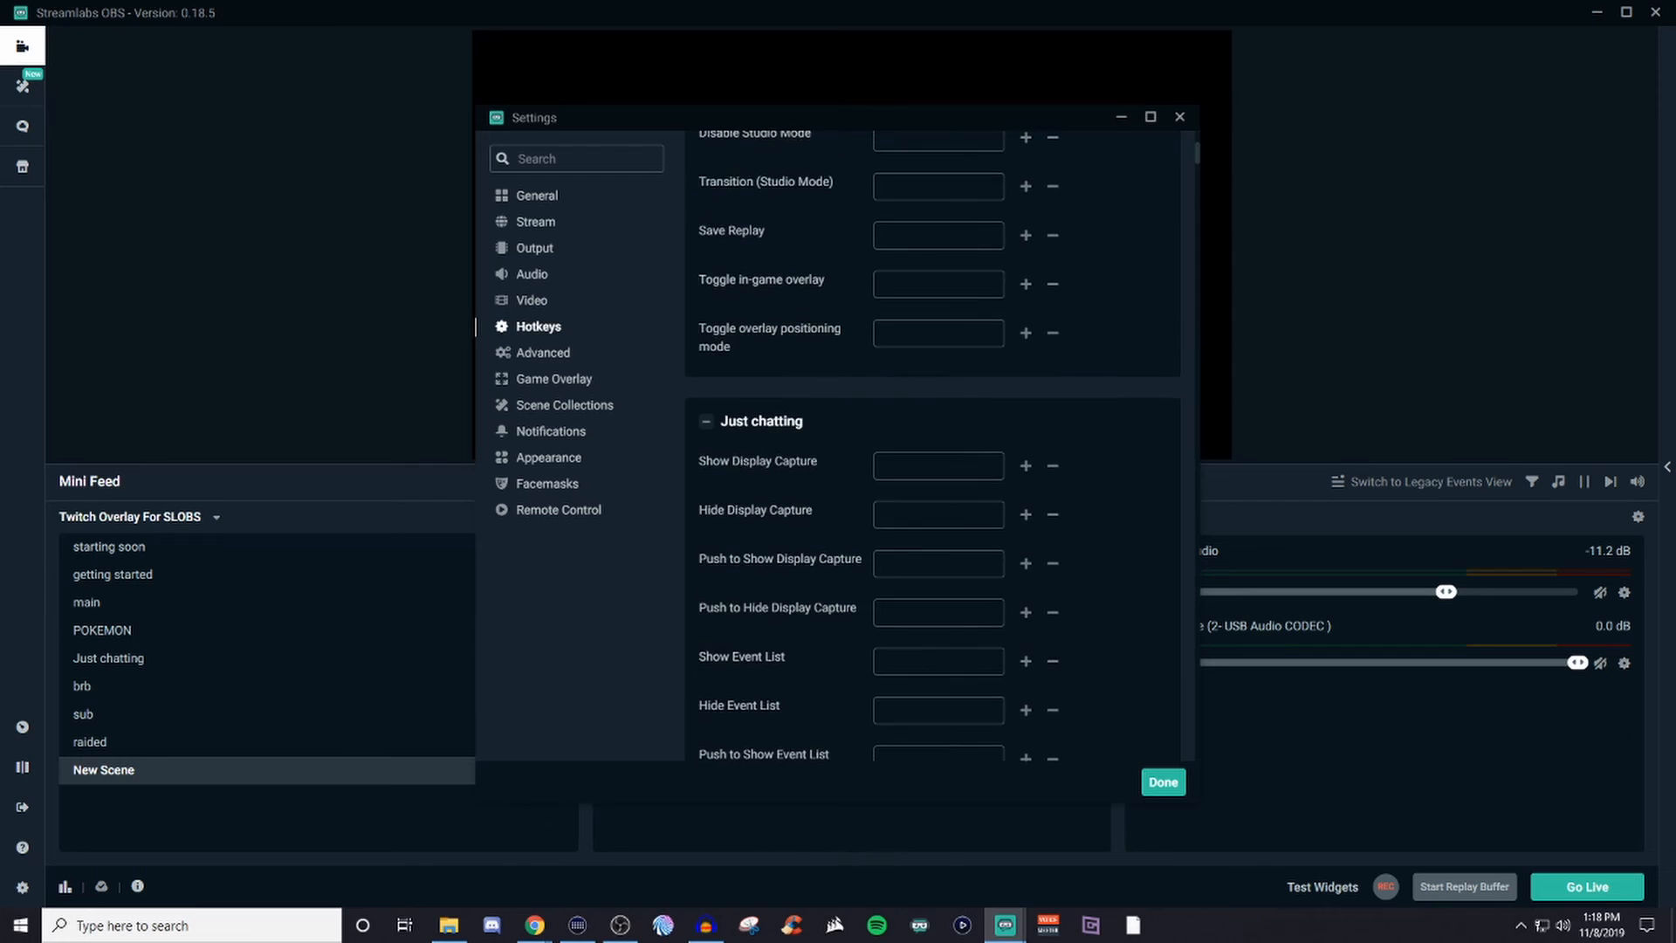
scroll(up, 3)
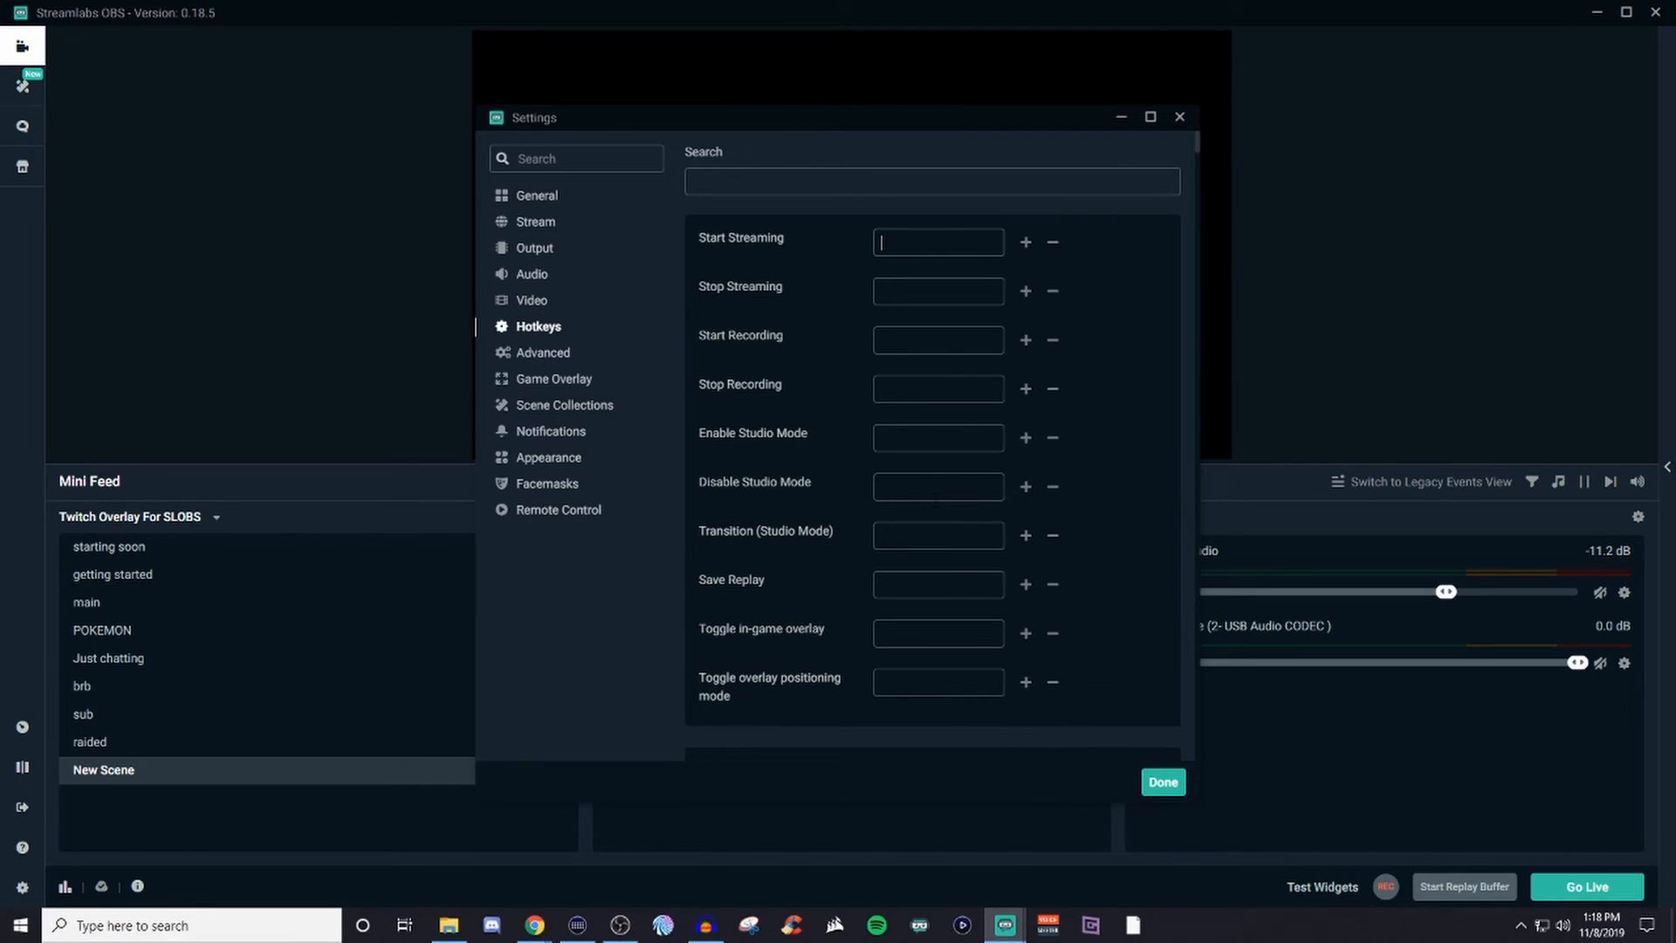
mouse_move(1001, 415)
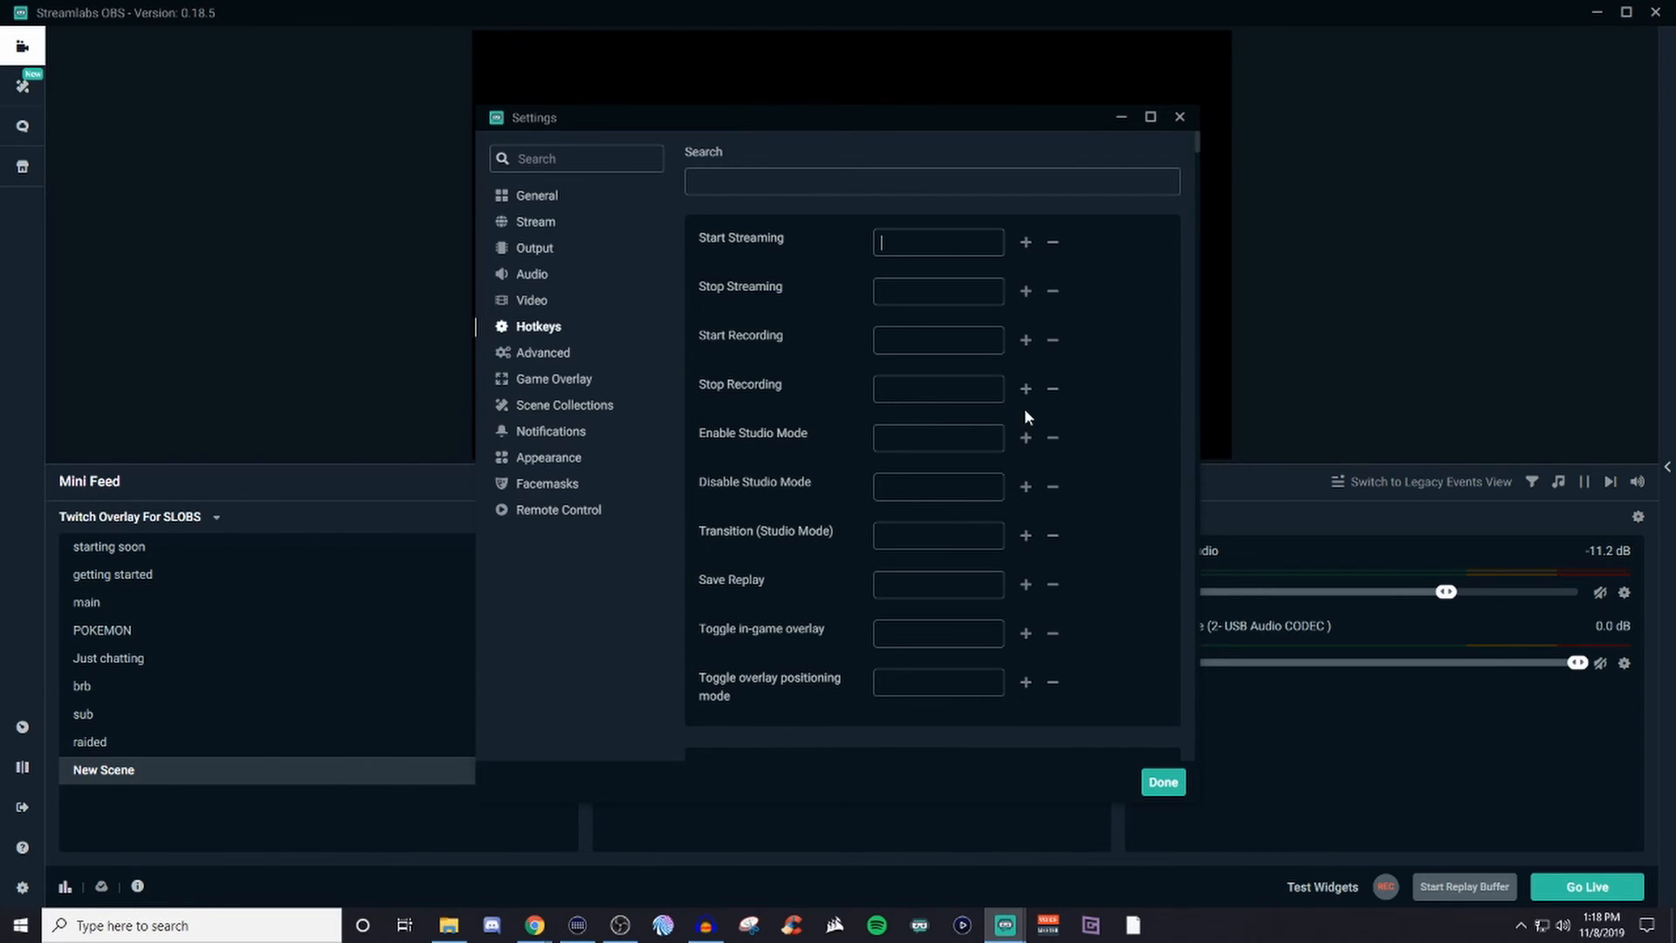
mouse_move(956, 326)
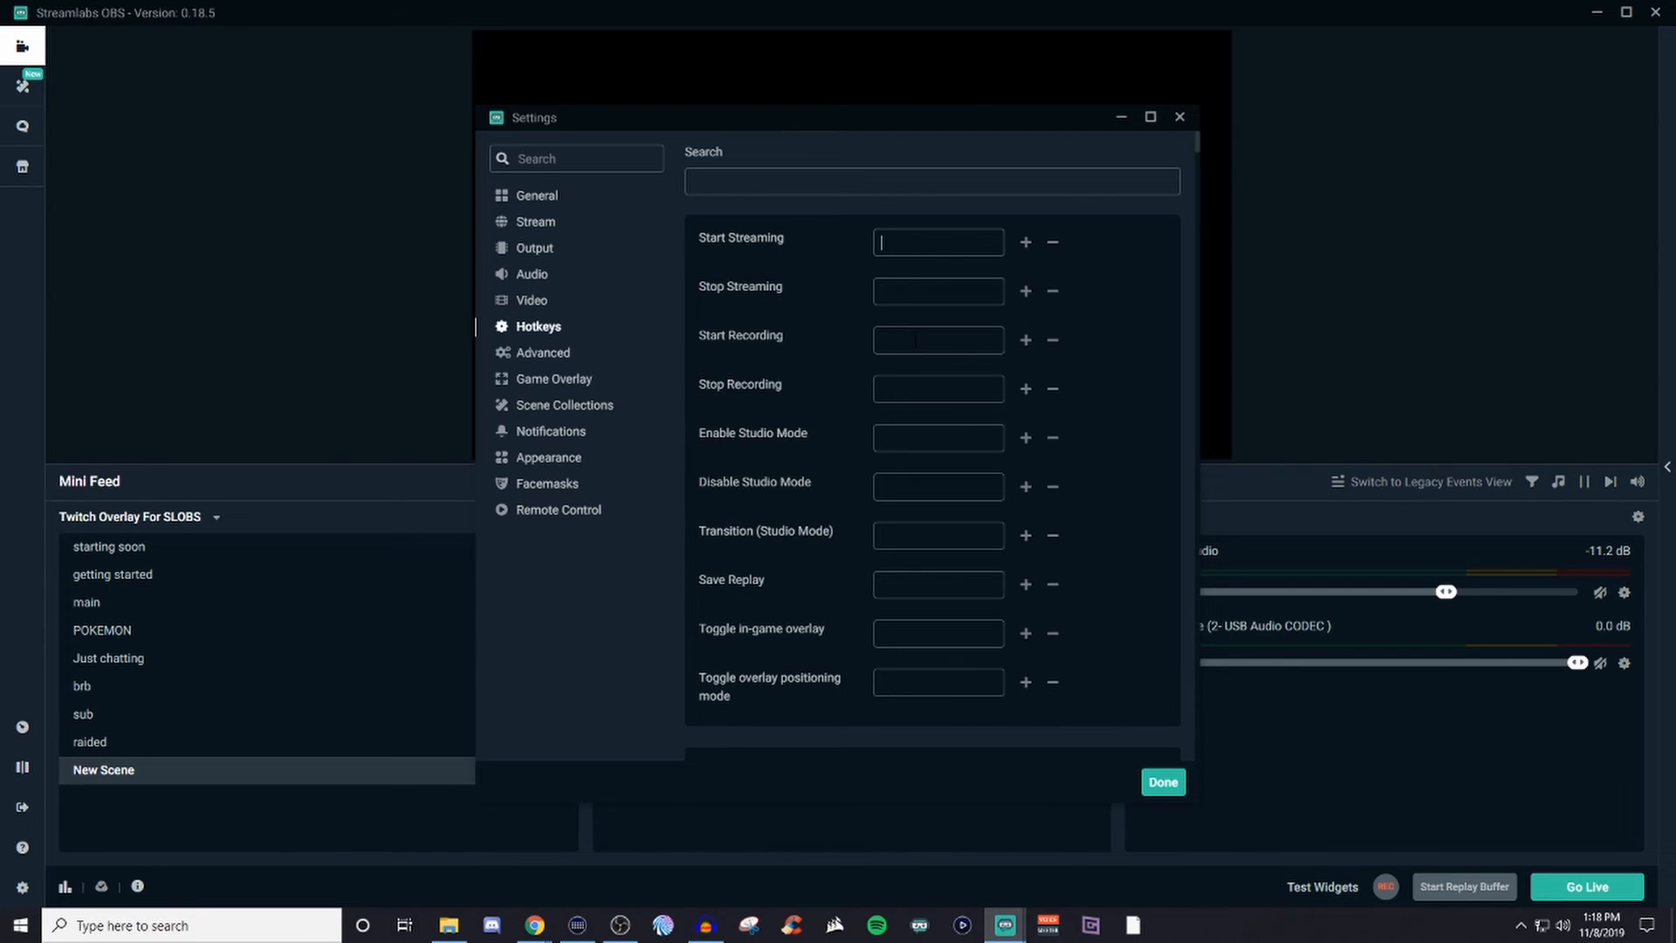
mouse_move(923, 334)
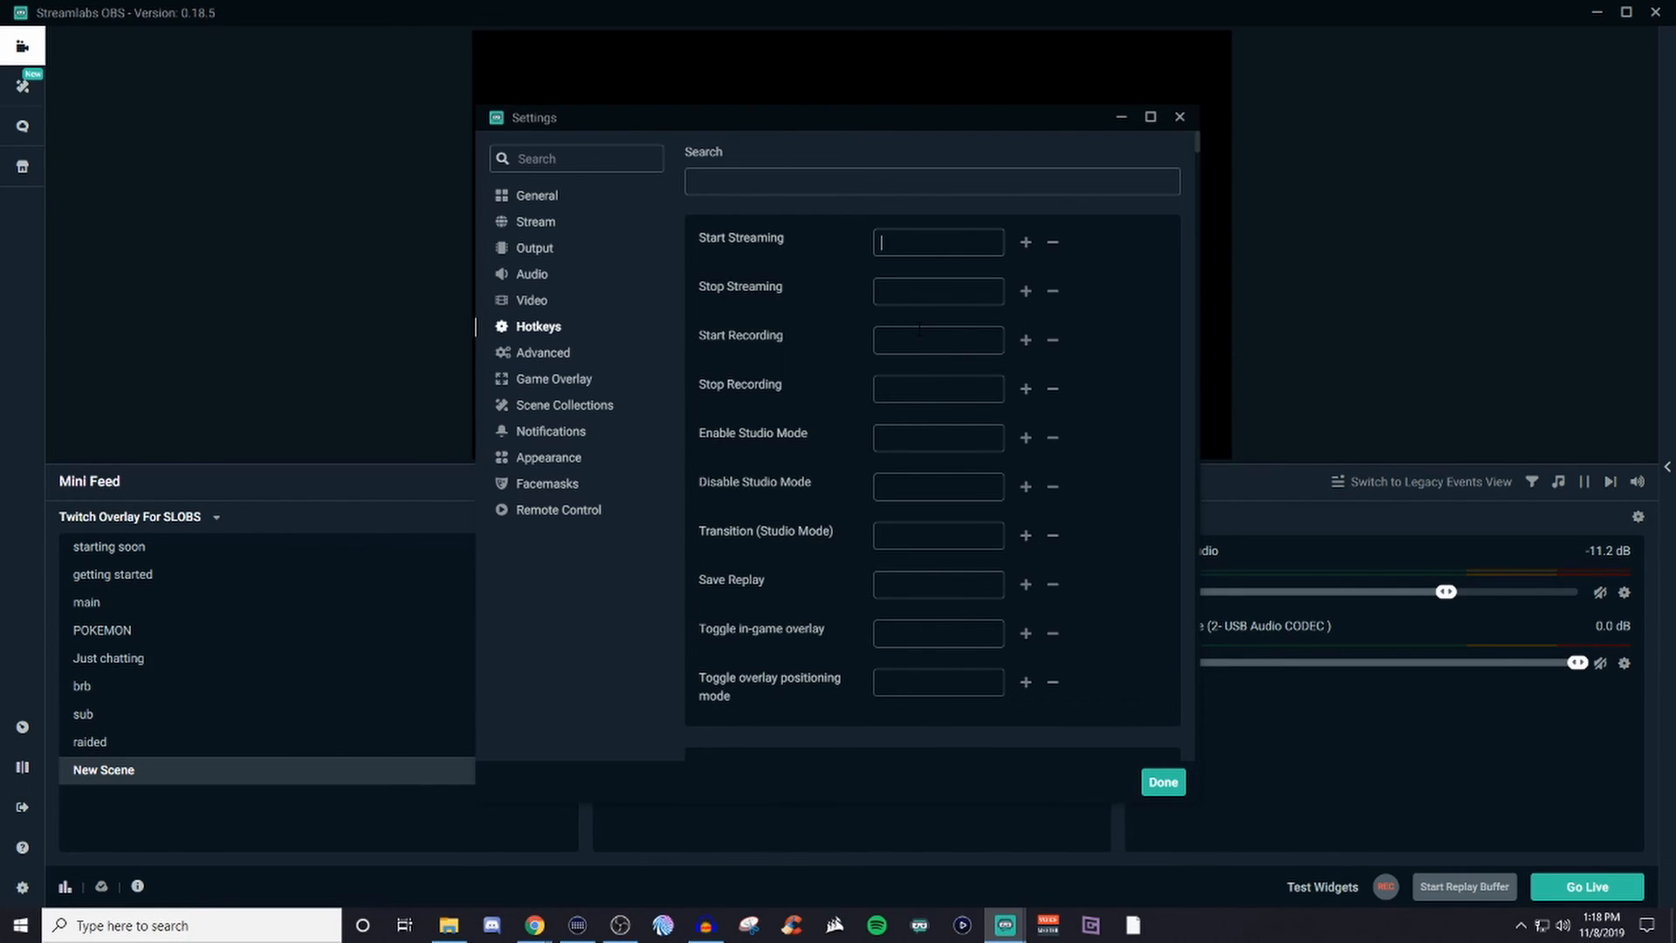
mouse_move(862, 370)
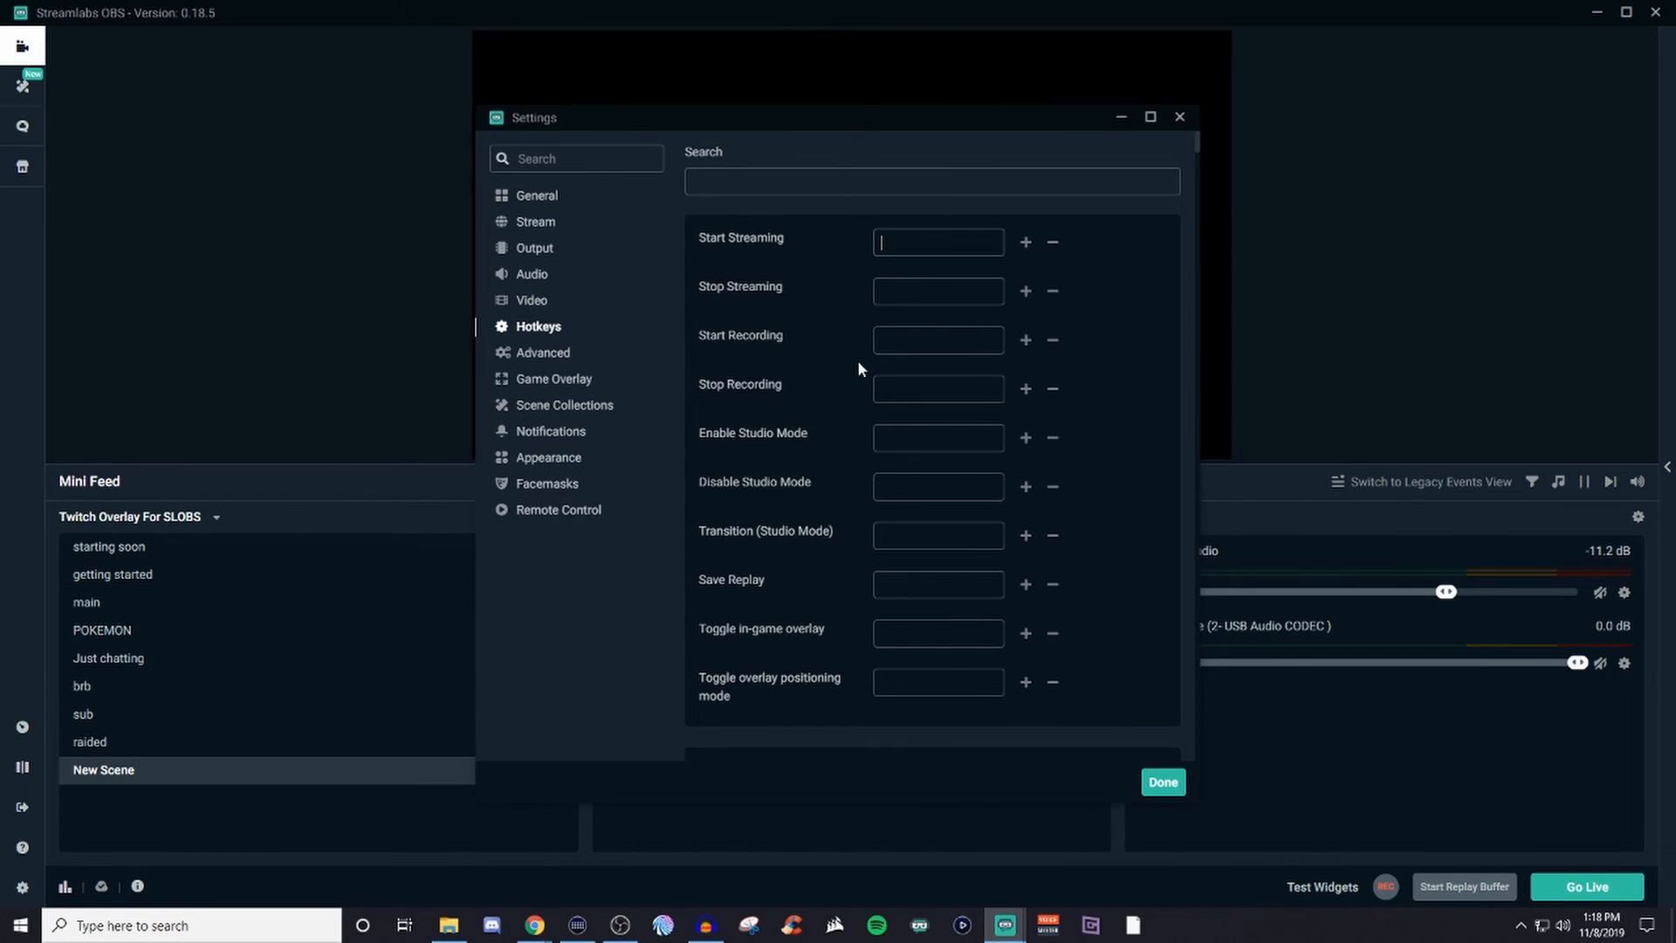
mouse_move(534, 288)
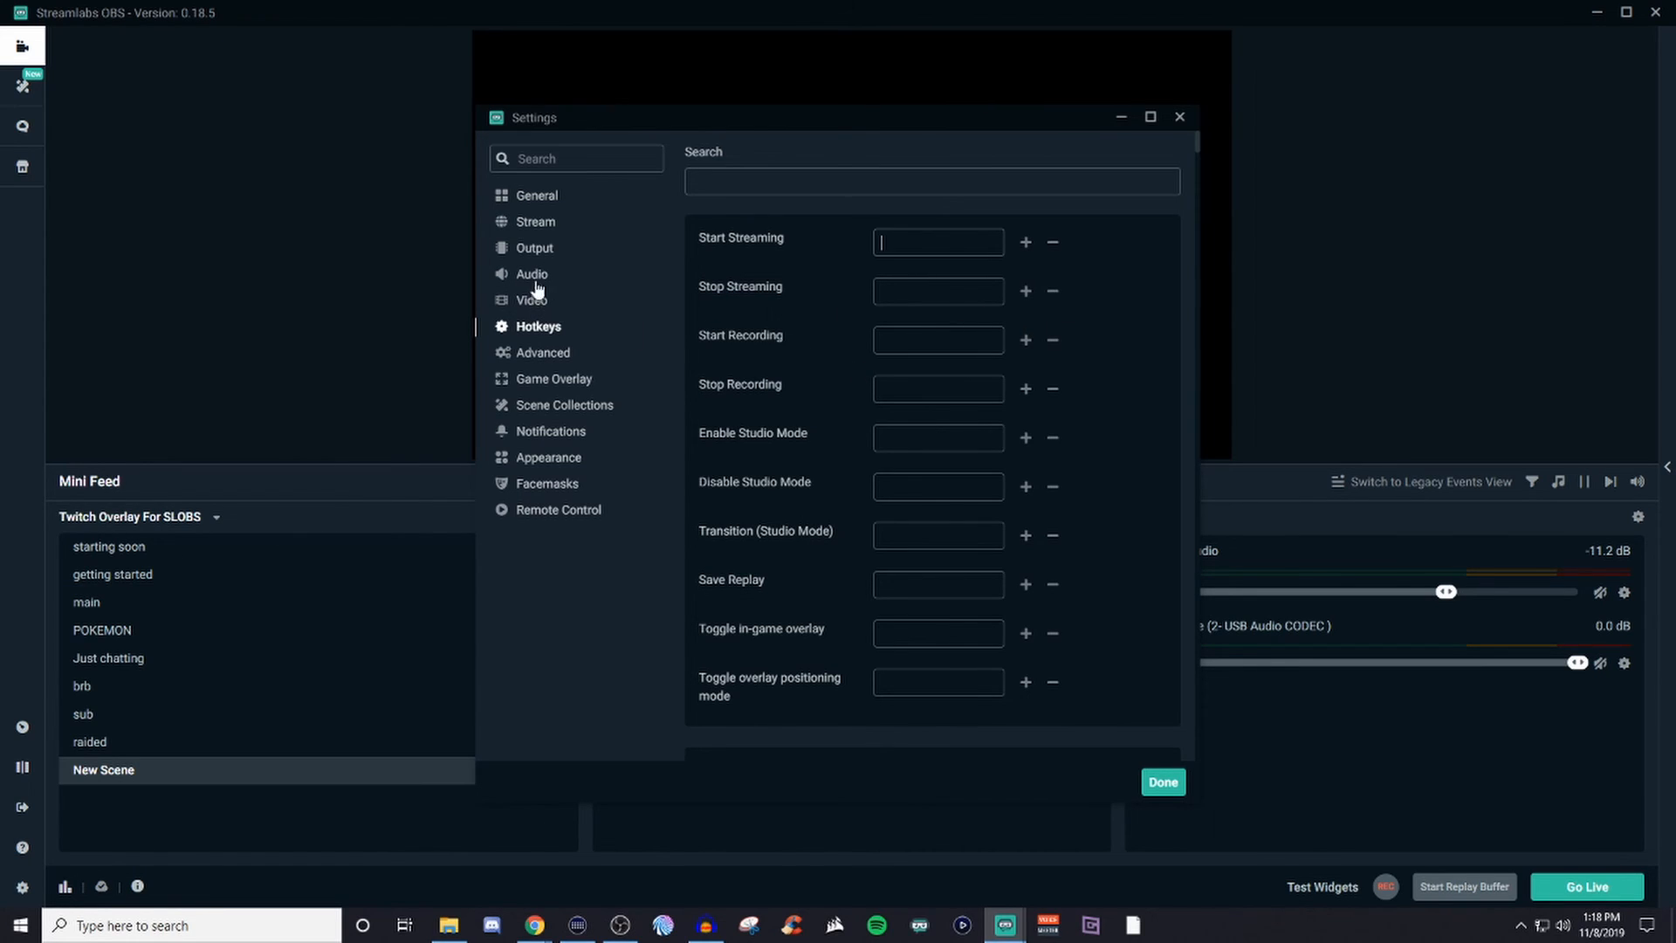
mouse_move(533, 279)
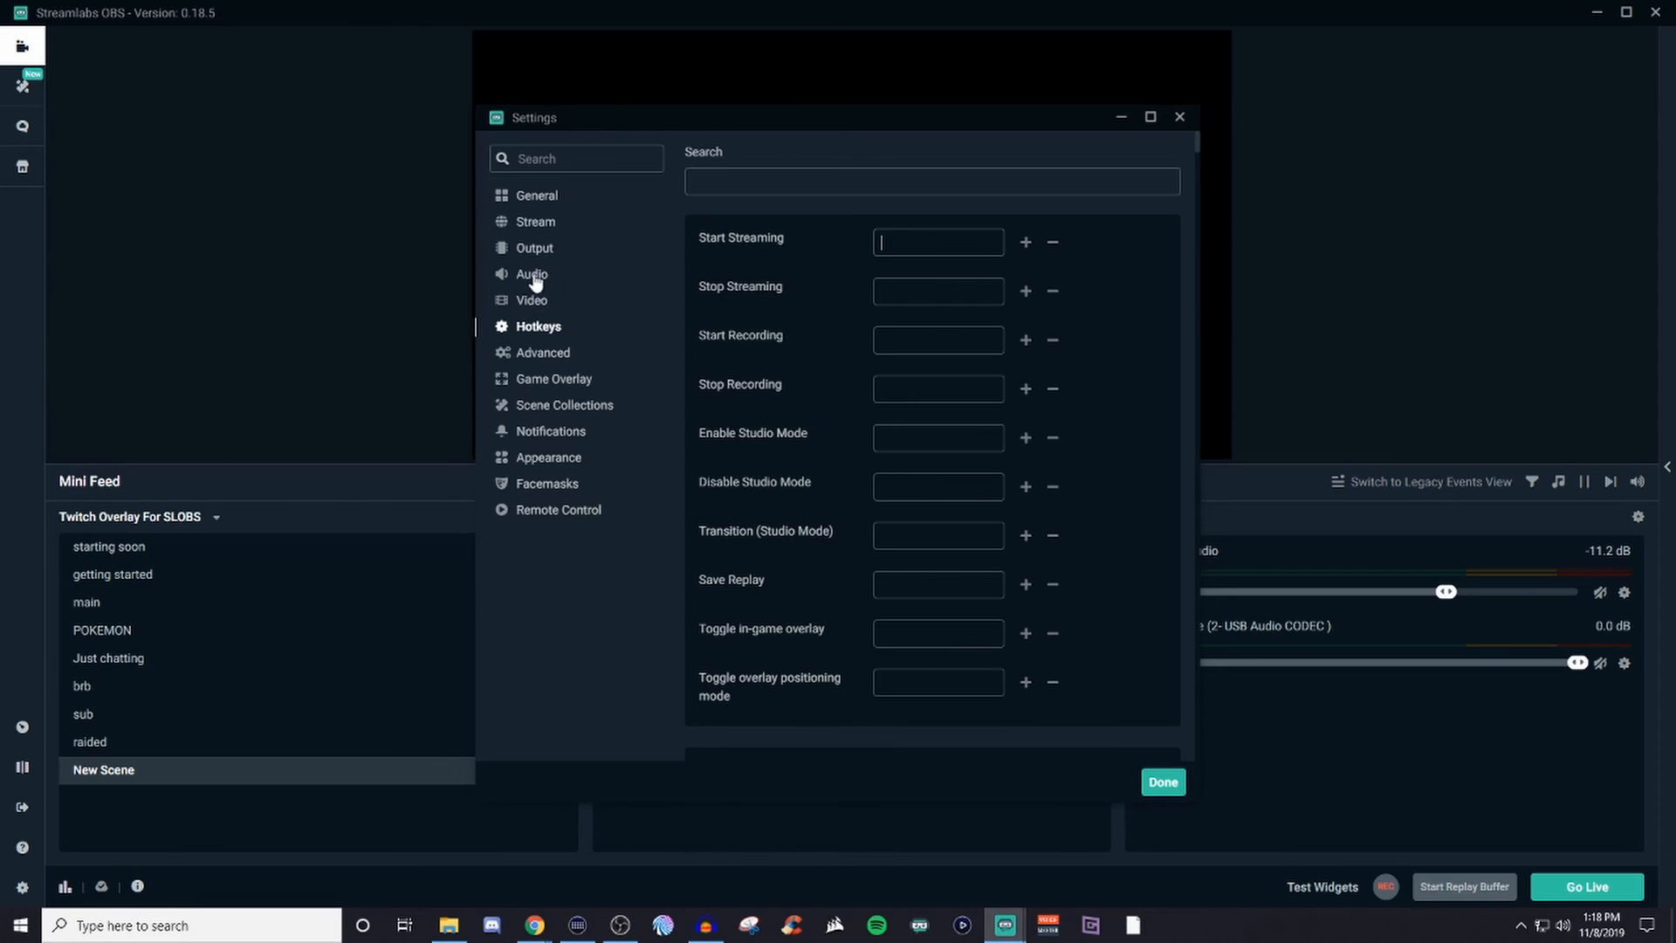